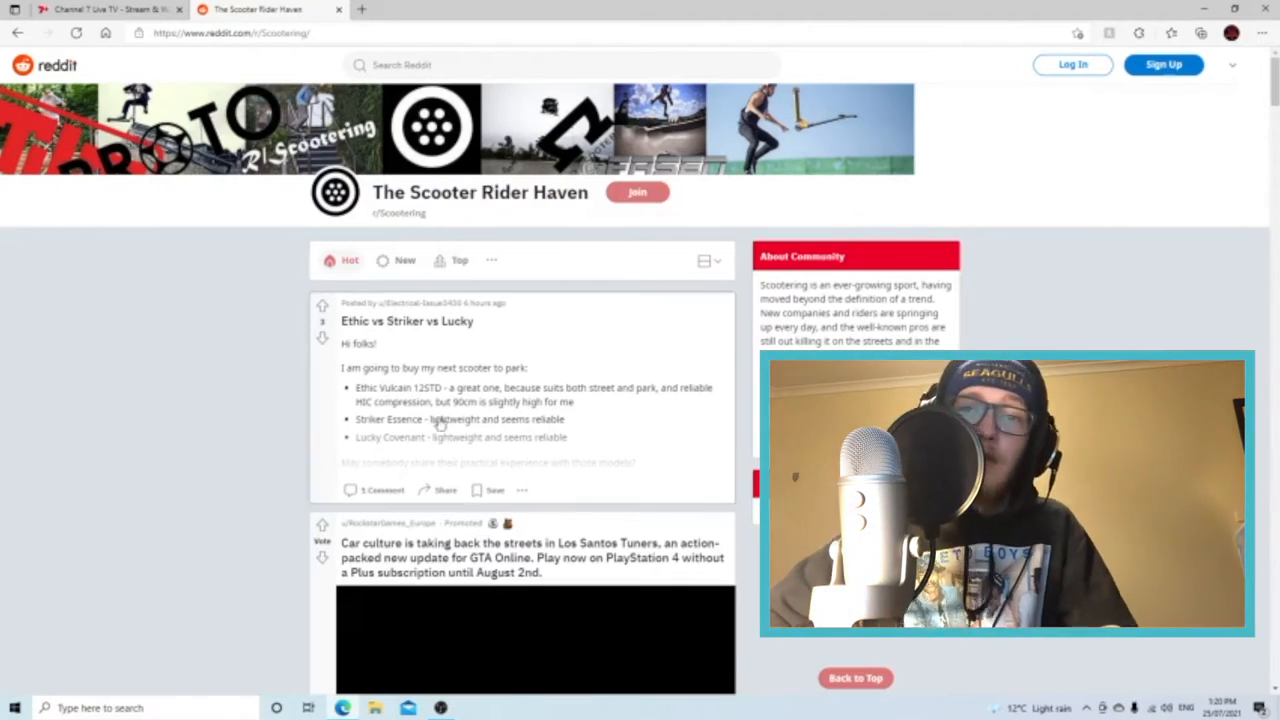
# Scroll past the first post and the ad to the 'raw edit' clip and watch it with sound
pyautogui.scroll(-3)
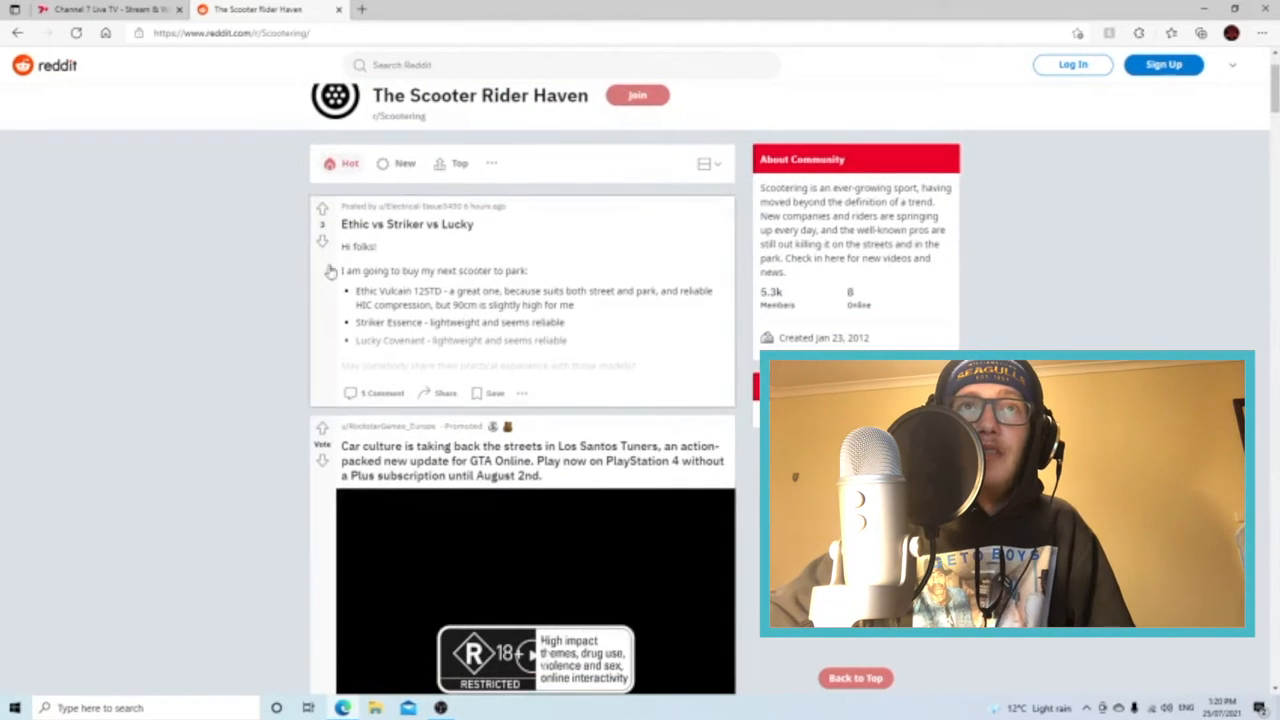
pyautogui.scroll(-3)
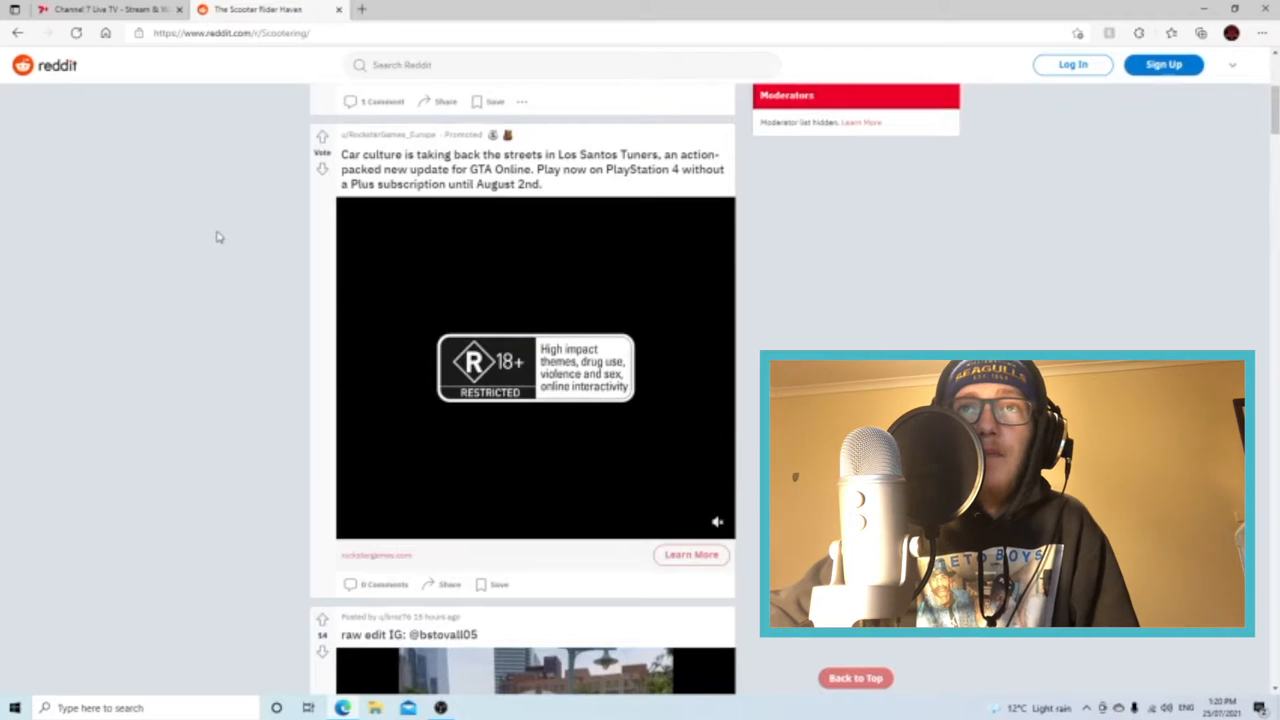
pyautogui.scroll(-3)
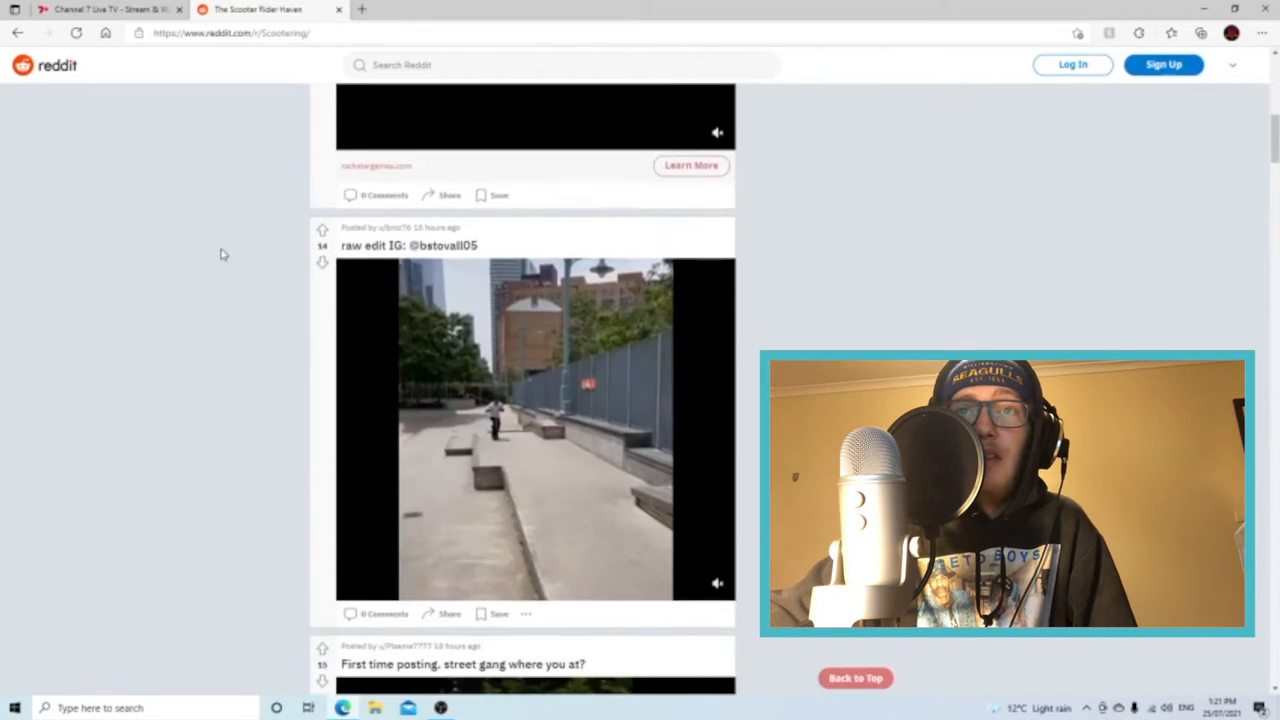
pyautogui.scroll(-3)
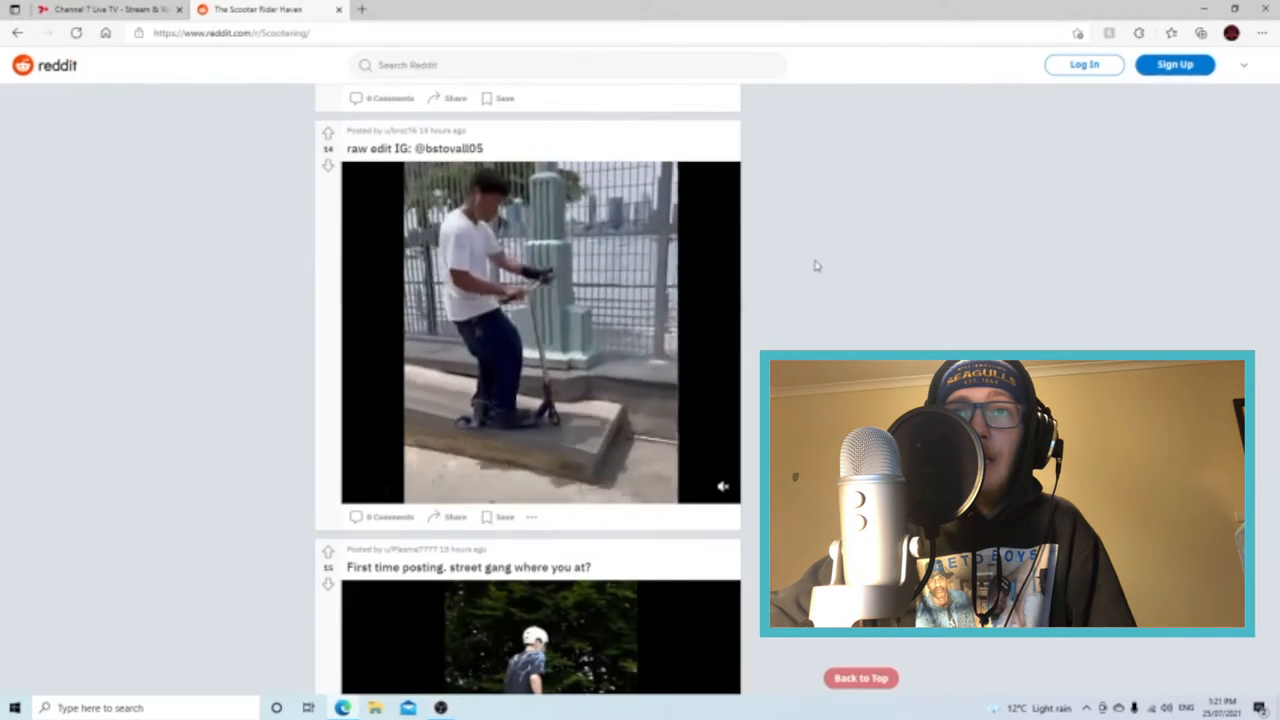
pyautogui.click(540, 330)
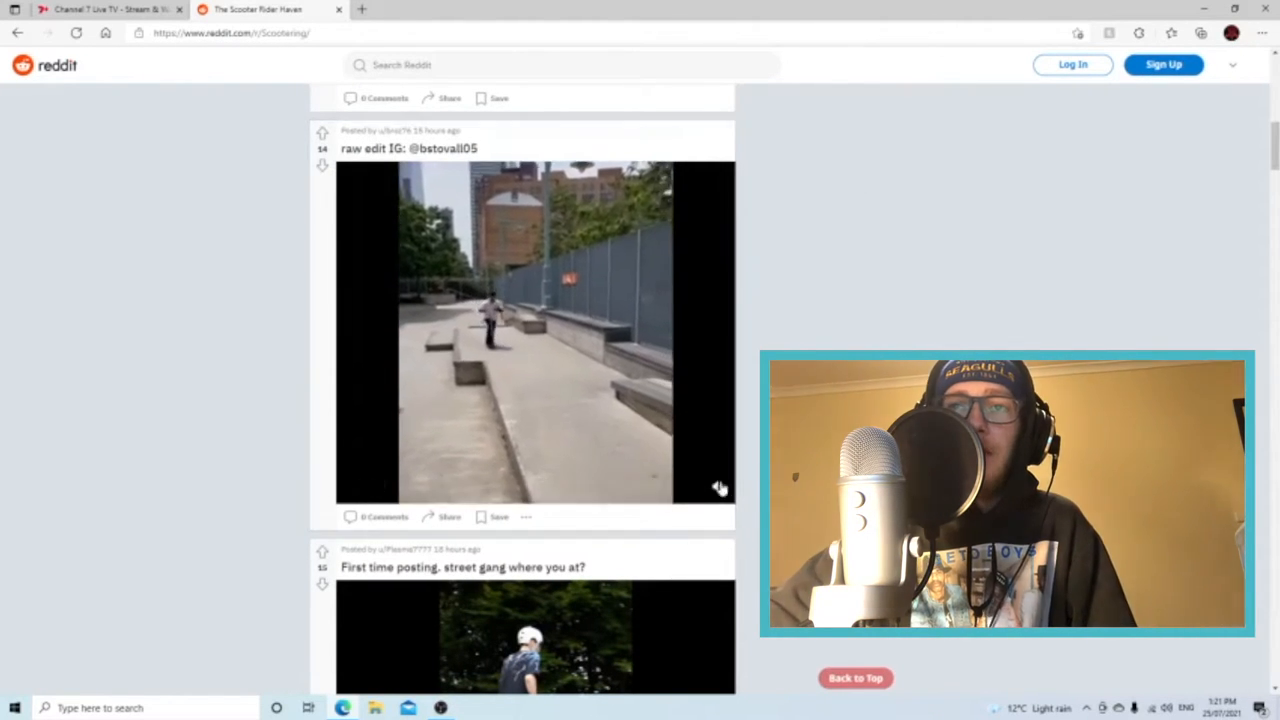
pyautogui.click(536, 330)
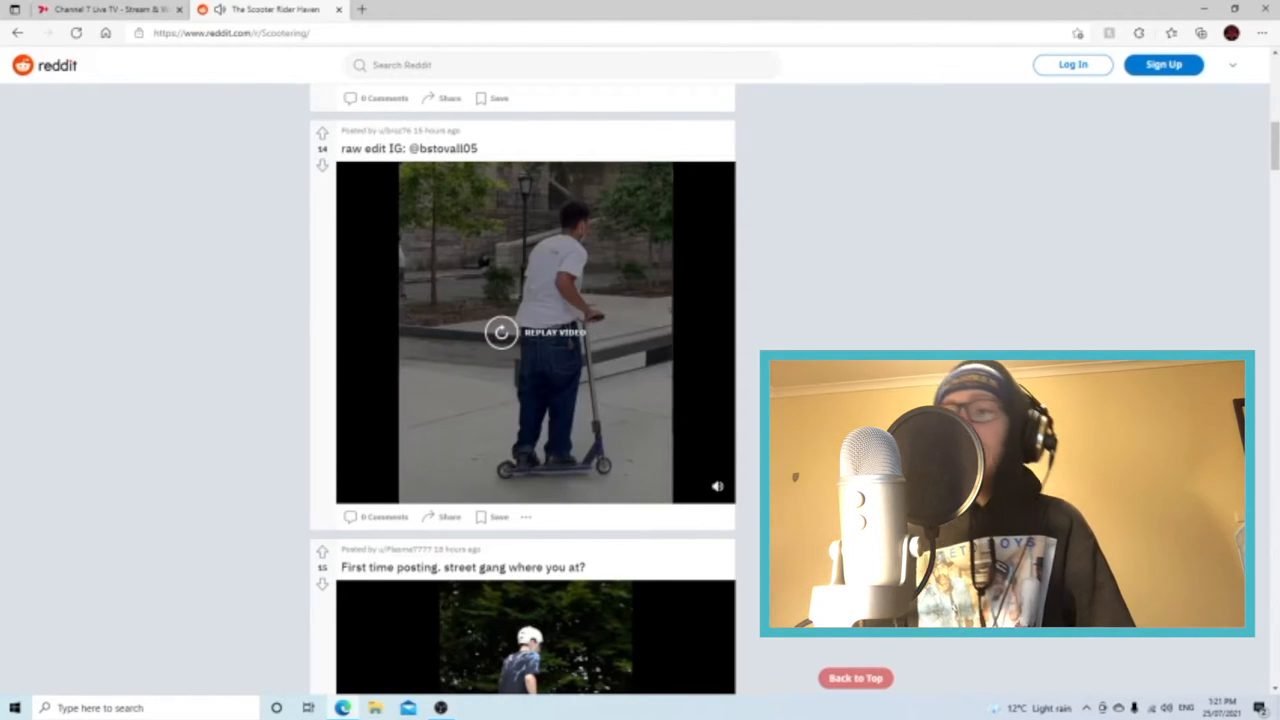
# Watch the 'First time posting, street gang' clip, then play and replay 'First feeble whip out'
pyautogui.scroll(-3)
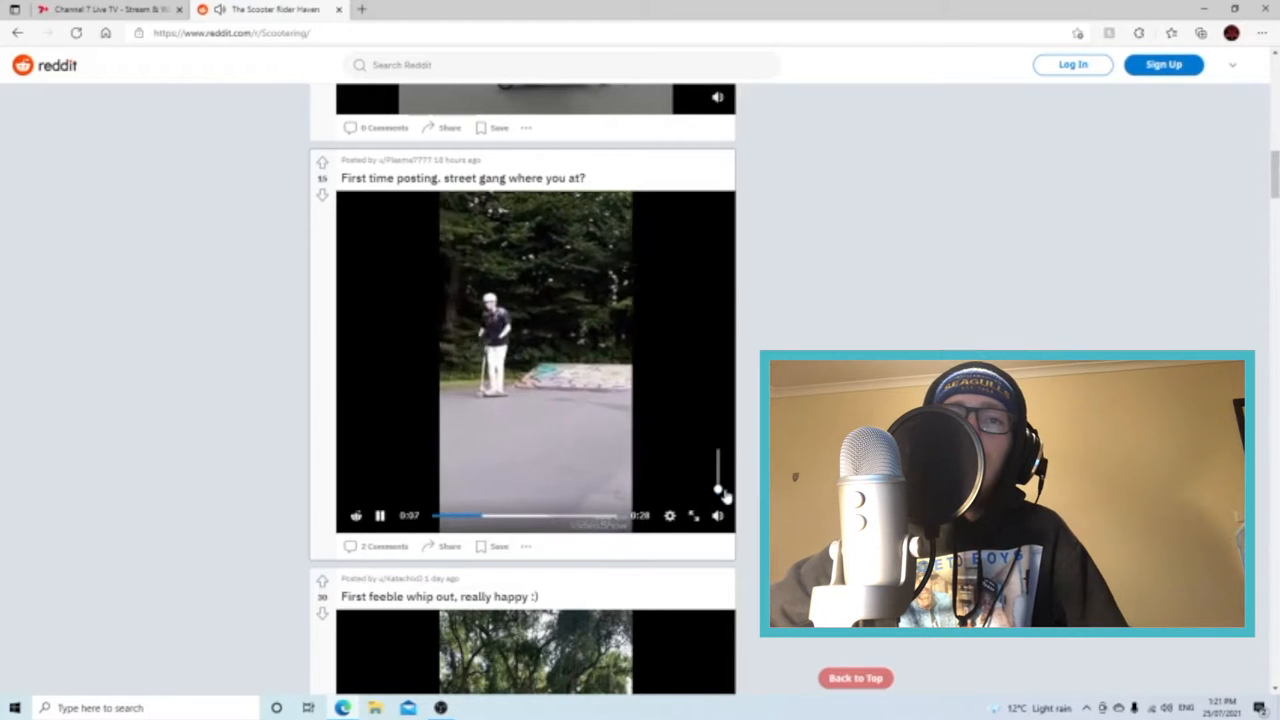
pyautogui.moveTo(570, 348)
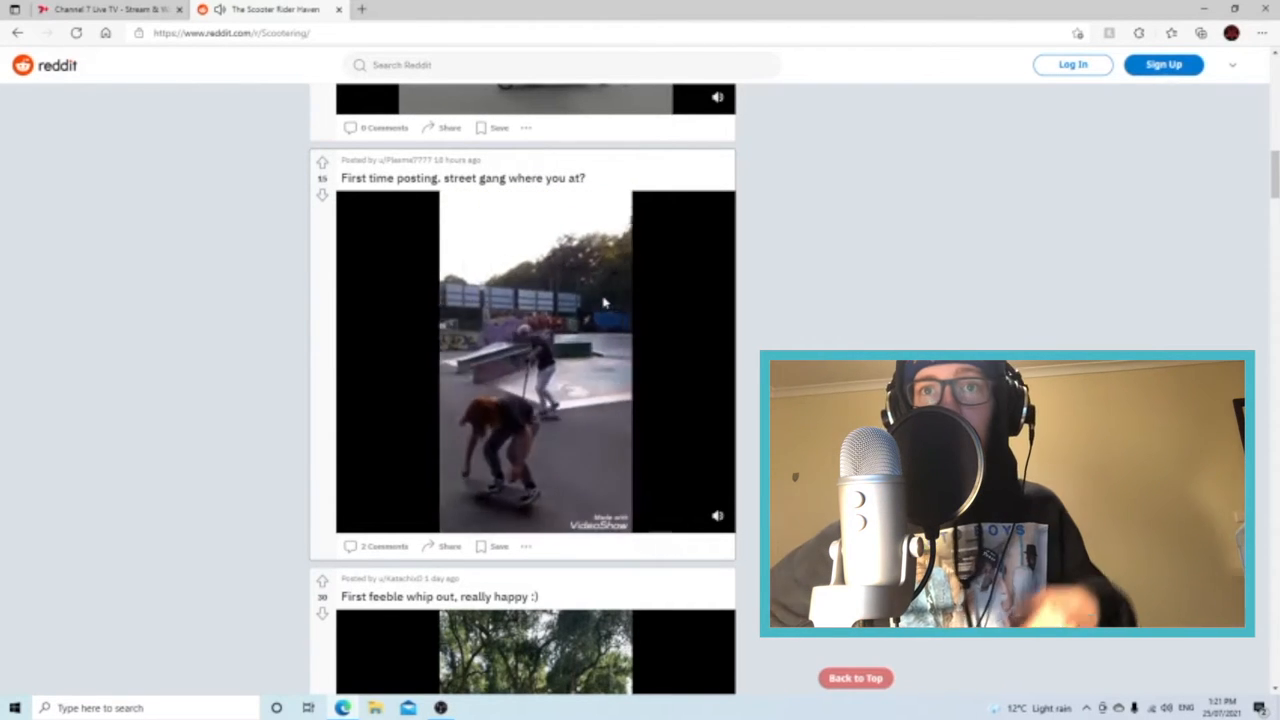
pyautogui.click(536, 360)
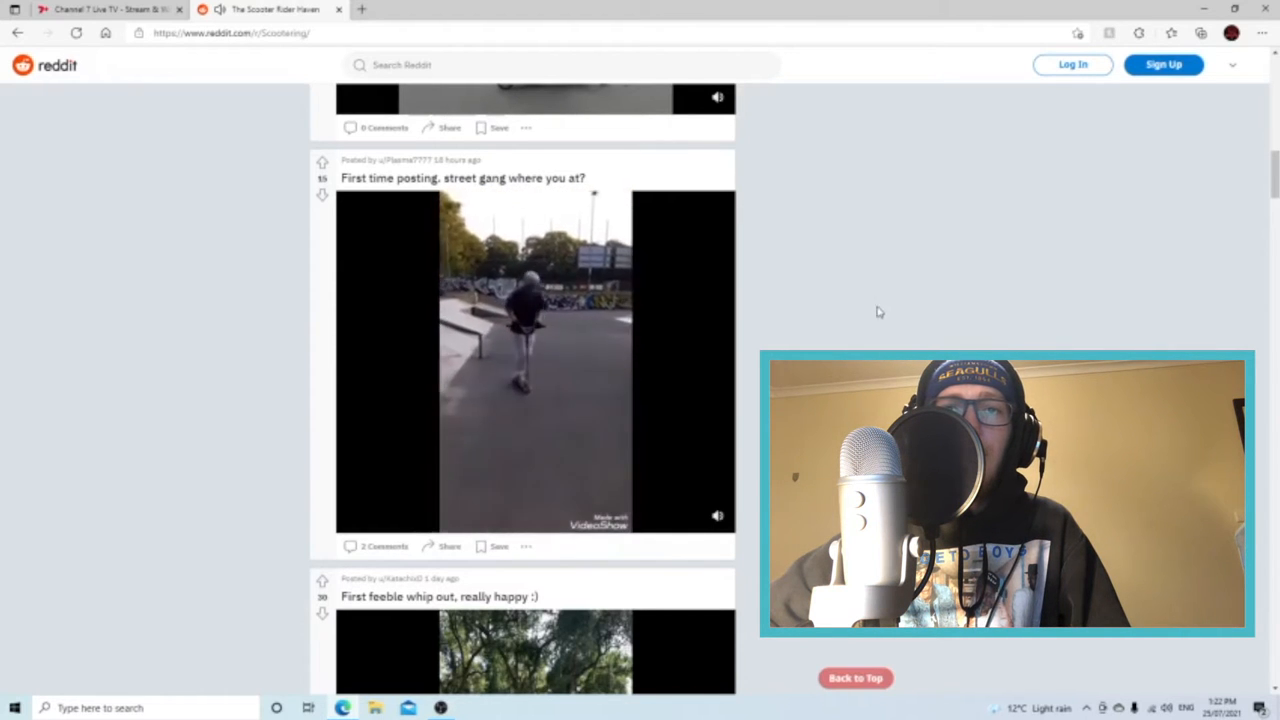
pyautogui.scroll(-3)
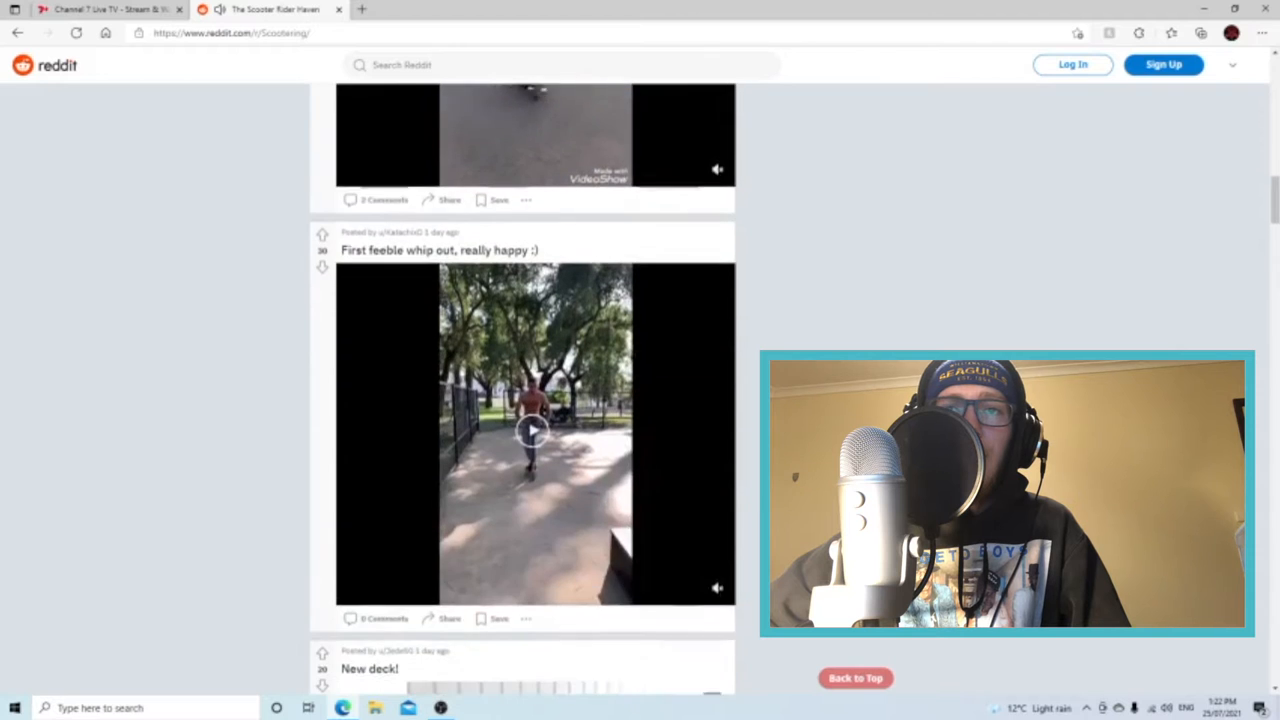
pyautogui.click(532, 432)
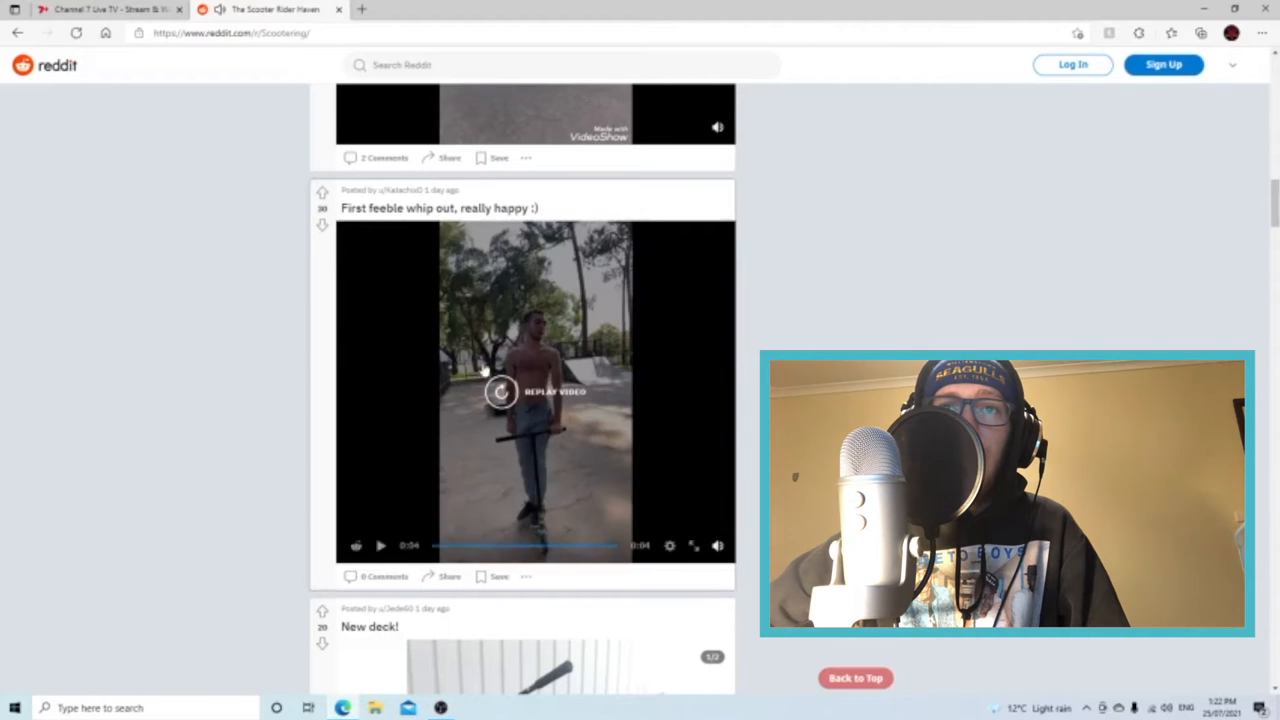
pyautogui.click(500, 390)
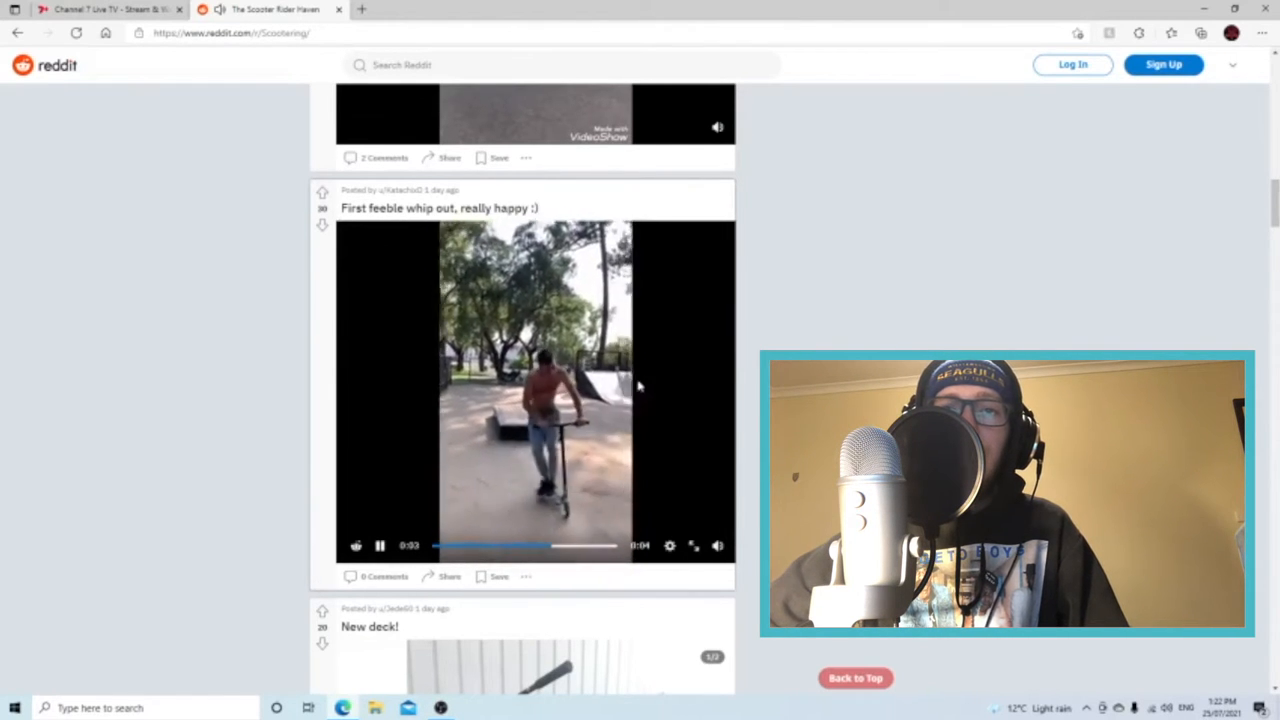
# Move down the feed to the 'New deck!' photo post
pyautogui.scroll(-3)
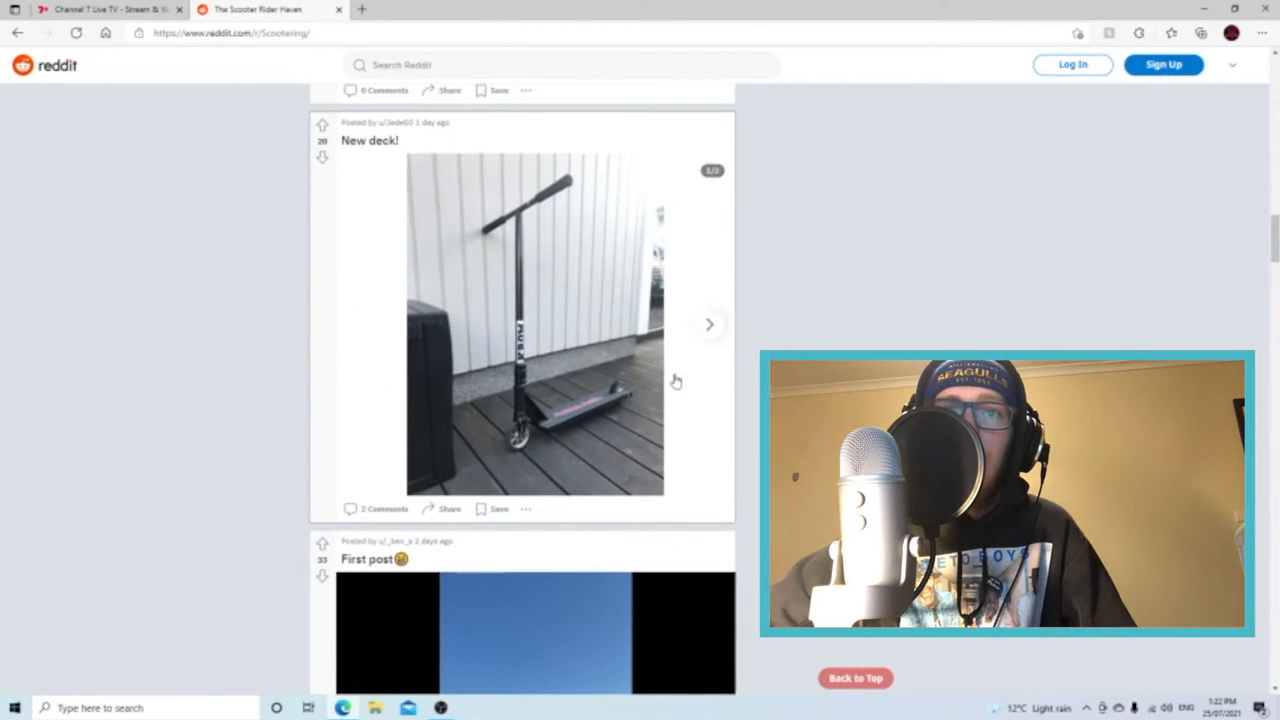
pyautogui.click(710, 324)
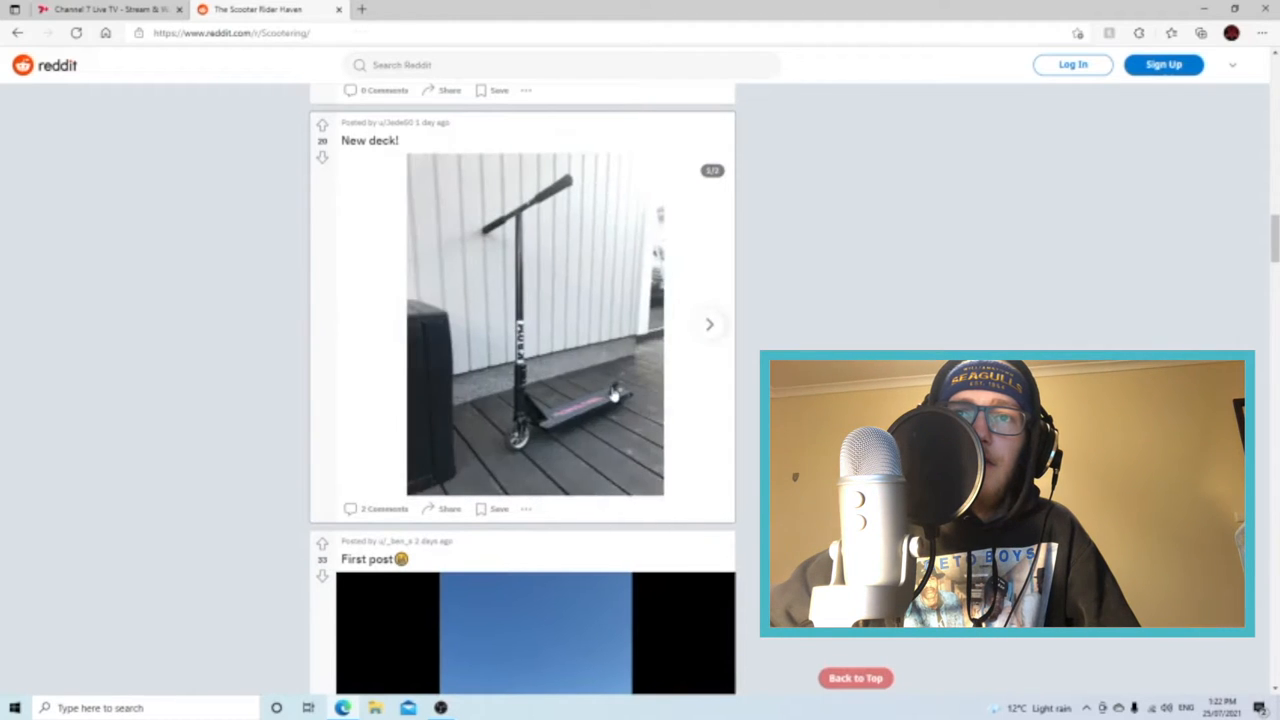
pyautogui.click(368, 140)
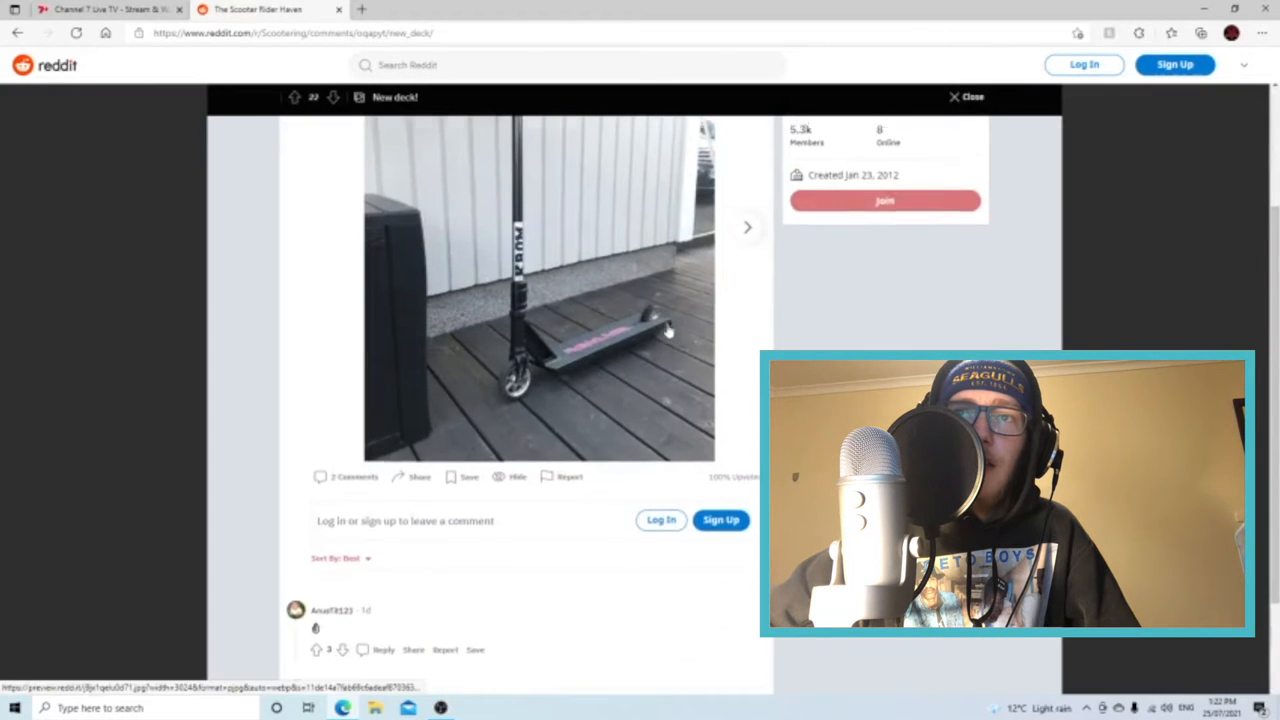
pyautogui.scroll(-3)
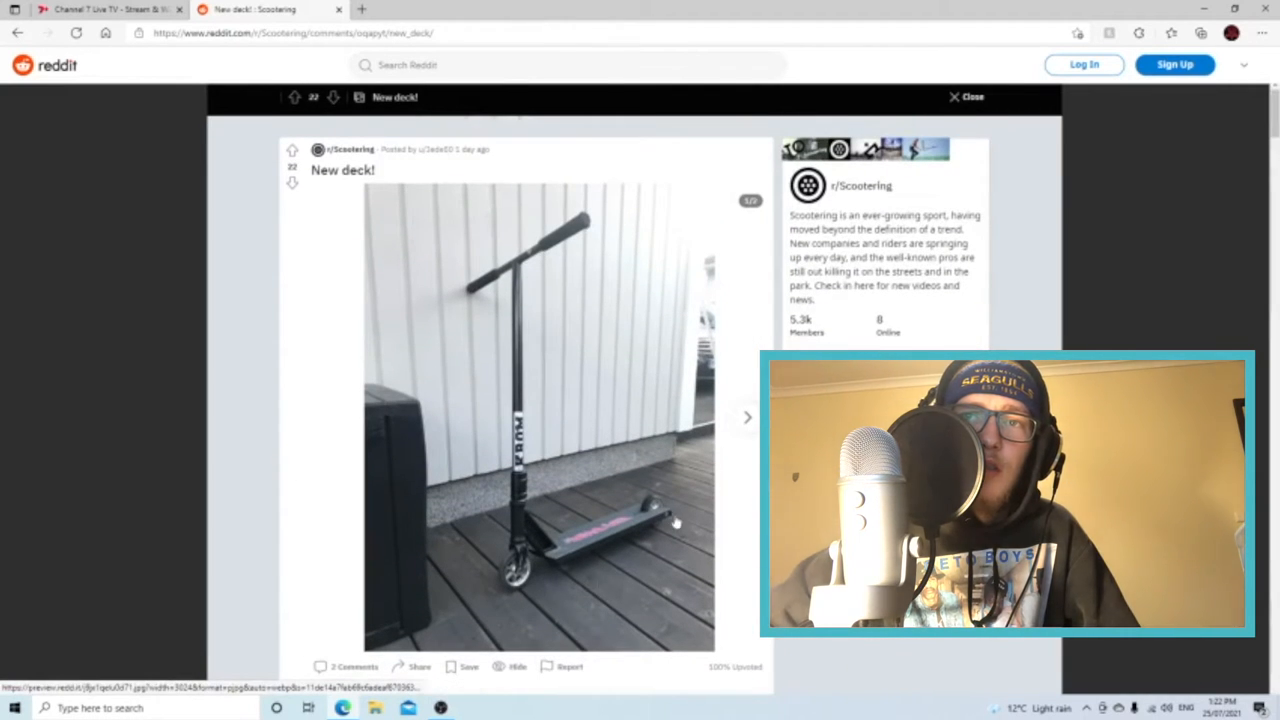
pyautogui.click(748, 418)
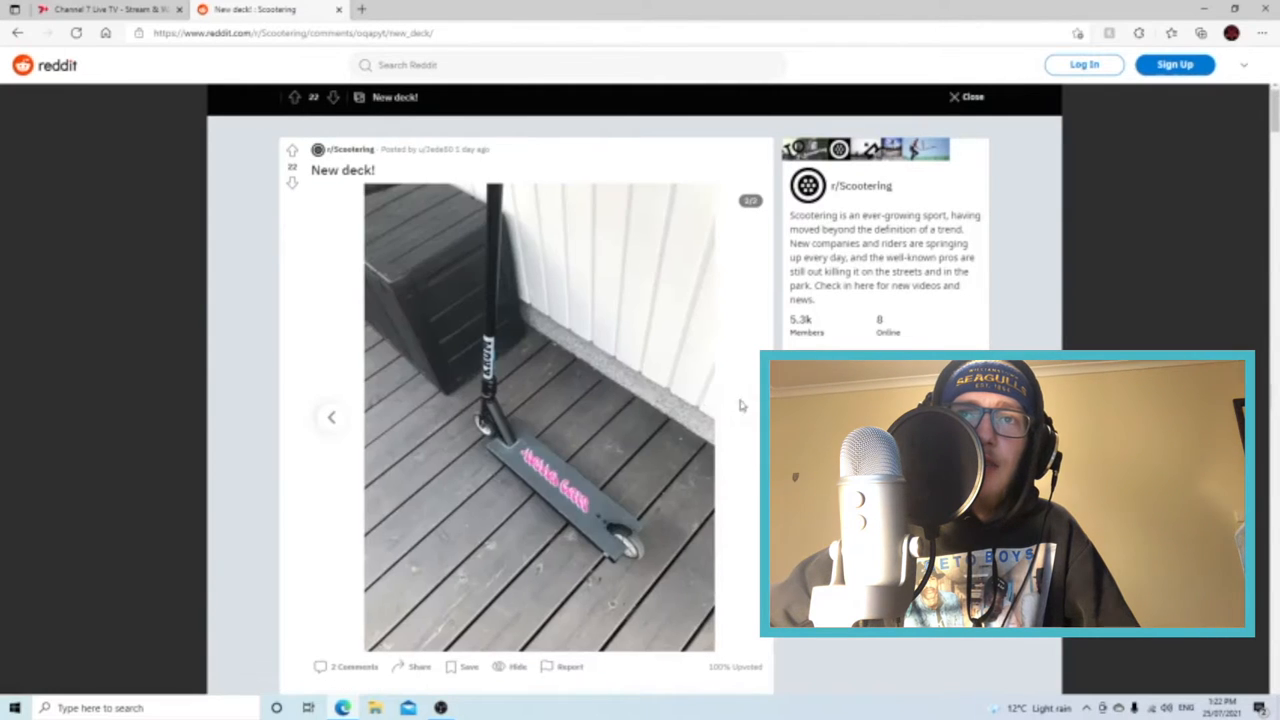
pyautogui.moveTo(344, 402)
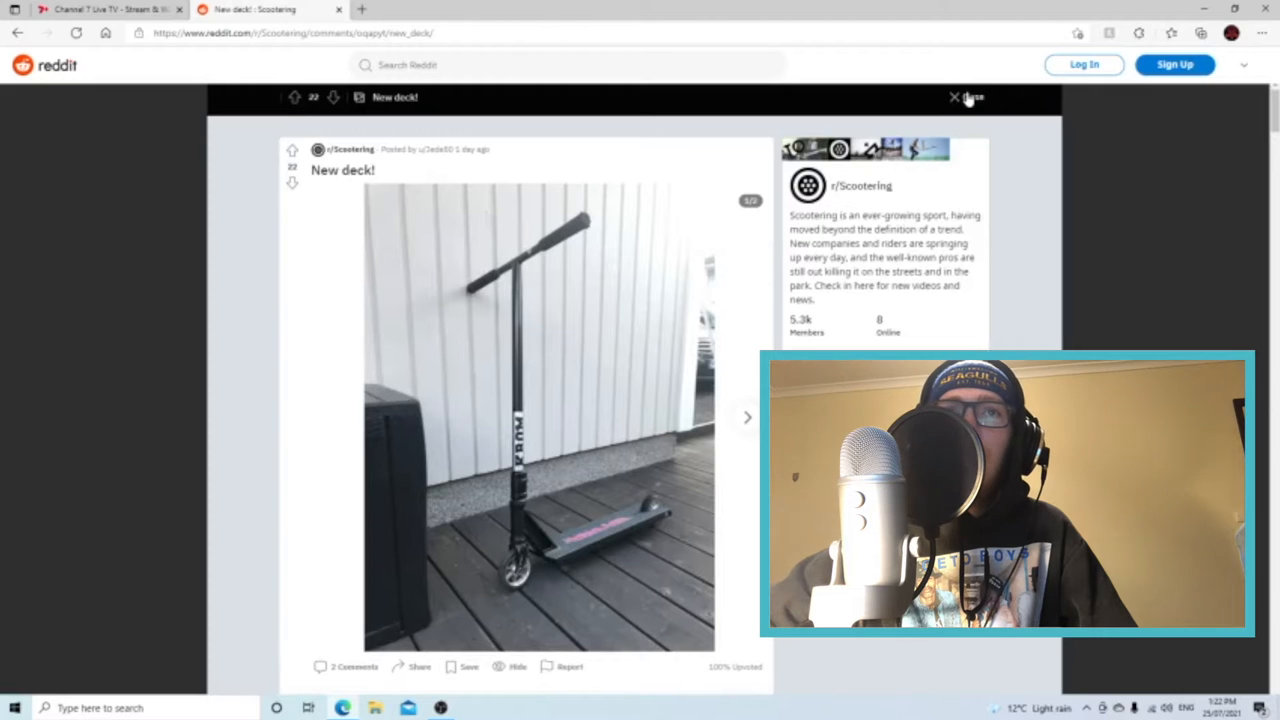
pyautogui.click(954, 96)
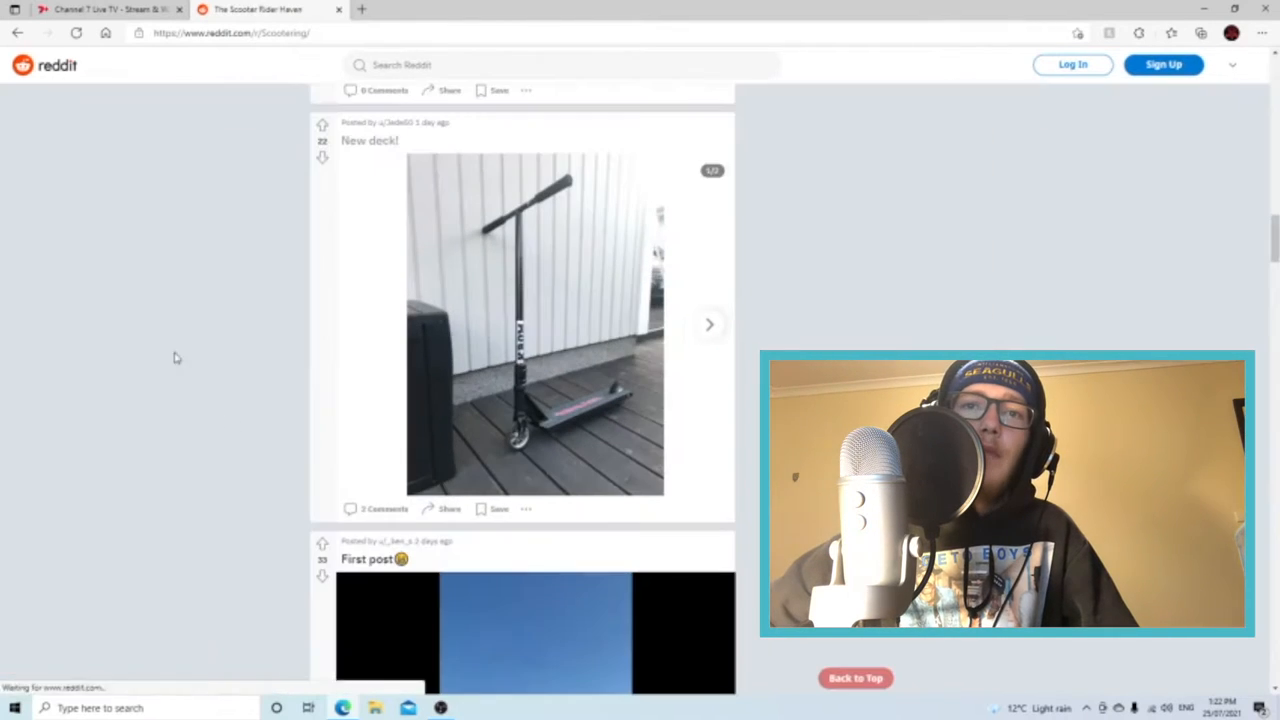
# Scroll down to the downside barspin clip and replay it
pyautogui.scroll(-3)
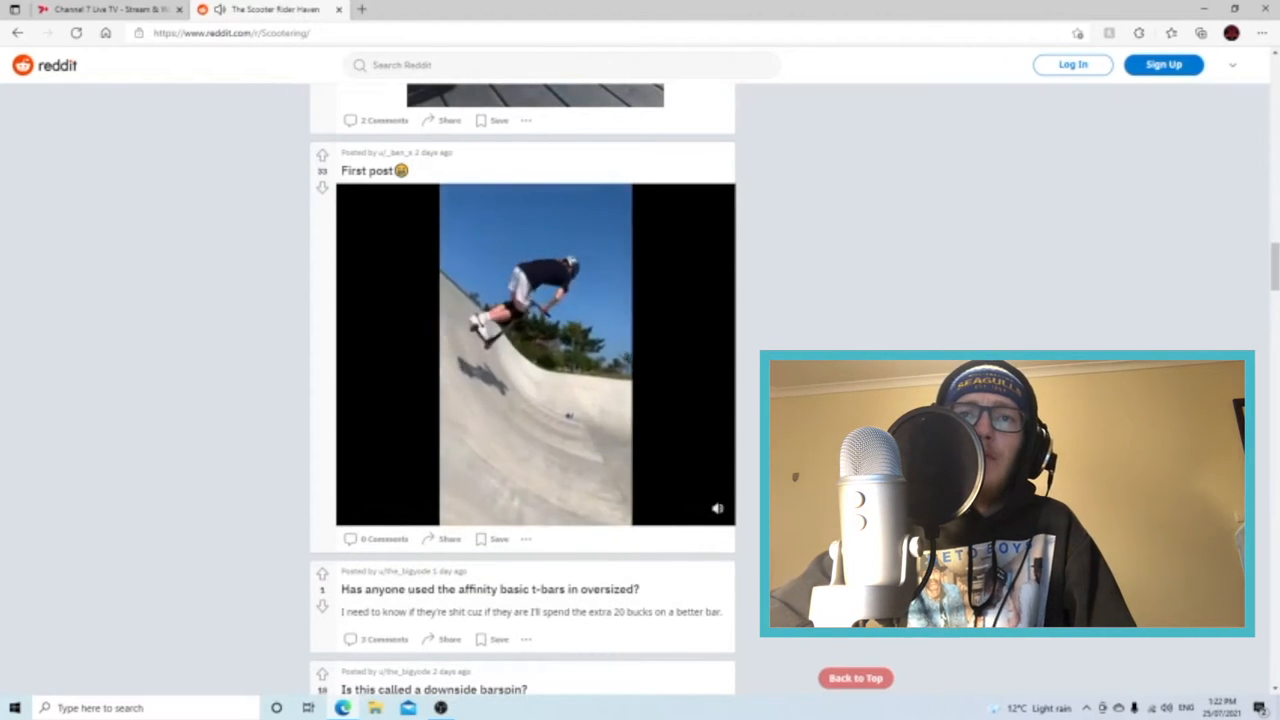
pyautogui.scroll(-3)
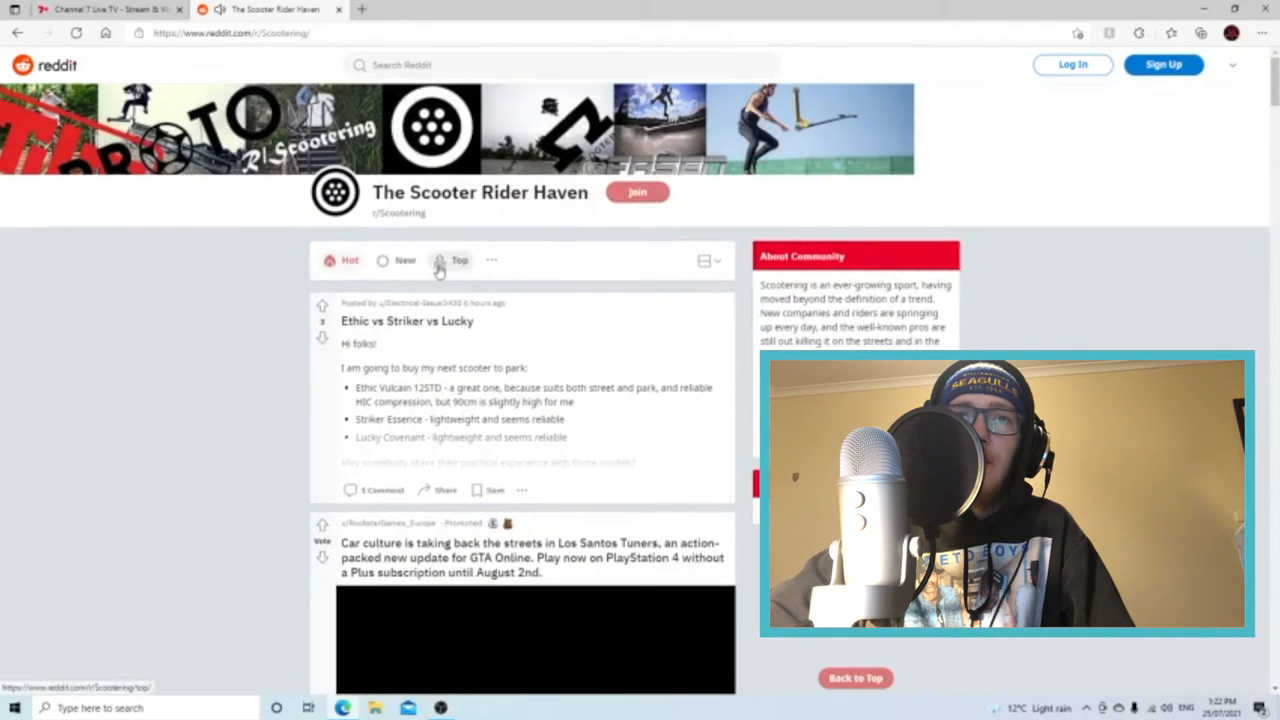
pyautogui.scroll(-3)
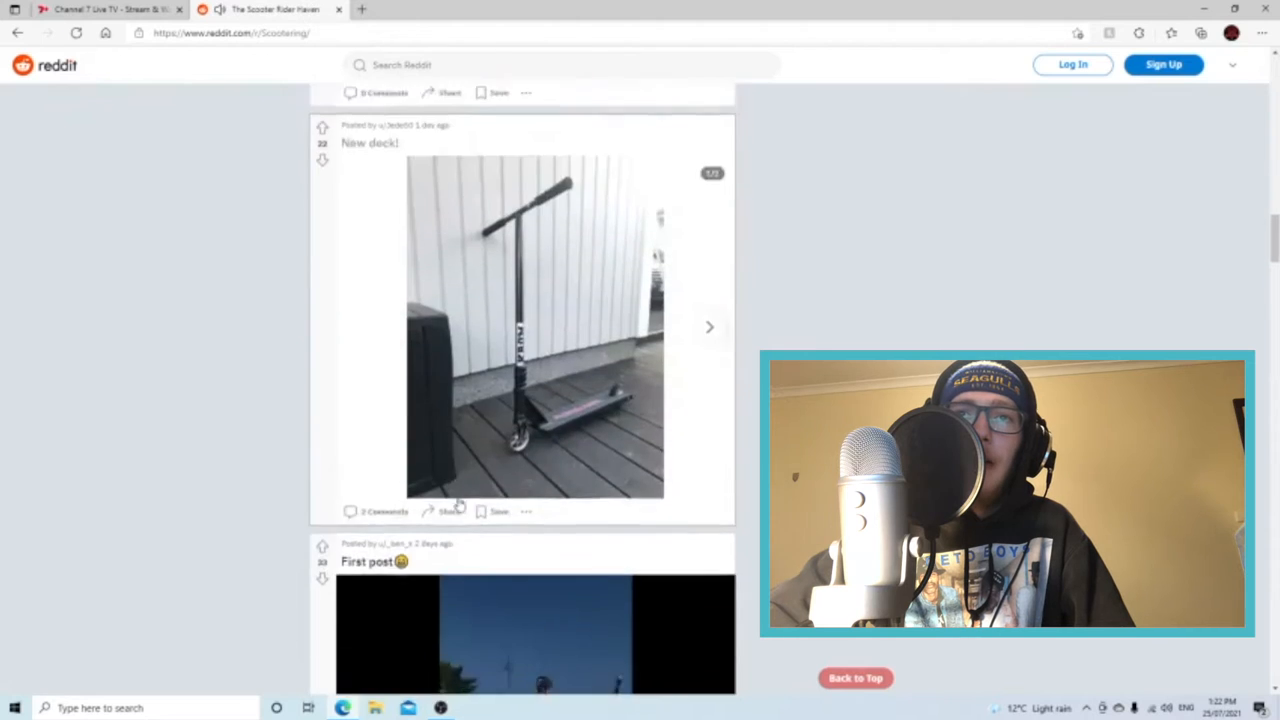
pyautogui.scroll(-3)
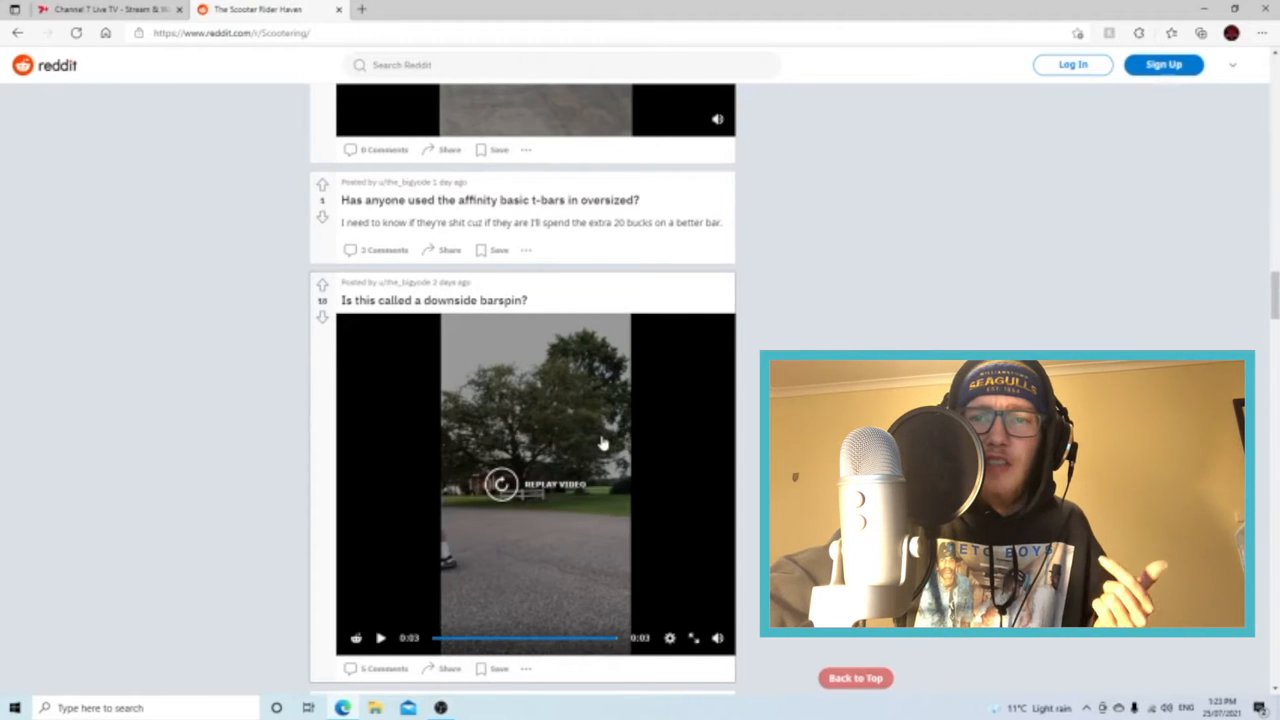
pyautogui.click(500, 484)
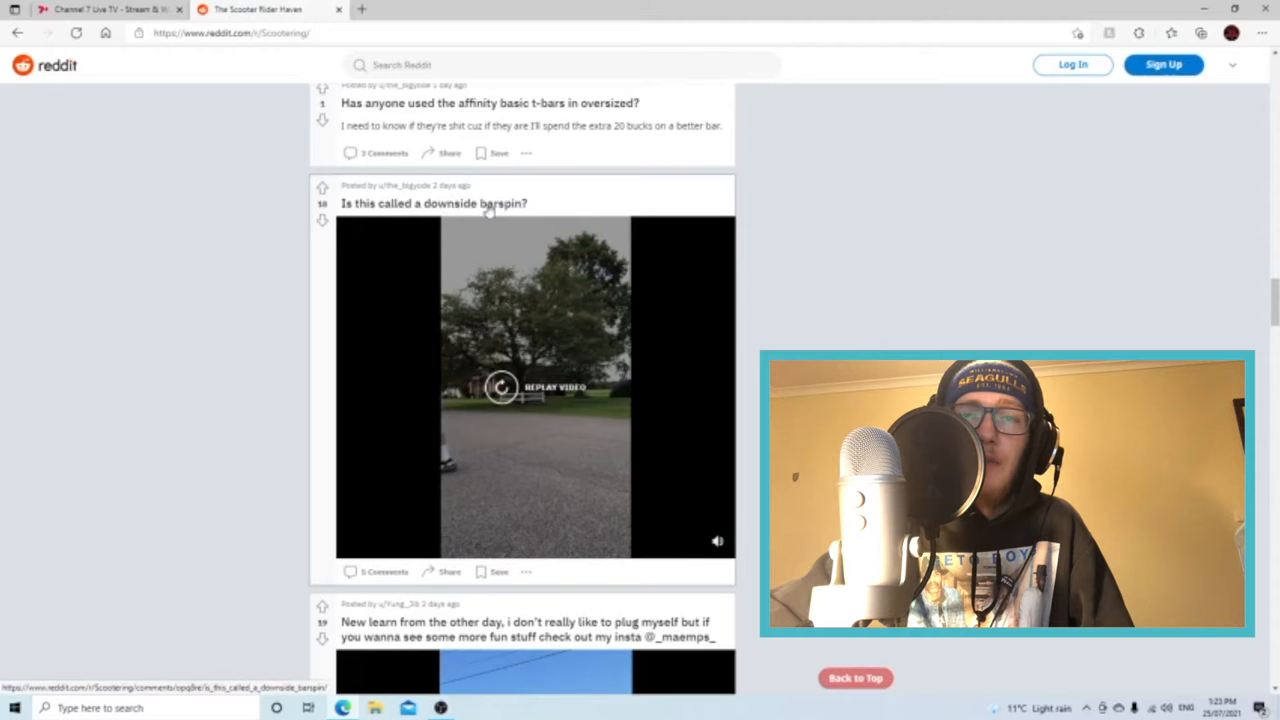
pyautogui.moveTo(424, 436)
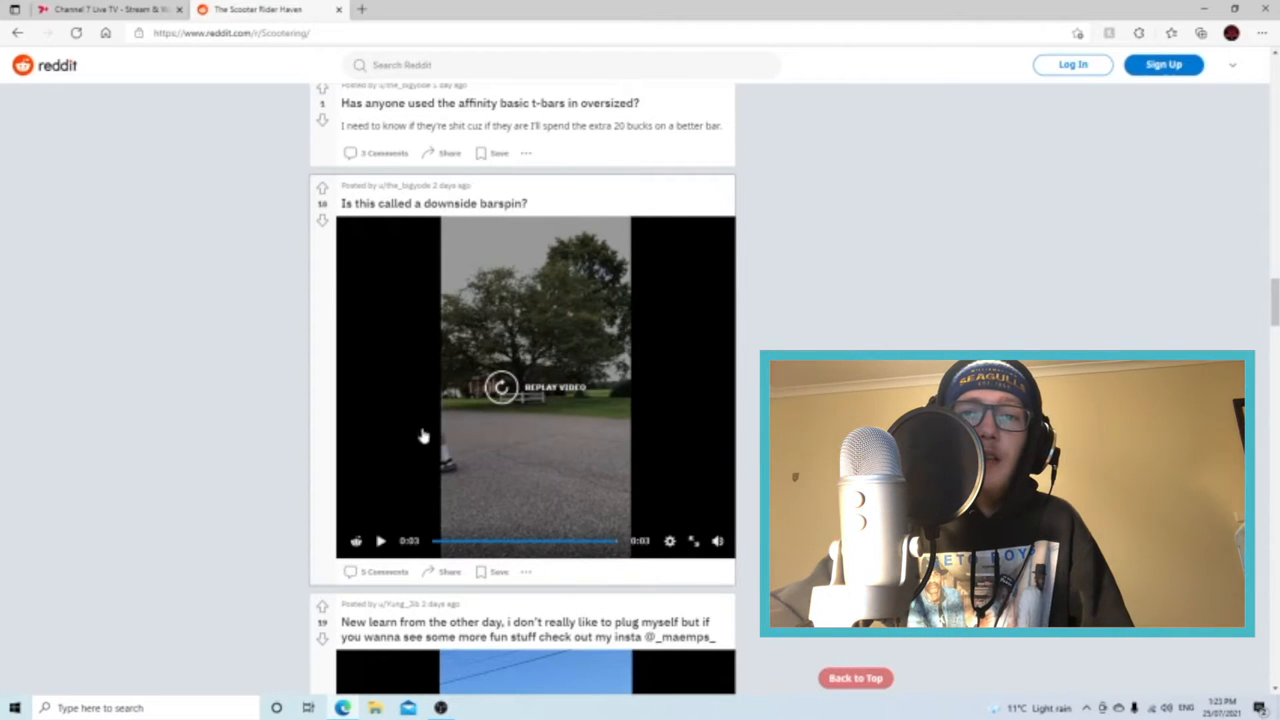
pyautogui.moveTo(560, 488)
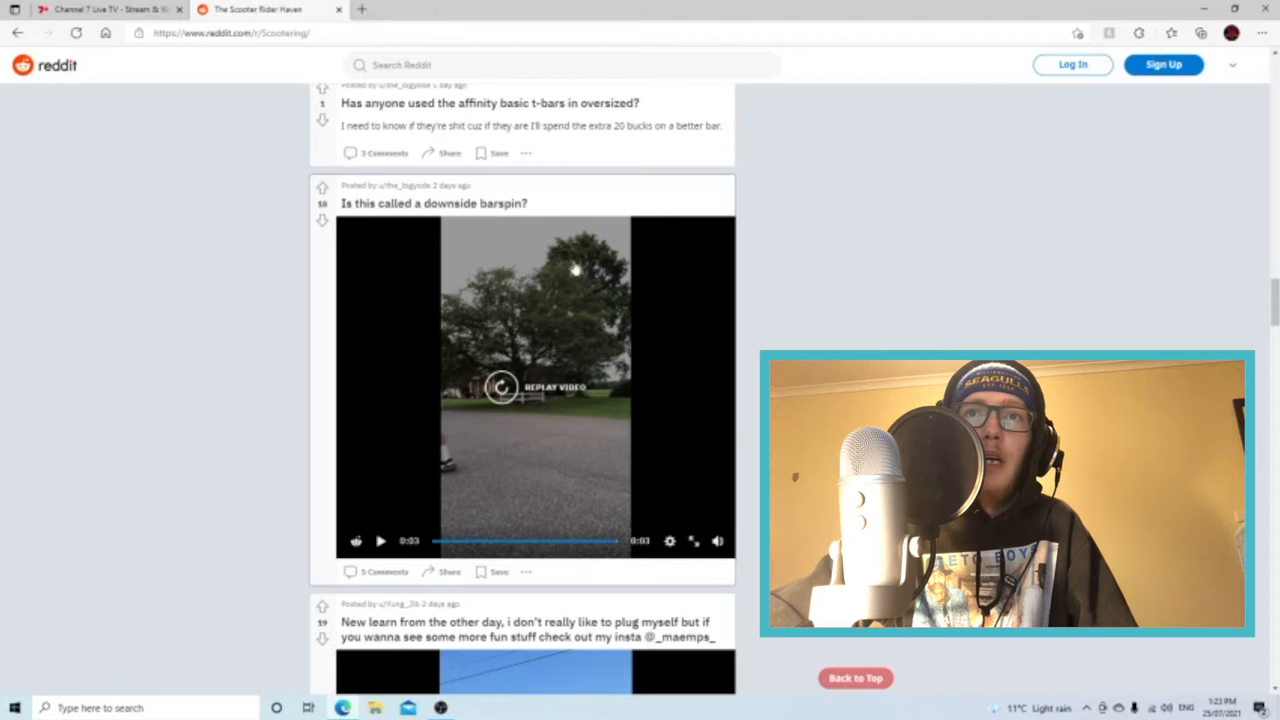
# Continue past the next rider clip until the 'Rate da whip' post appears
pyautogui.scroll(-3)
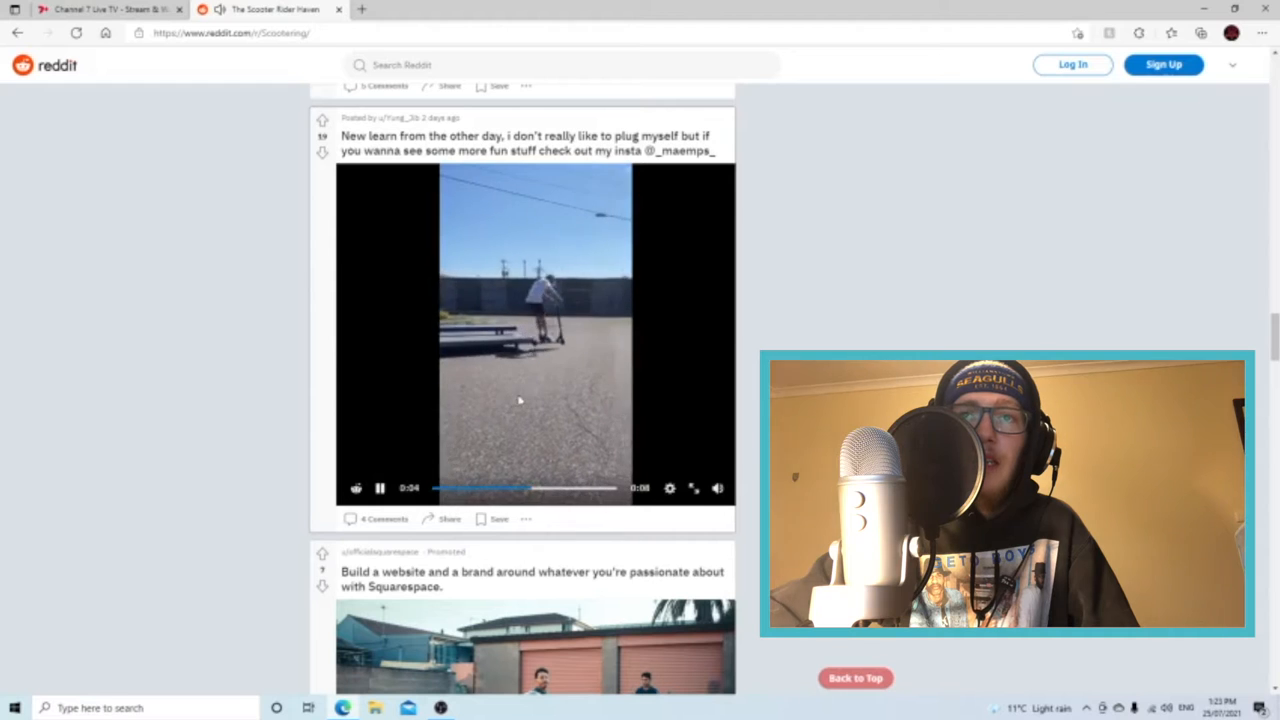
pyautogui.scroll(-3)
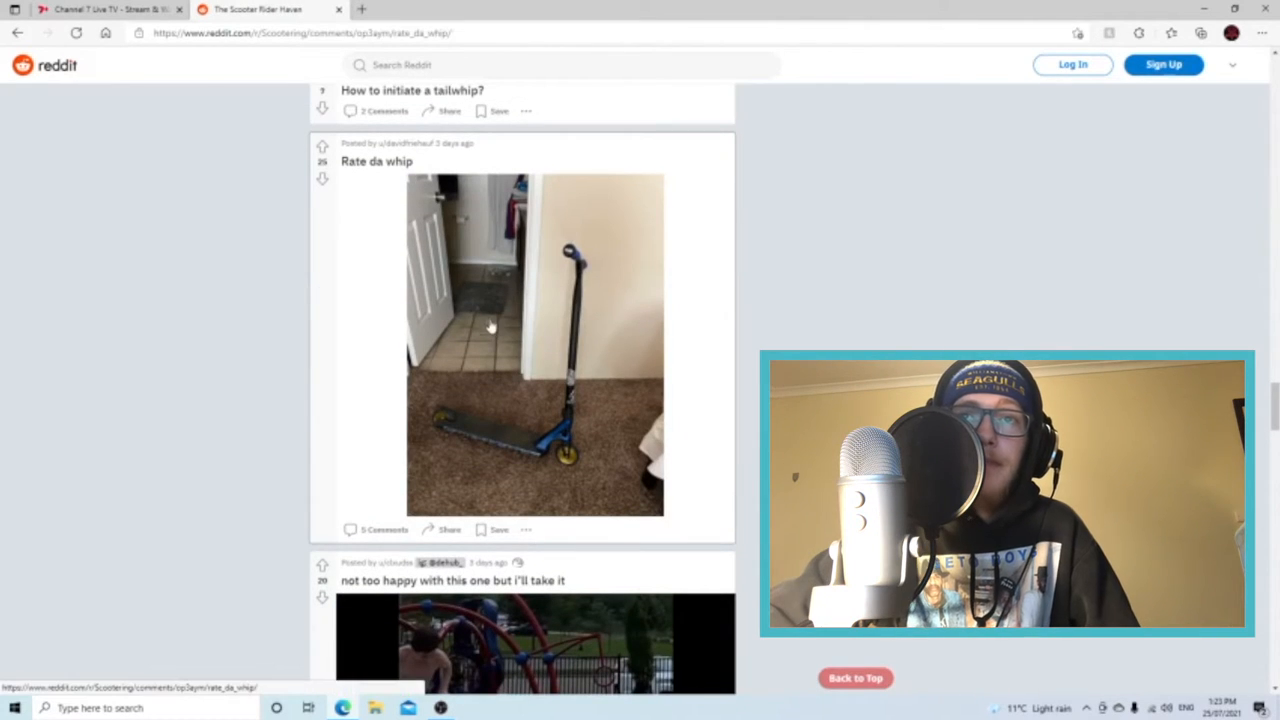
# Read the 'Rate da whip' post and its comments, then close it back to the feed
pyautogui.click(534, 344)
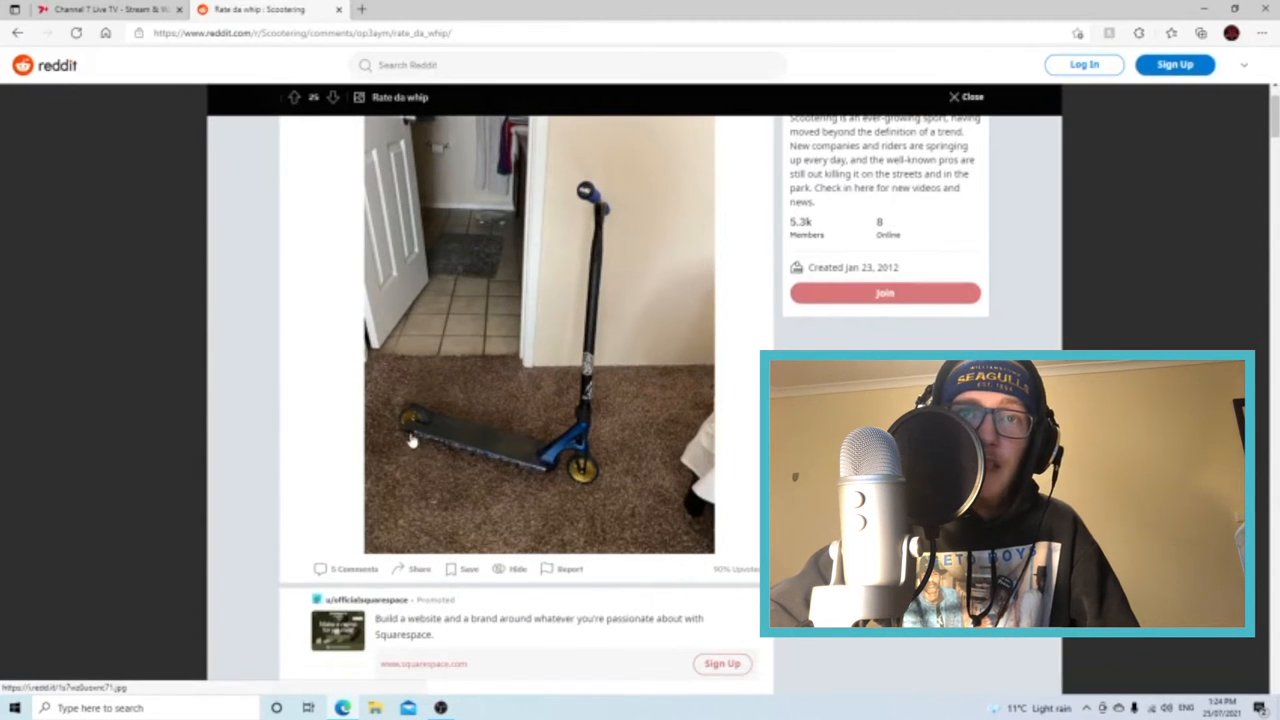
pyautogui.moveTo(480, 476)
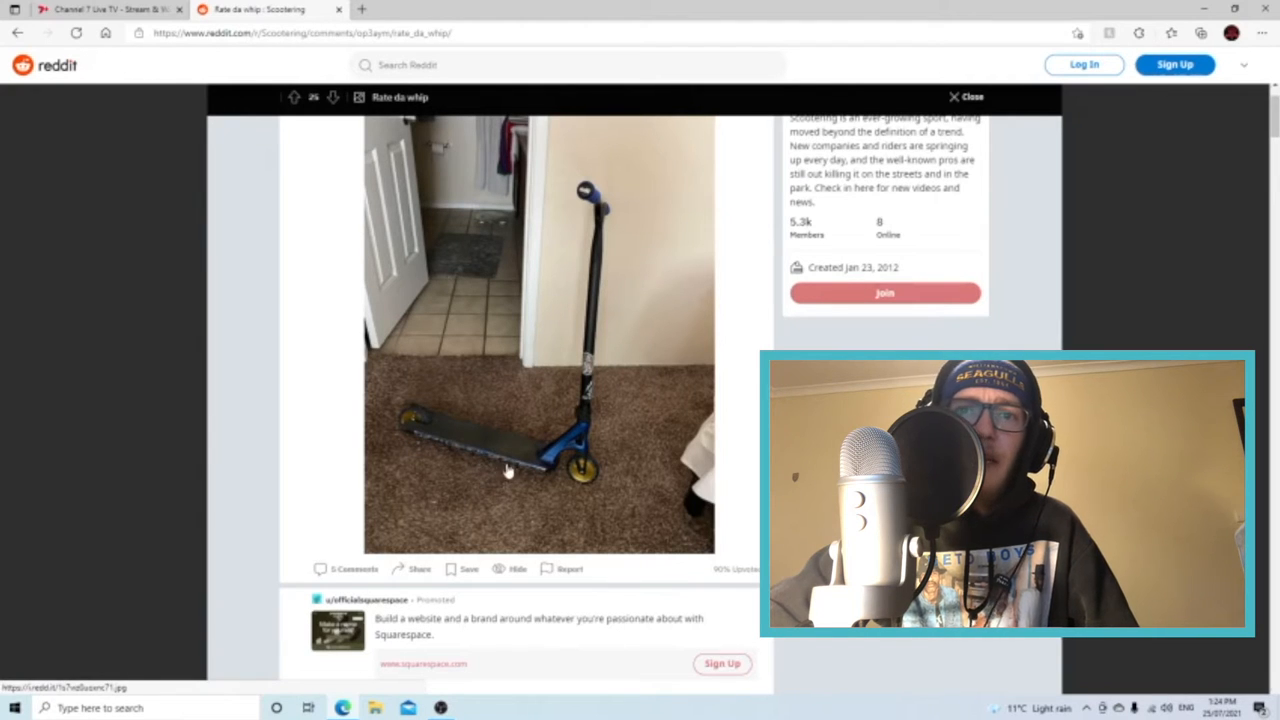
pyautogui.scroll(-3)
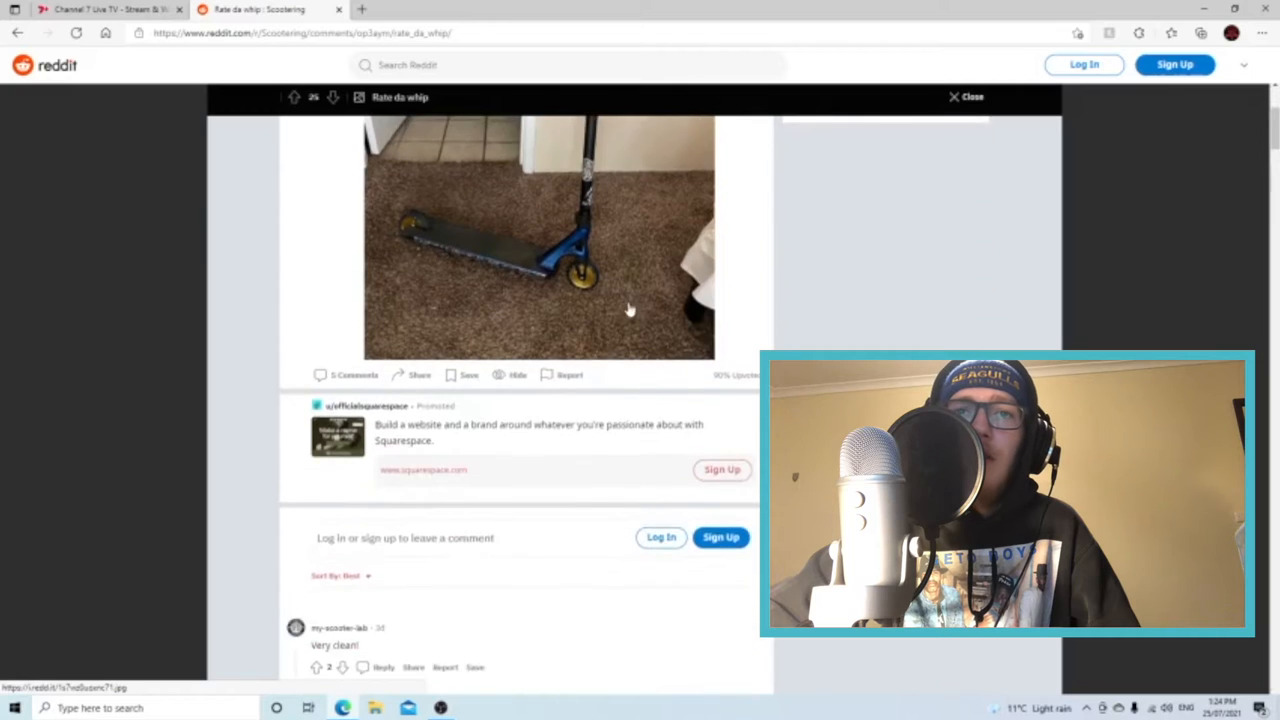
pyautogui.scroll(-3)
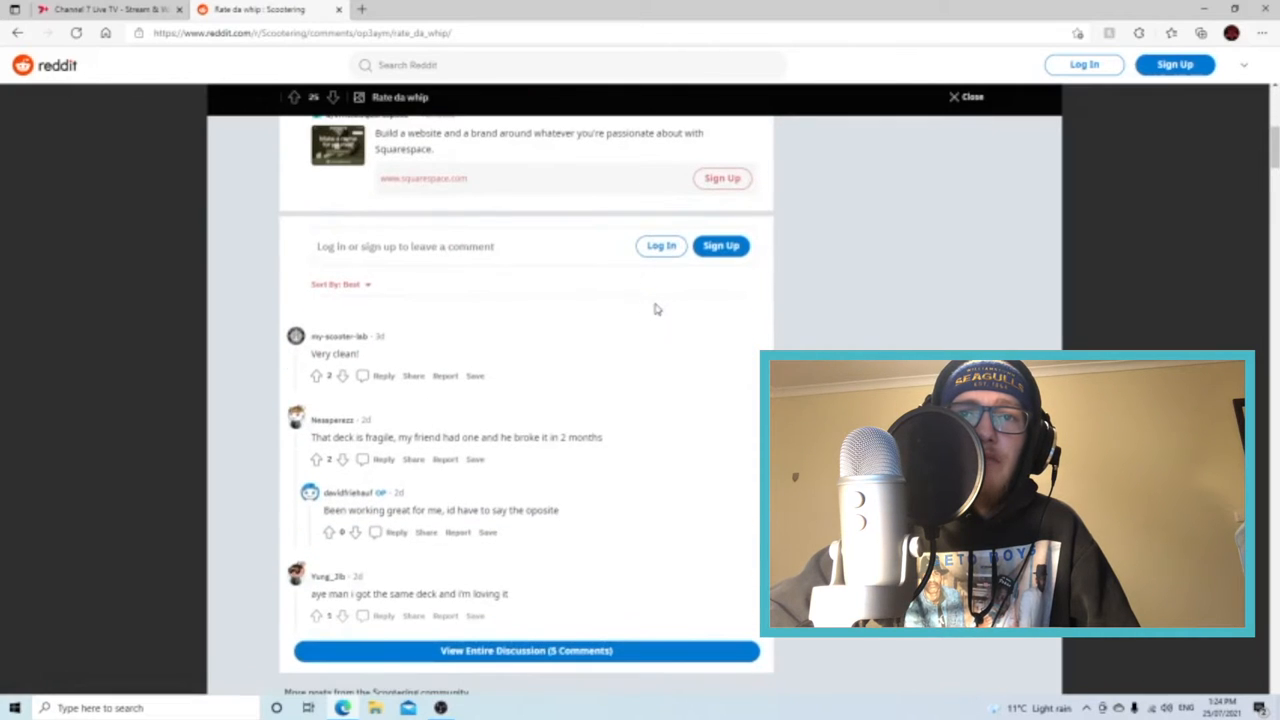
pyautogui.scroll(-3)
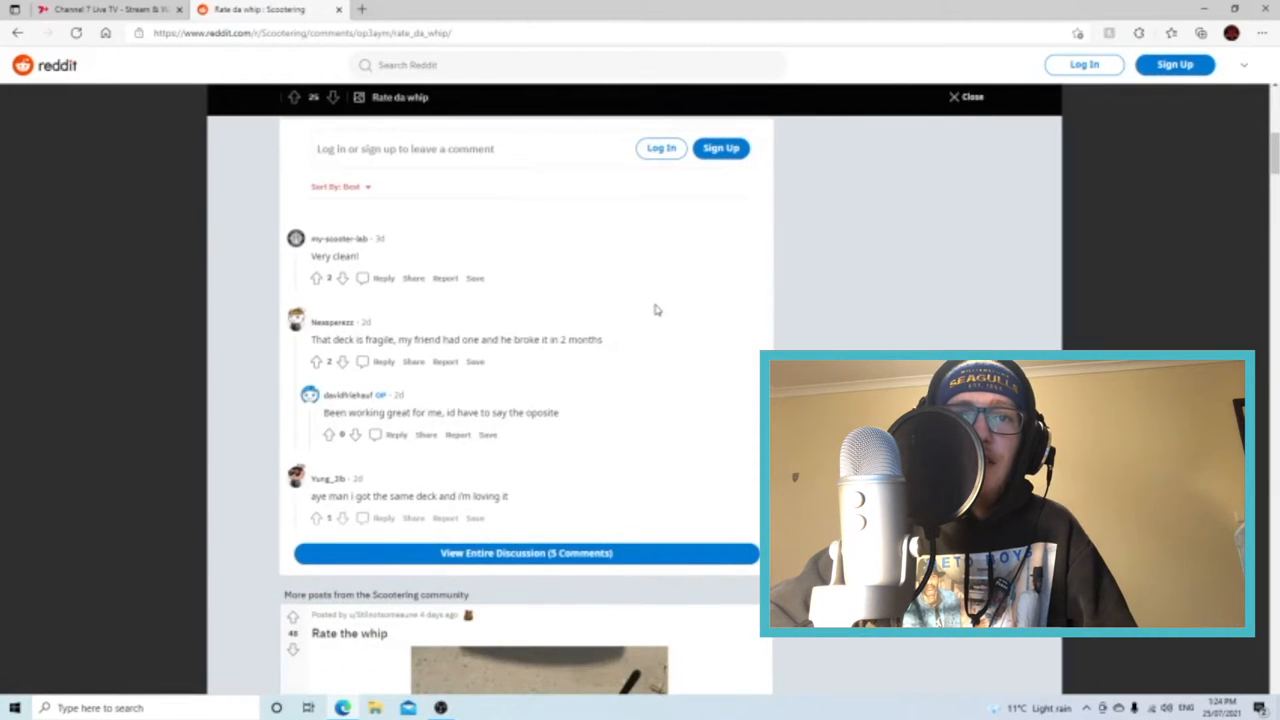
pyautogui.scroll(3)
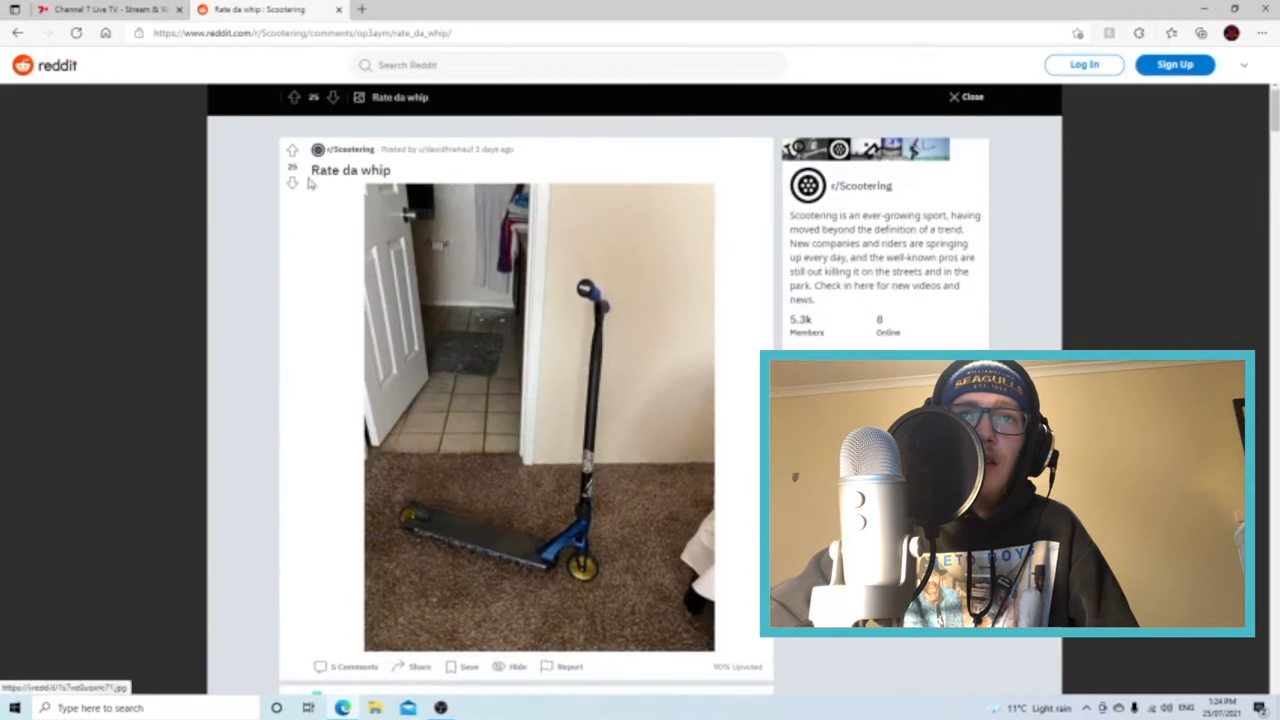
pyautogui.click(952, 96)
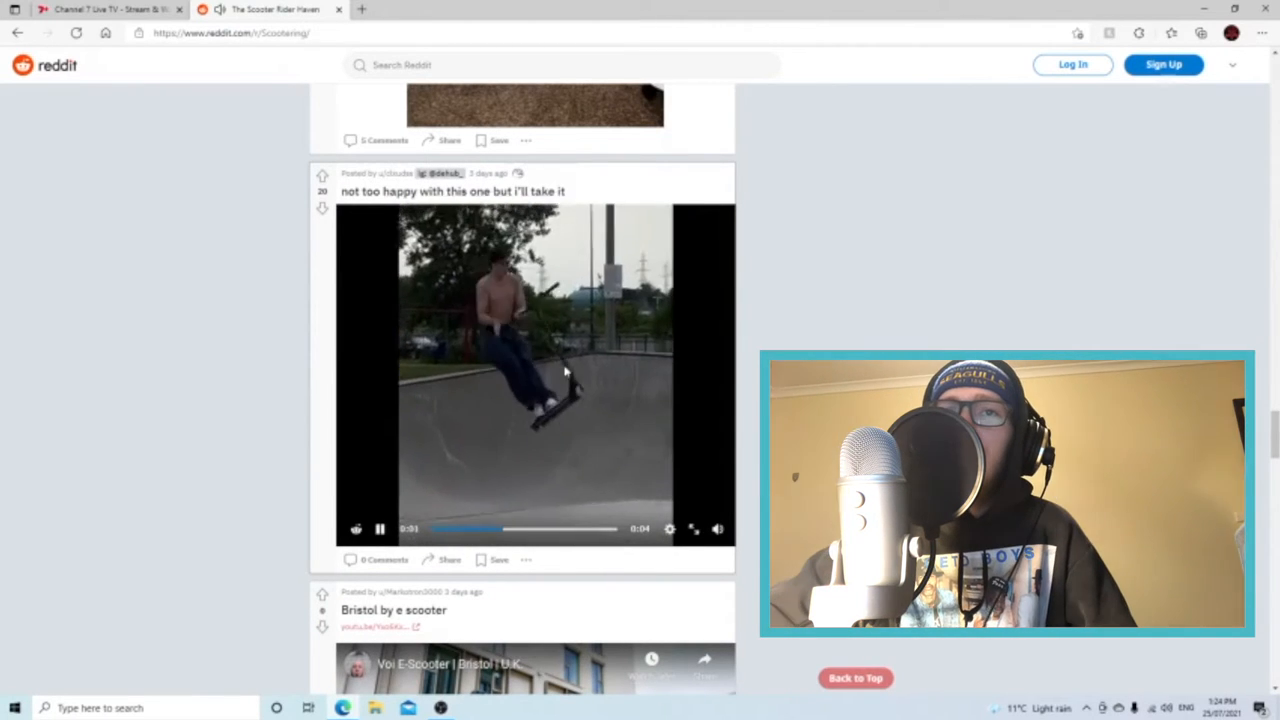
# Scroll past the 'Bristol by e scooter' video to the 'Rate the whip' silver scooter post
pyautogui.scroll(-3)
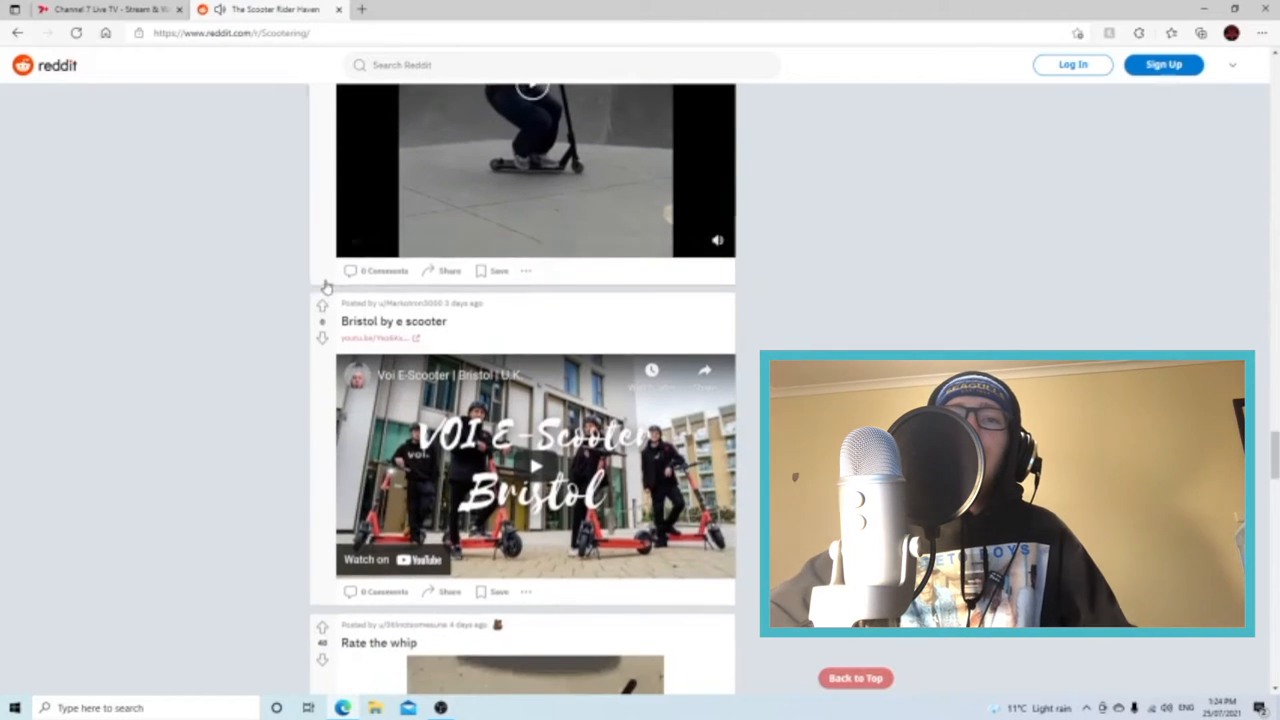
pyautogui.scroll(-3)
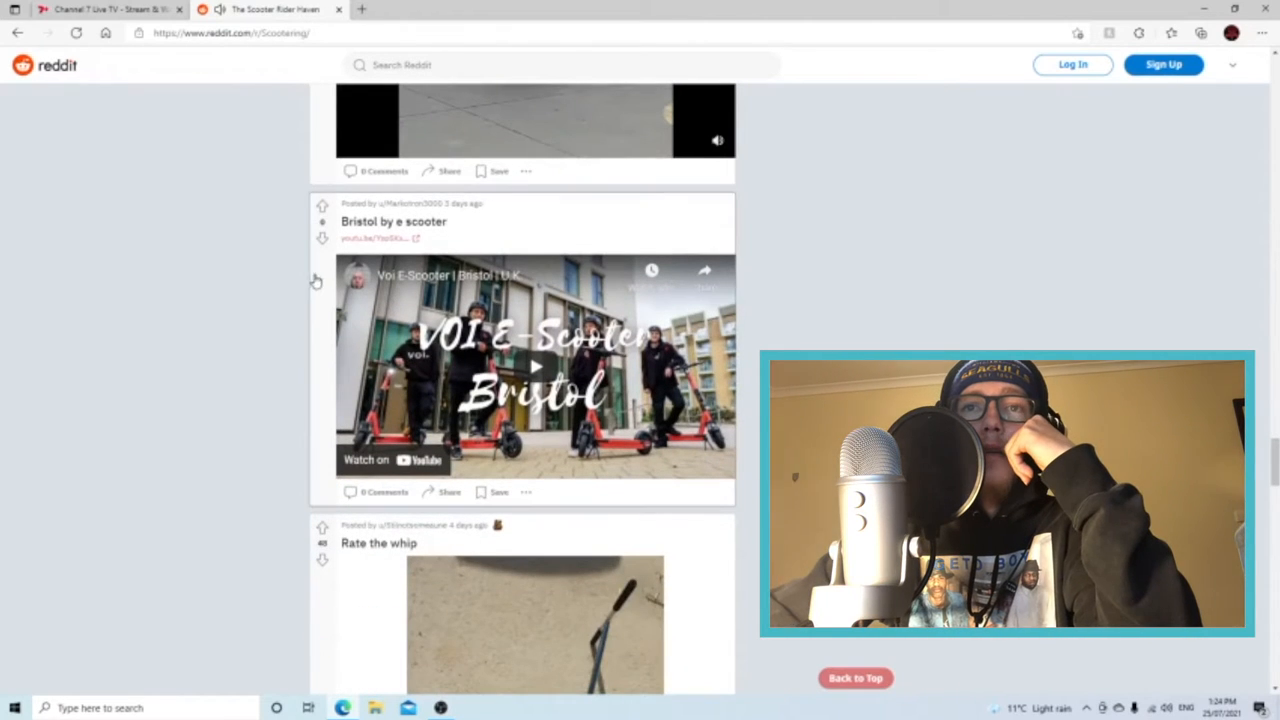
pyautogui.scroll(-3)
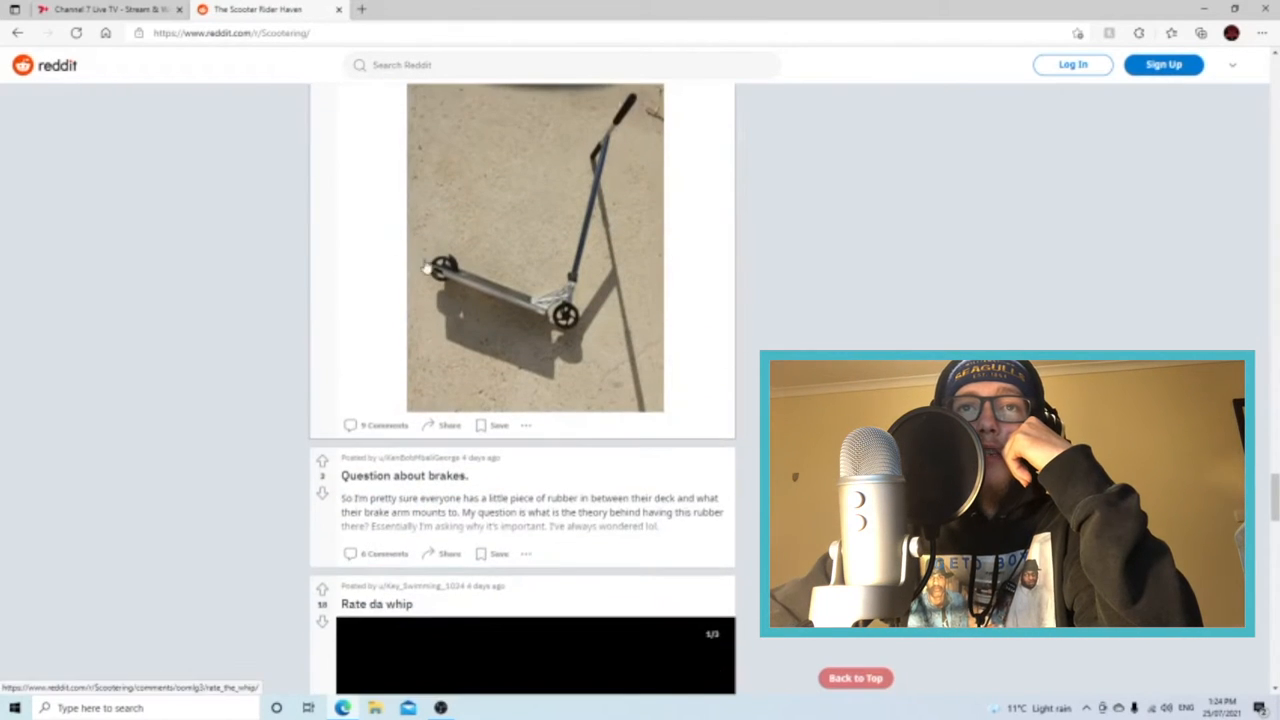
pyautogui.moveTo(350, 278)
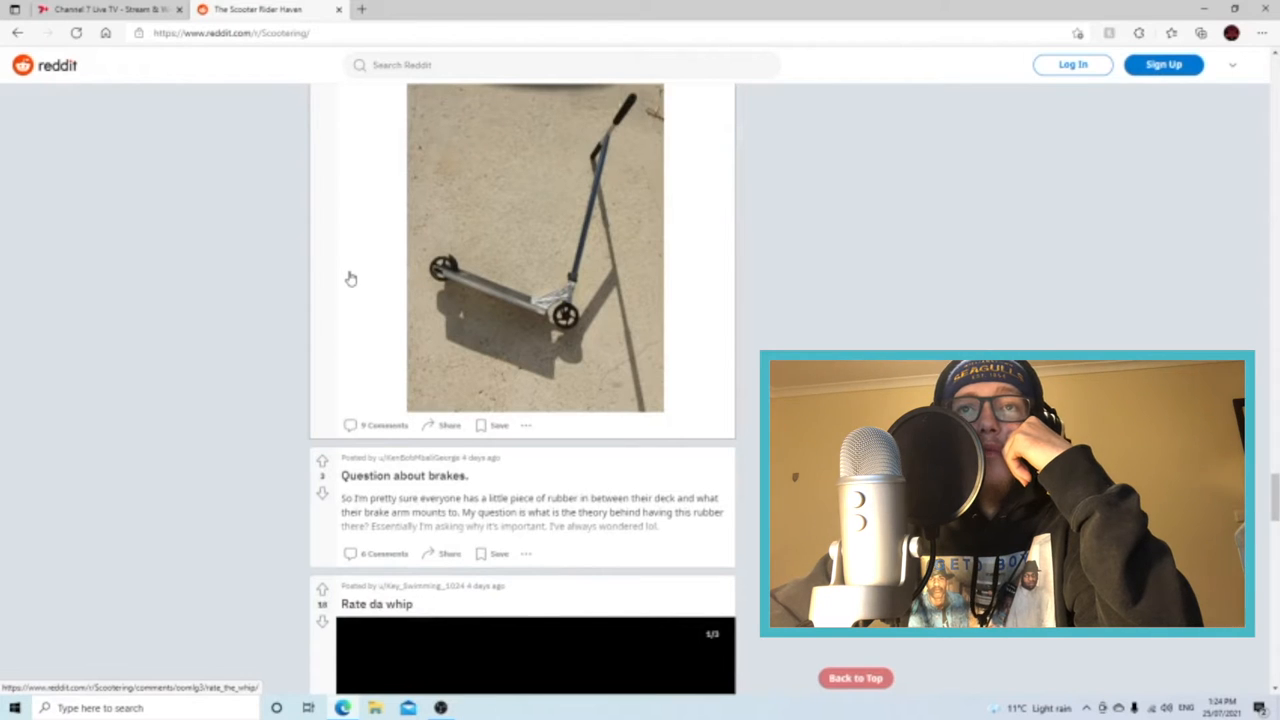
pyautogui.moveTo(448, 278)
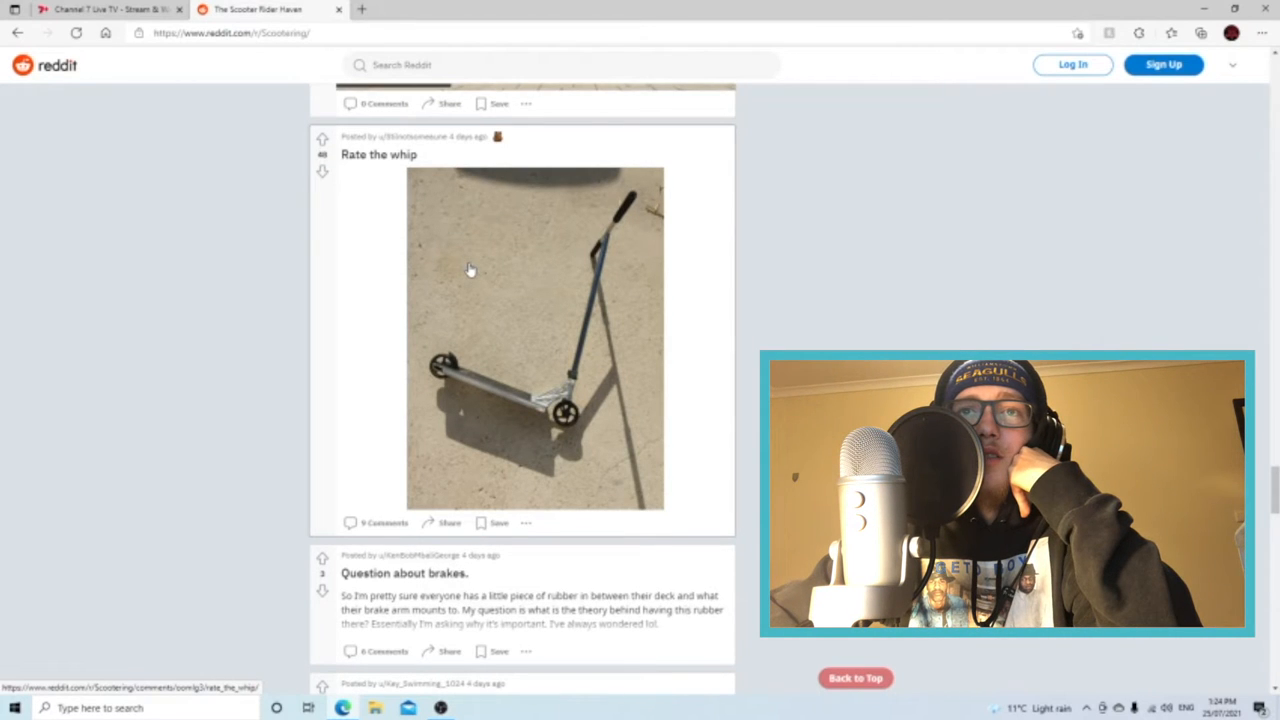
pyautogui.moveTo(480, 270)
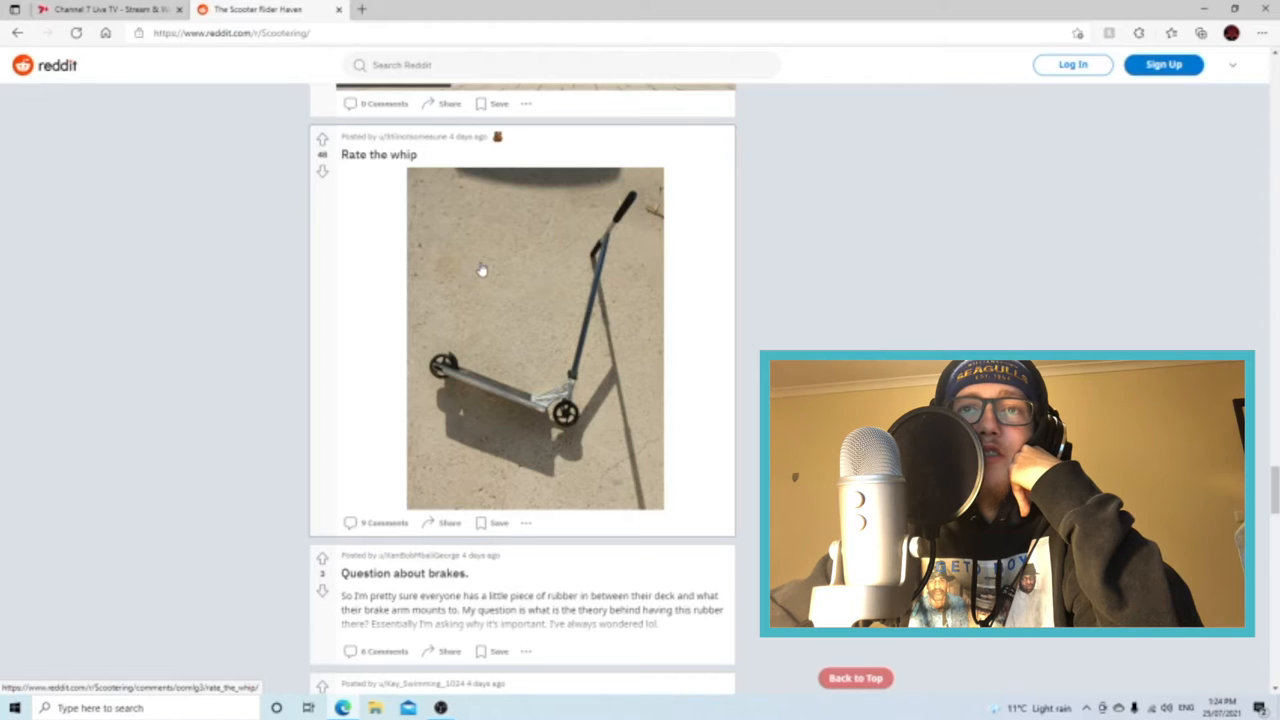
pyautogui.moveTo(536, 400)
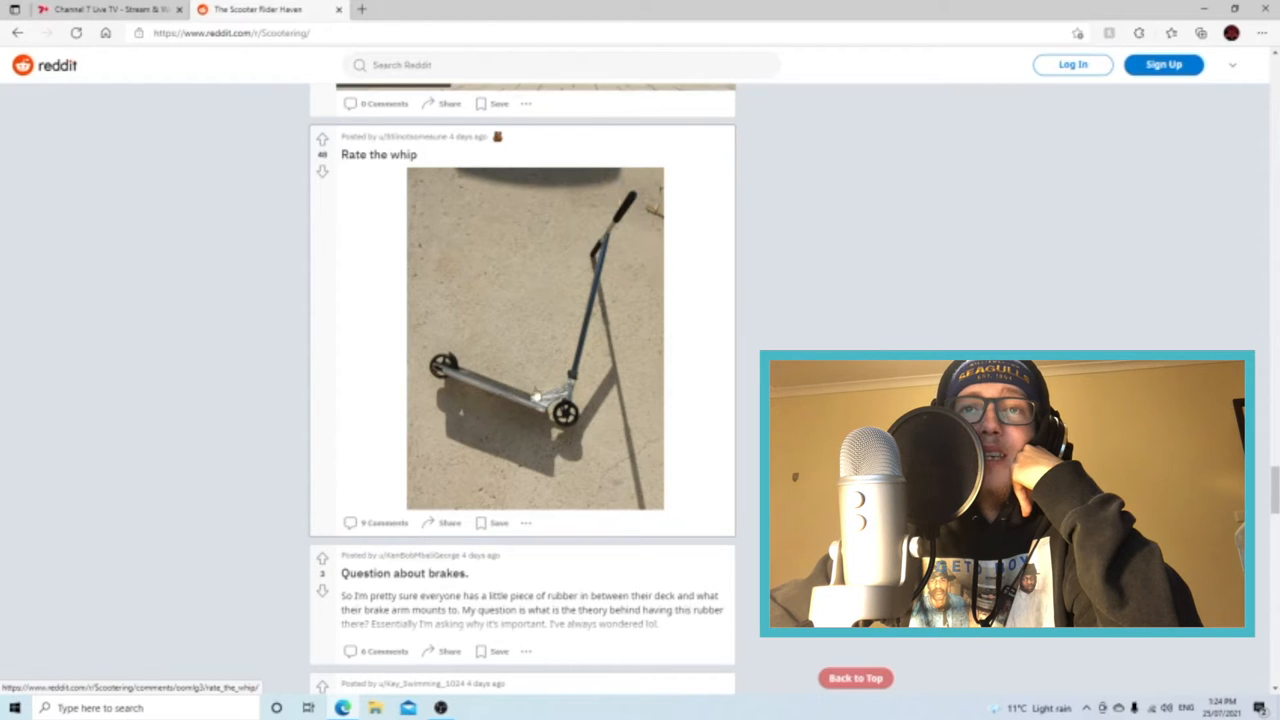
pyautogui.moveTo(536, 404)
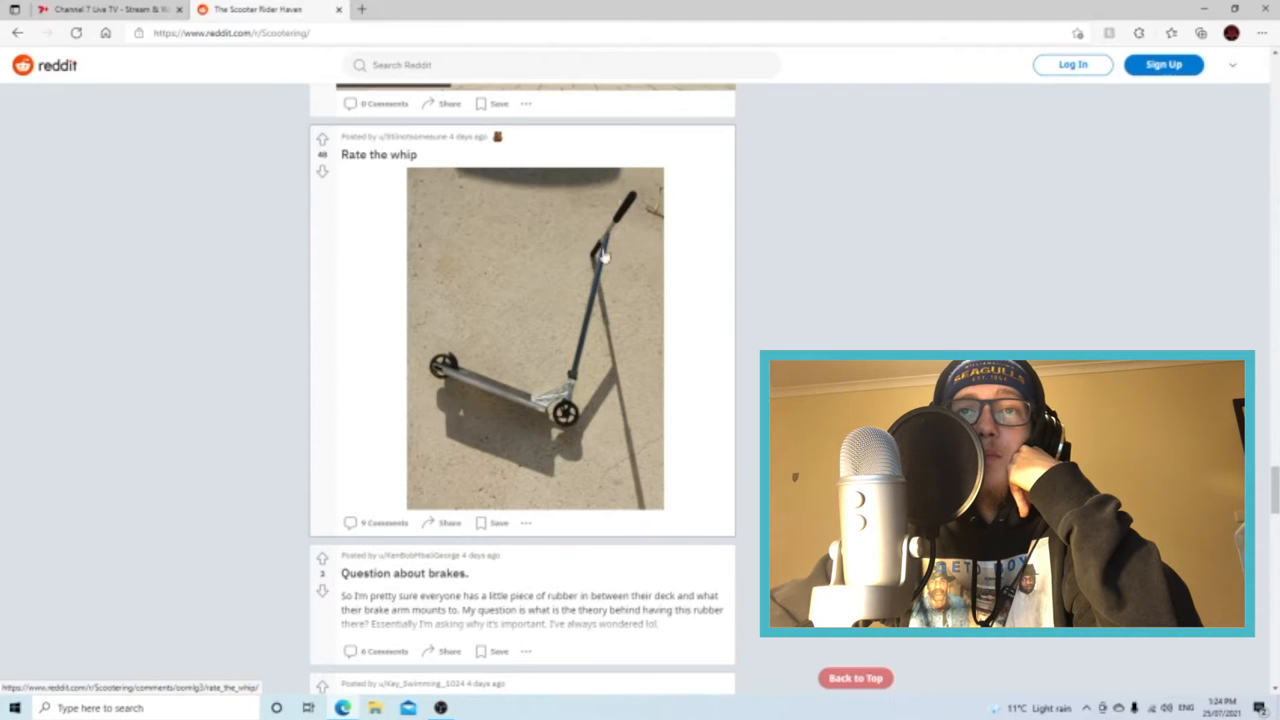
# Reopen the 'Rate da whip' gallery post and advance to its second scooter photo
pyautogui.click(532, 336)
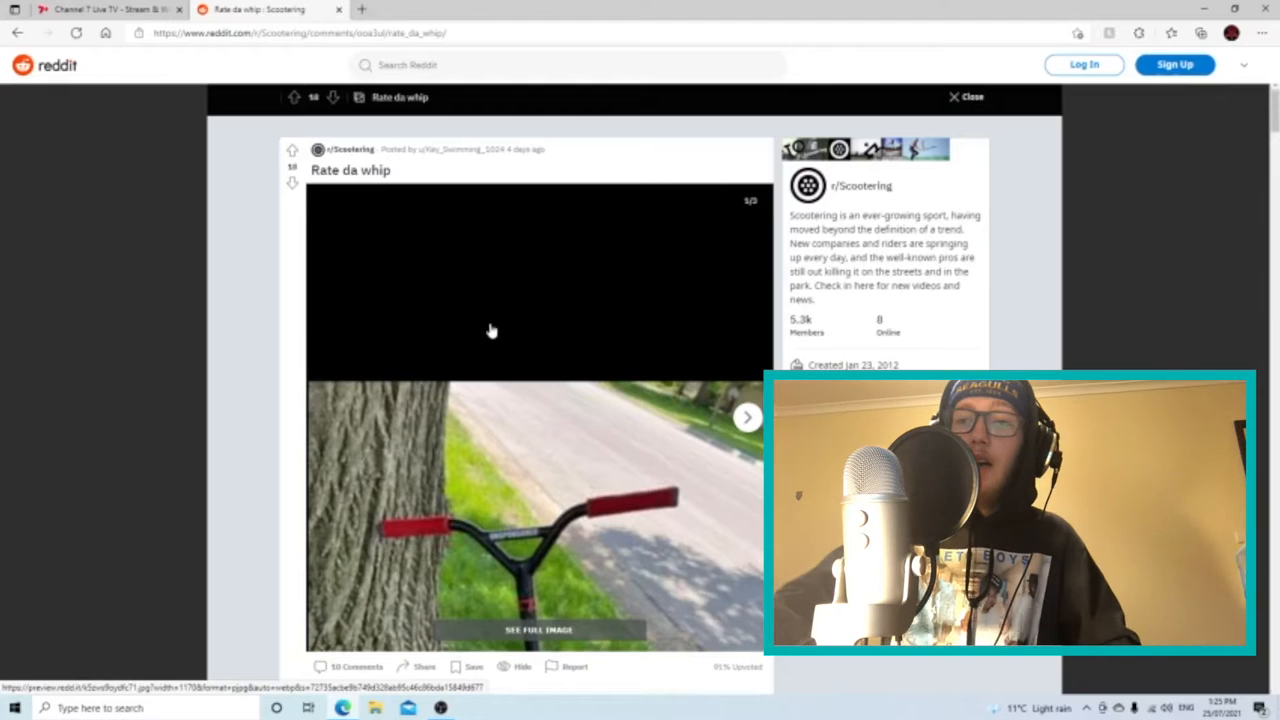
pyautogui.moveTo(516, 326)
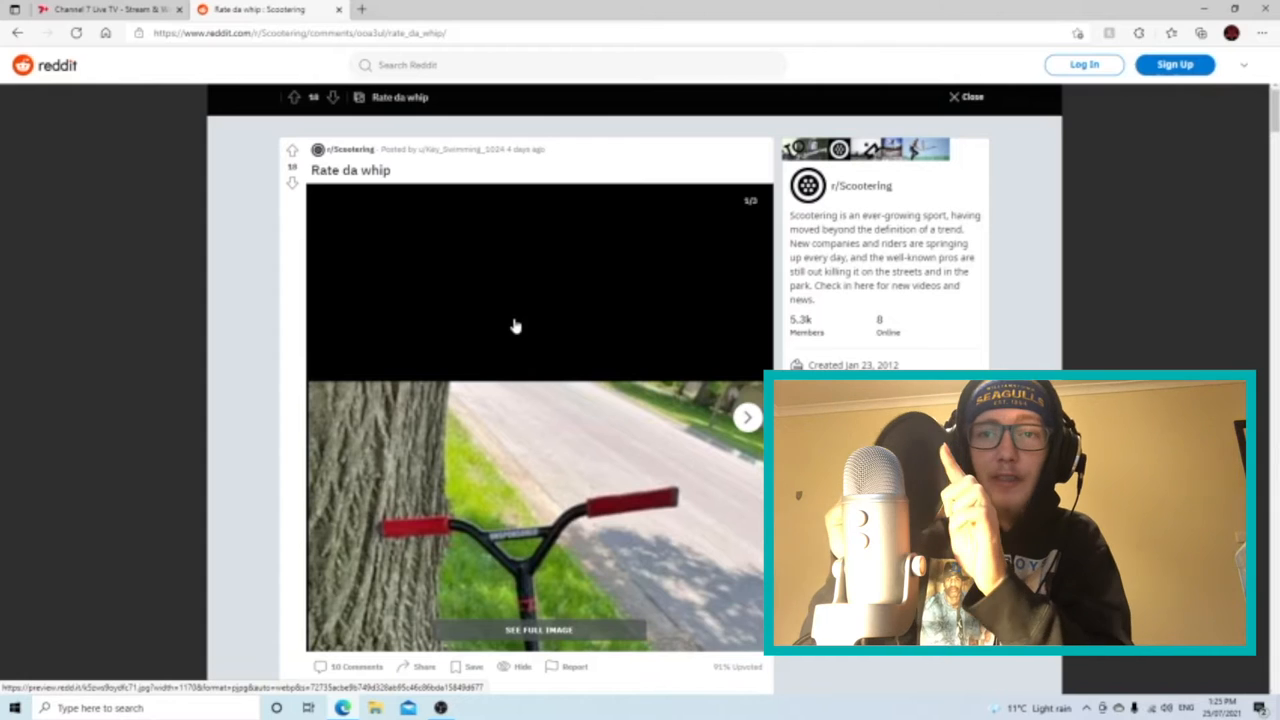
pyautogui.moveTo(540, 338)
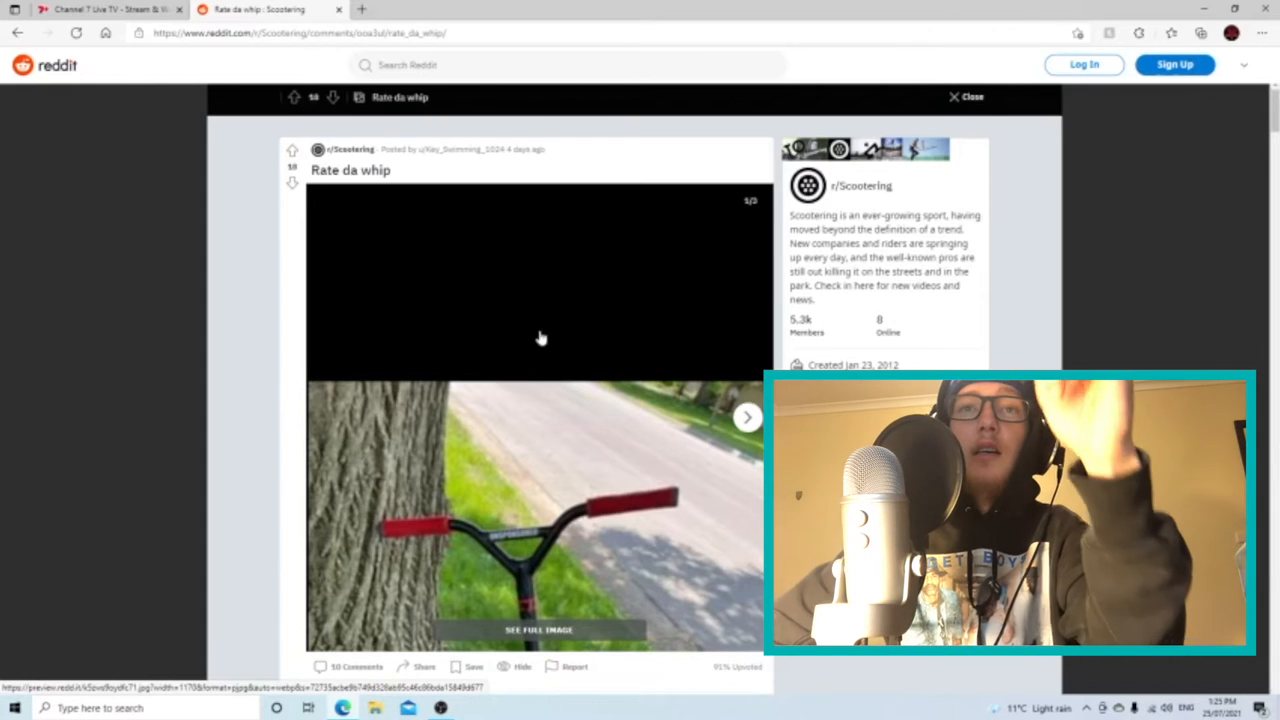
pyautogui.click(538, 628)
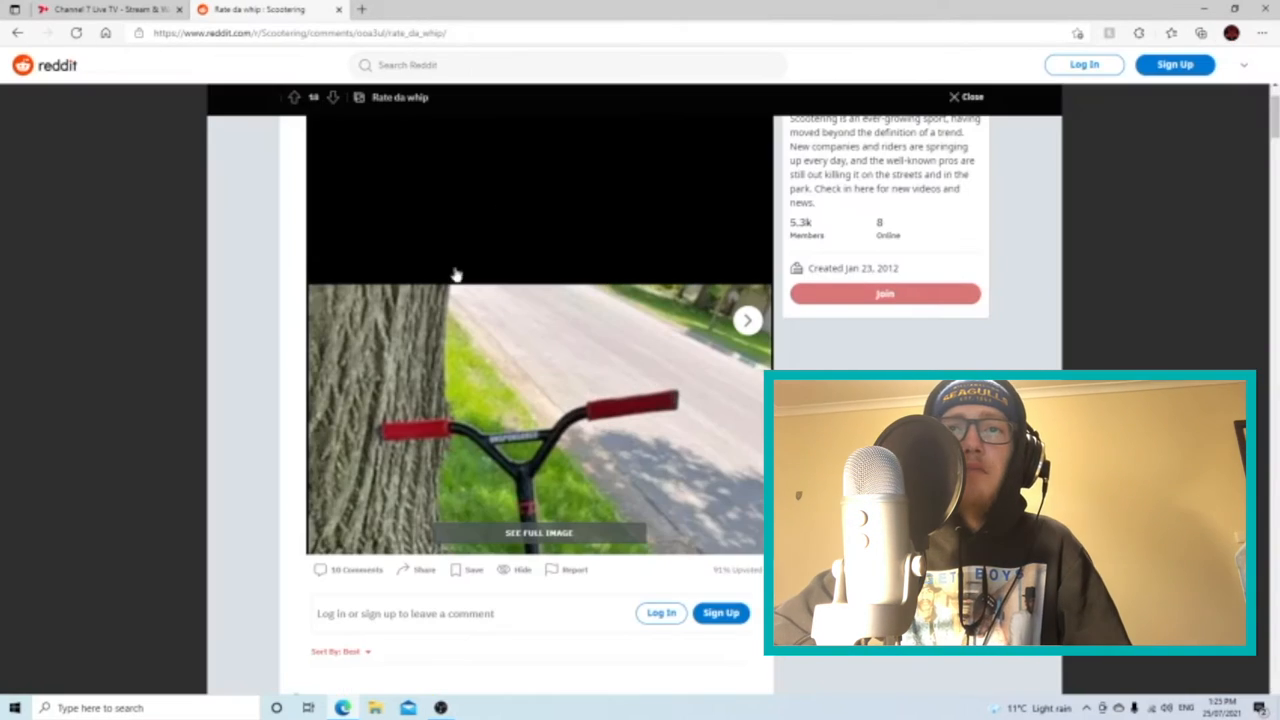
pyautogui.click(748, 320)
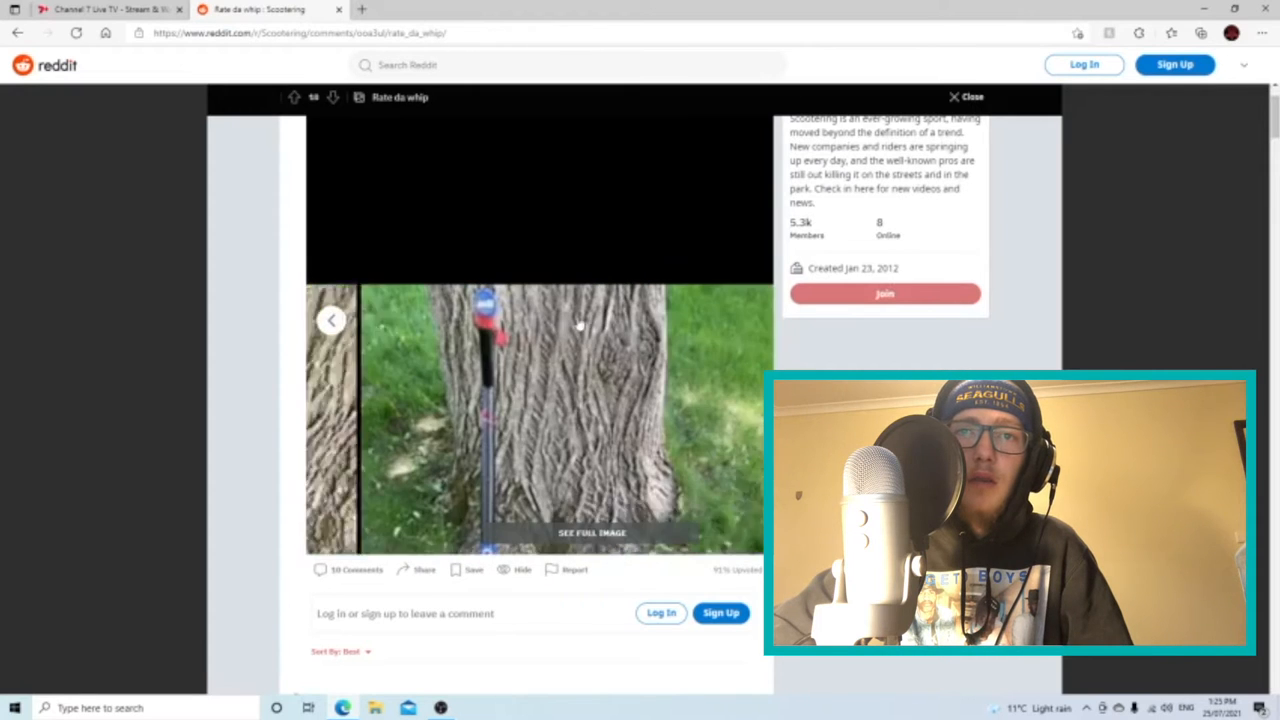
# View the scooter photo full size, close the preview.redd.it tab, and show the gallery's next photo
pyautogui.click(592, 532)
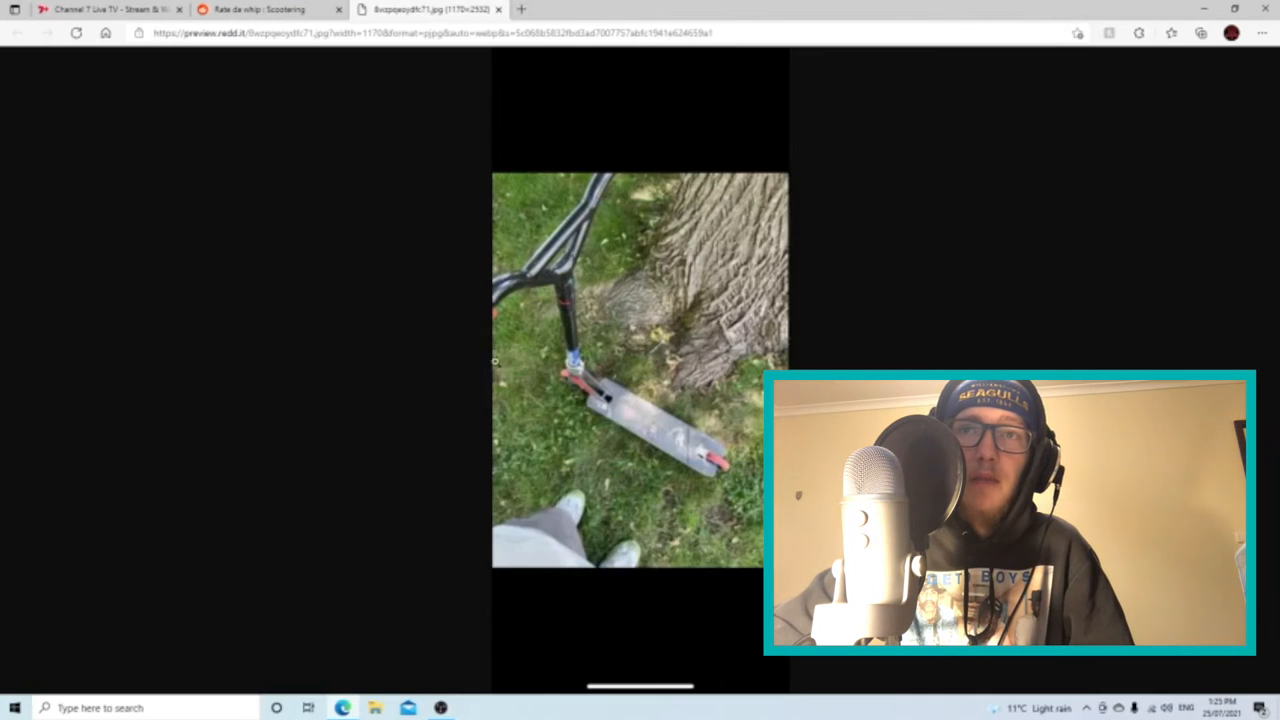
pyautogui.moveTo(500, 10)
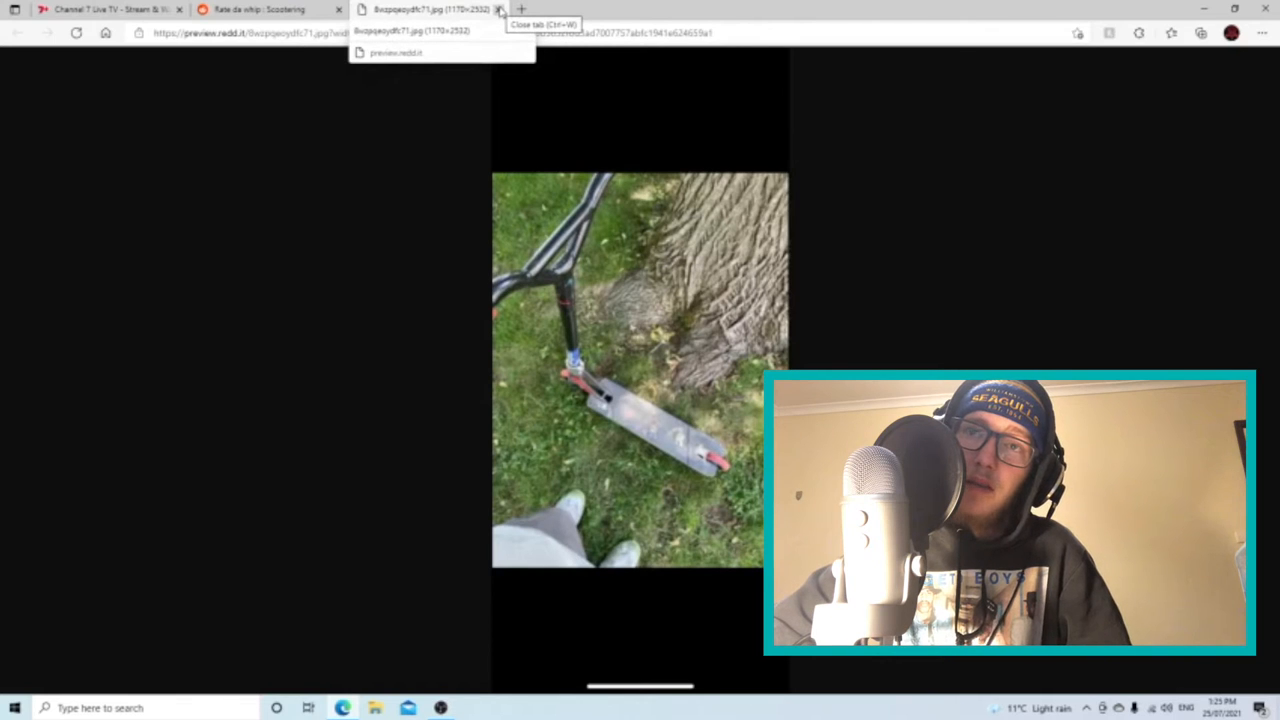
pyautogui.click(500, 8)
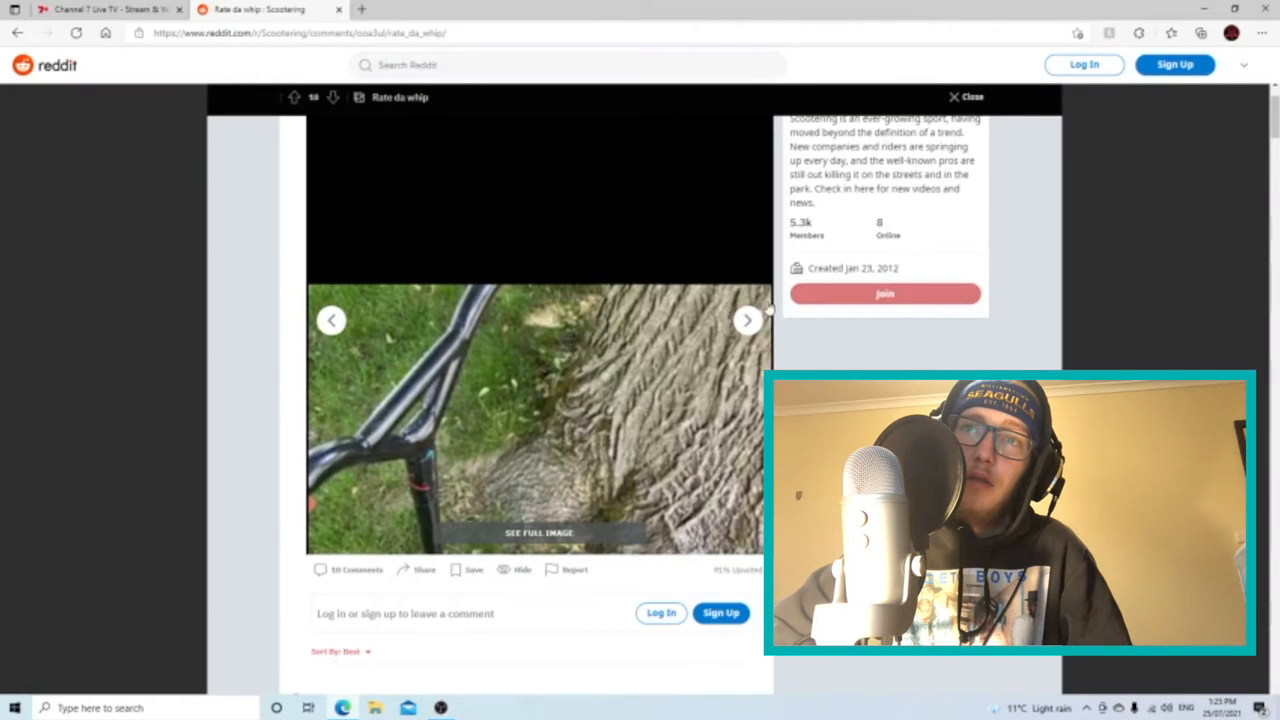
pyautogui.click(748, 320)
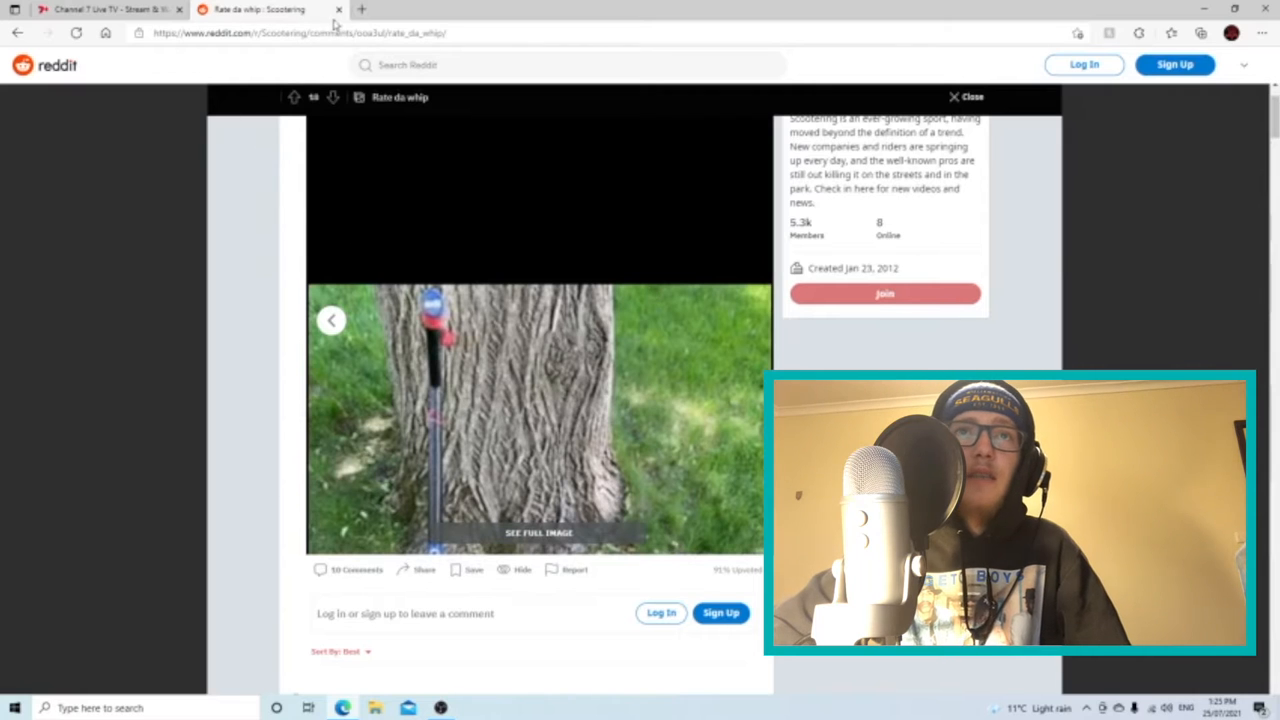
# Return to the feed and play and replay the 'frontie to resi' clip
pyautogui.click(964, 96)
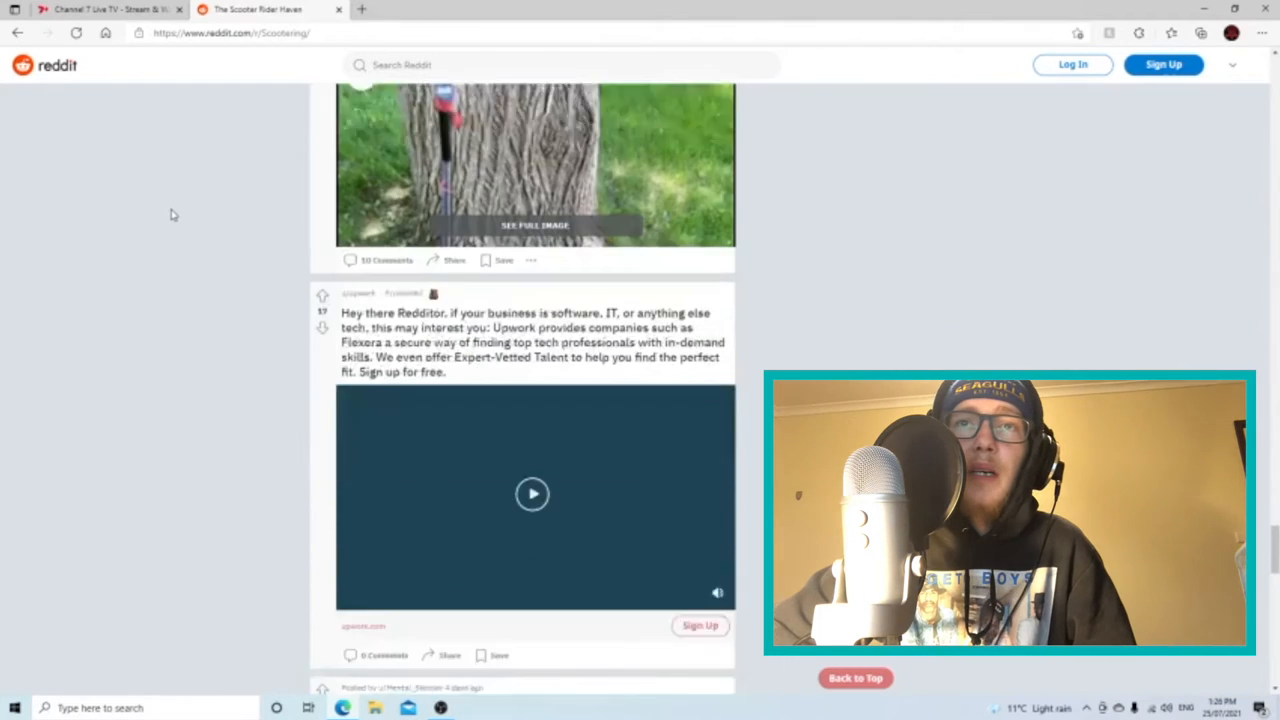
pyautogui.scroll(-3)
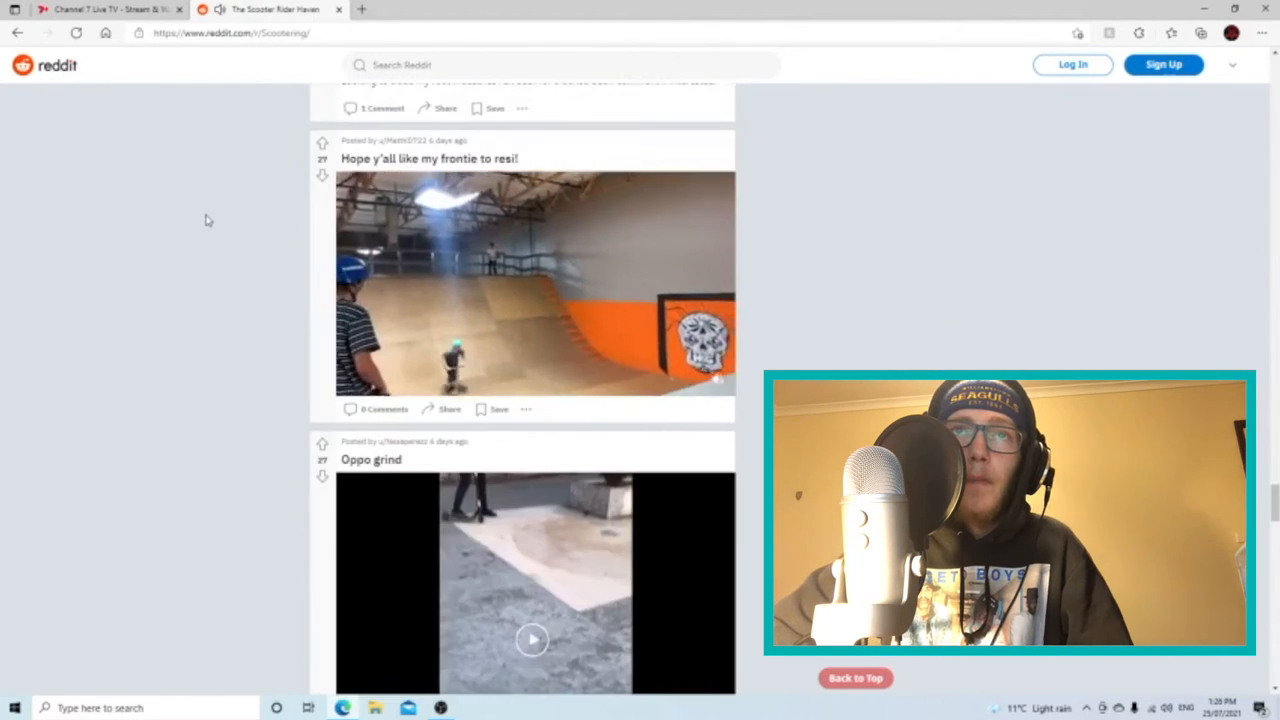
pyautogui.click(536, 284)
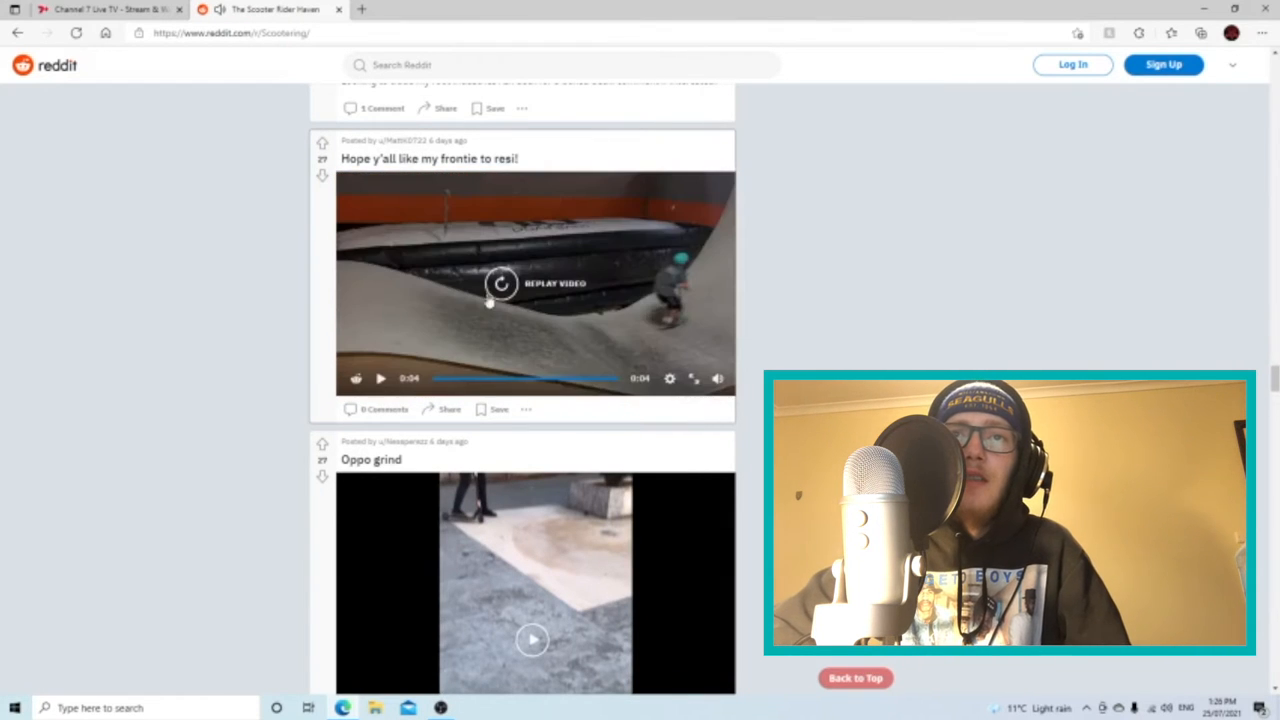
pyautogui.click(500, 284)
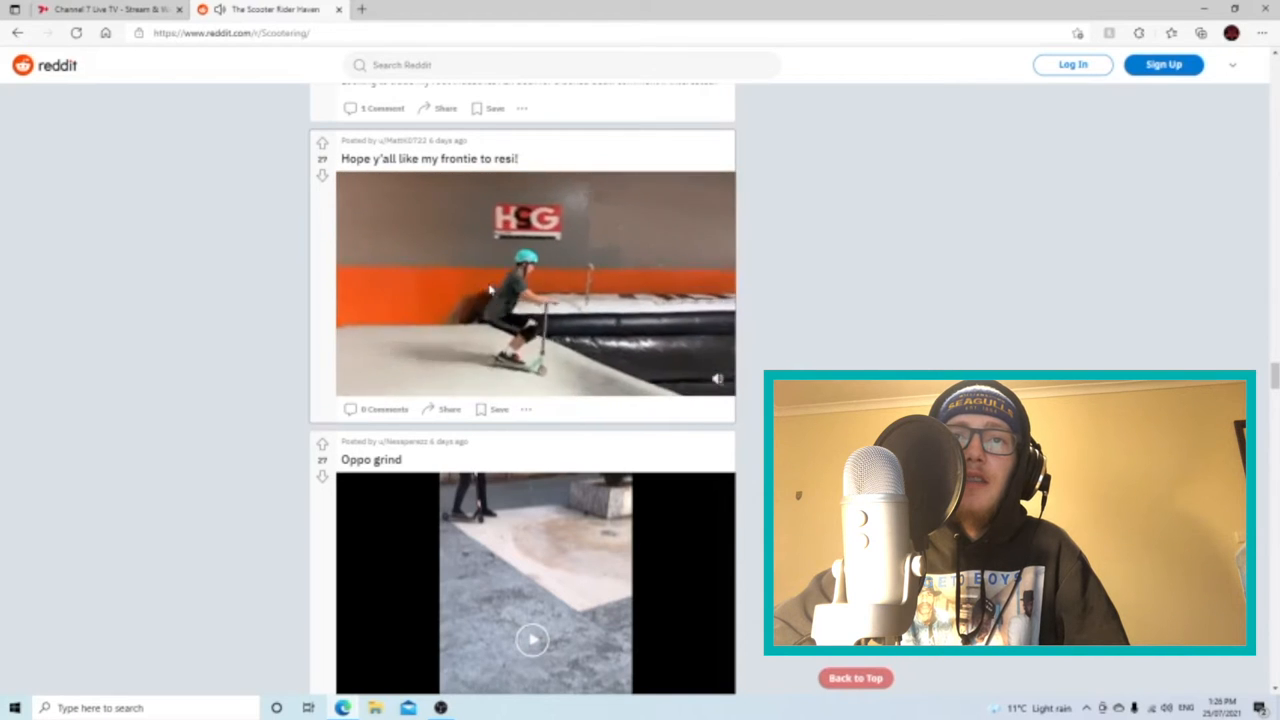
# Play the 'Oppo grind' clip and the clip reposted from TikTok further down the feed
pyautogui.scroll(-3)
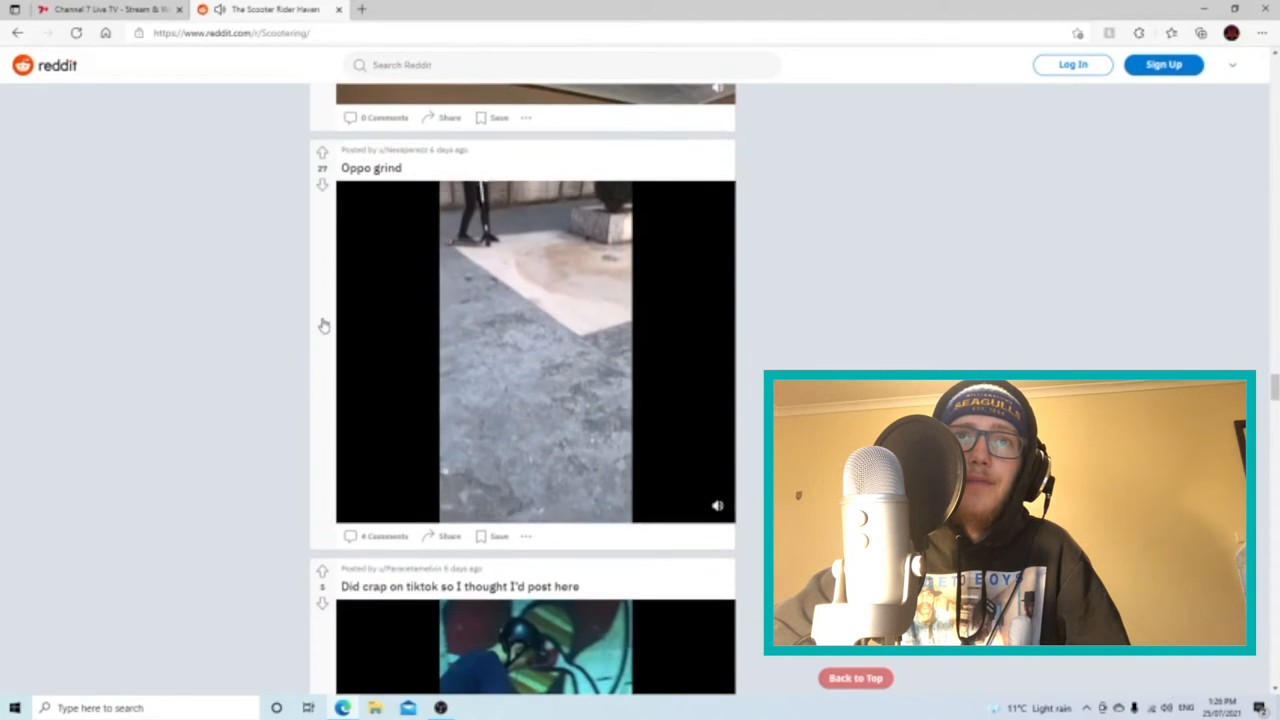
pyautogui.click(536, 350)
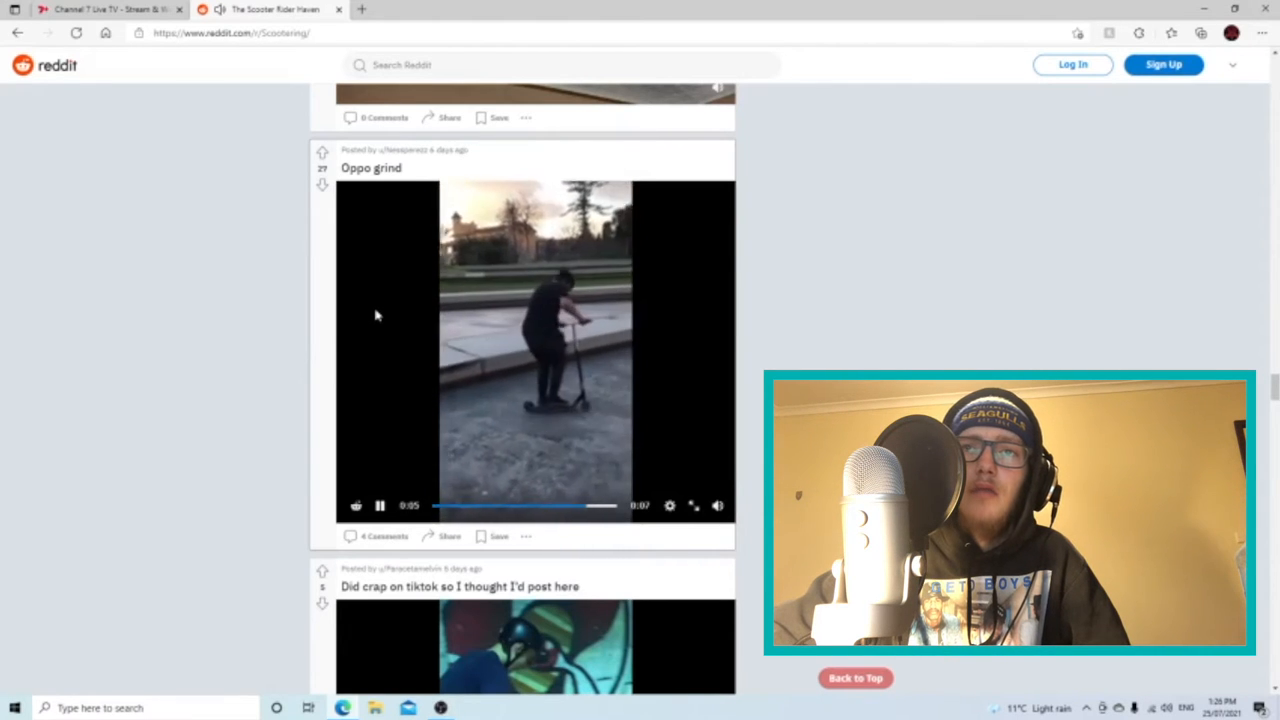
pyautogui.scroll(-3)
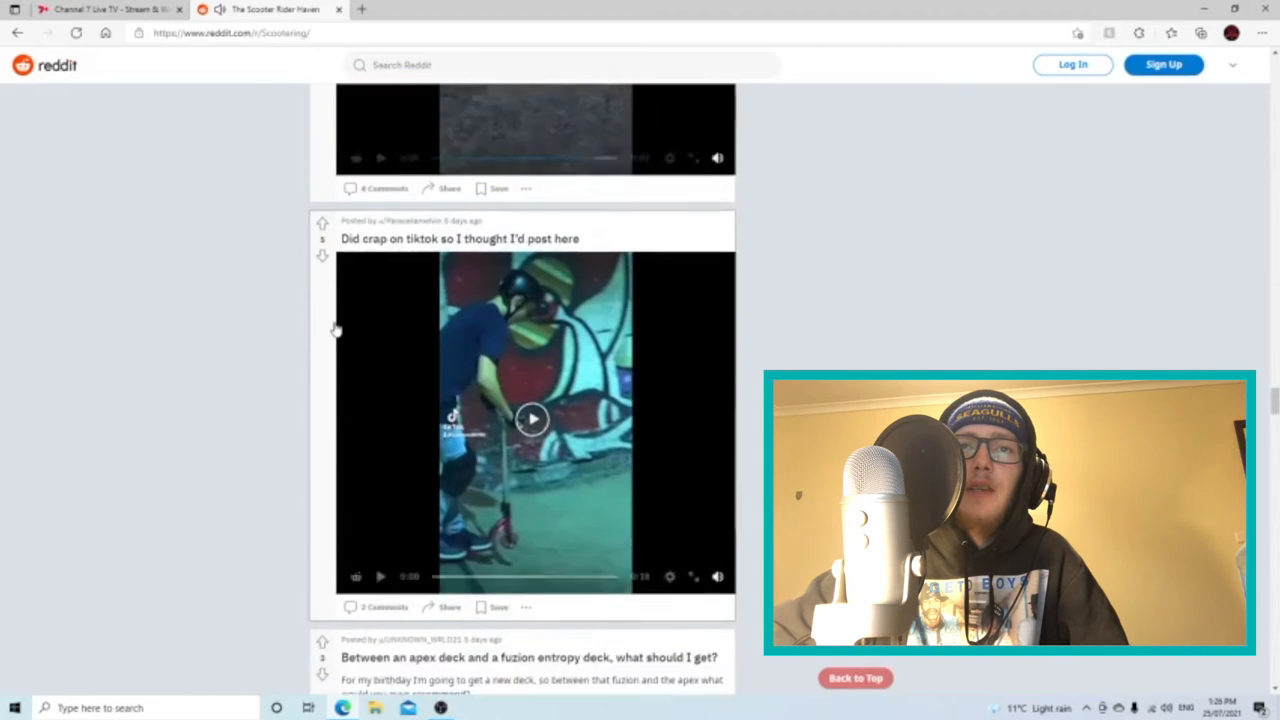
pyautogui.click(532, 418)
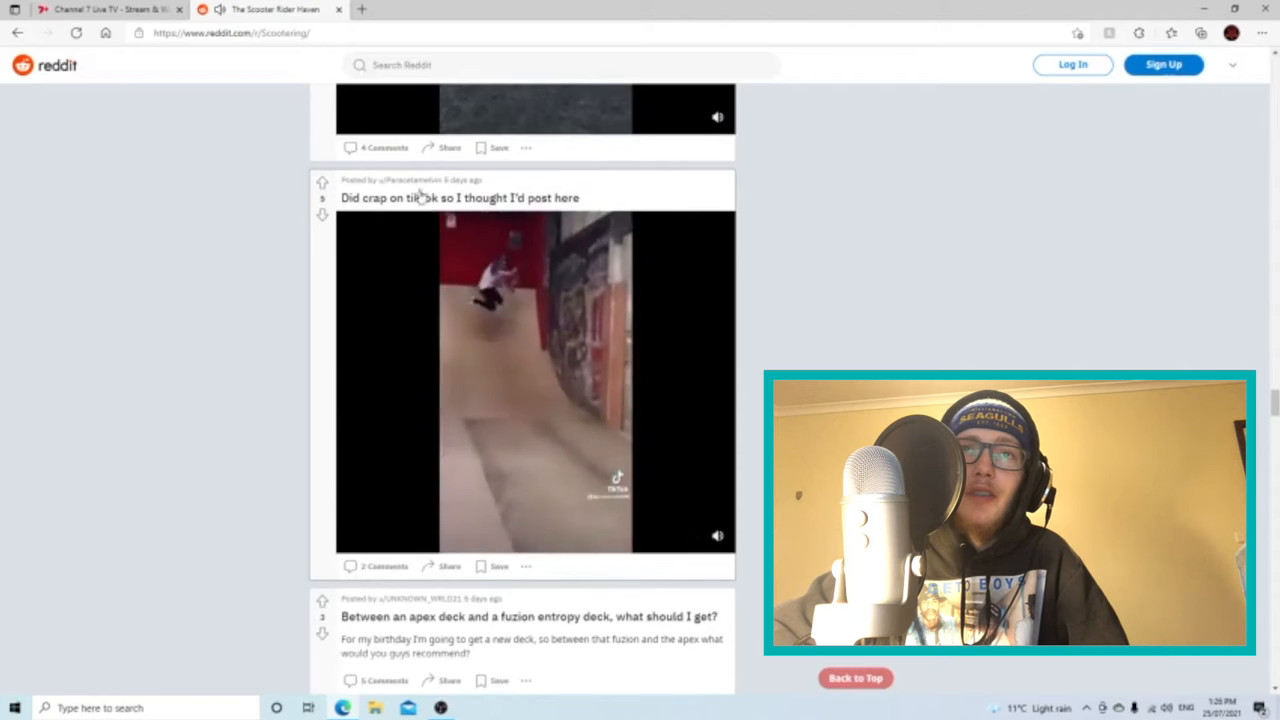
pyautogui.scroll(-3)
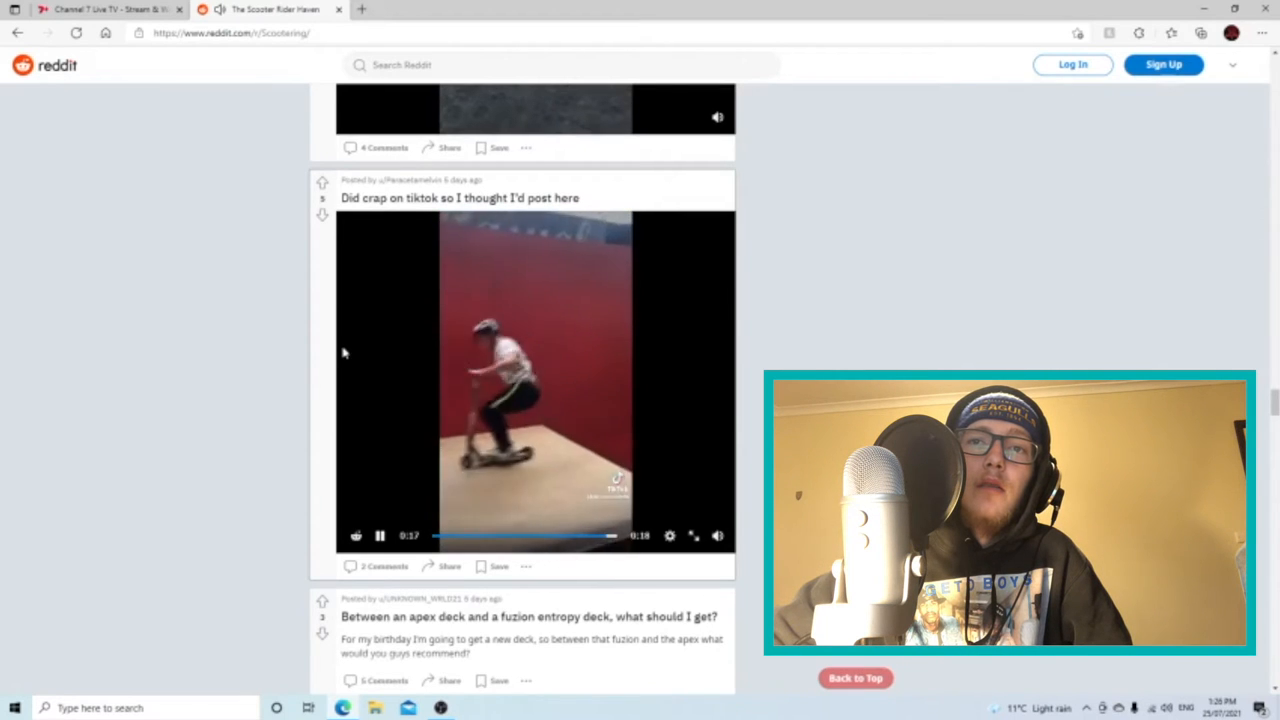
# Scroll past the deck question and New World ad to the 'JUICE WRLD' custom grip post
pyautogui.scroll(-3)
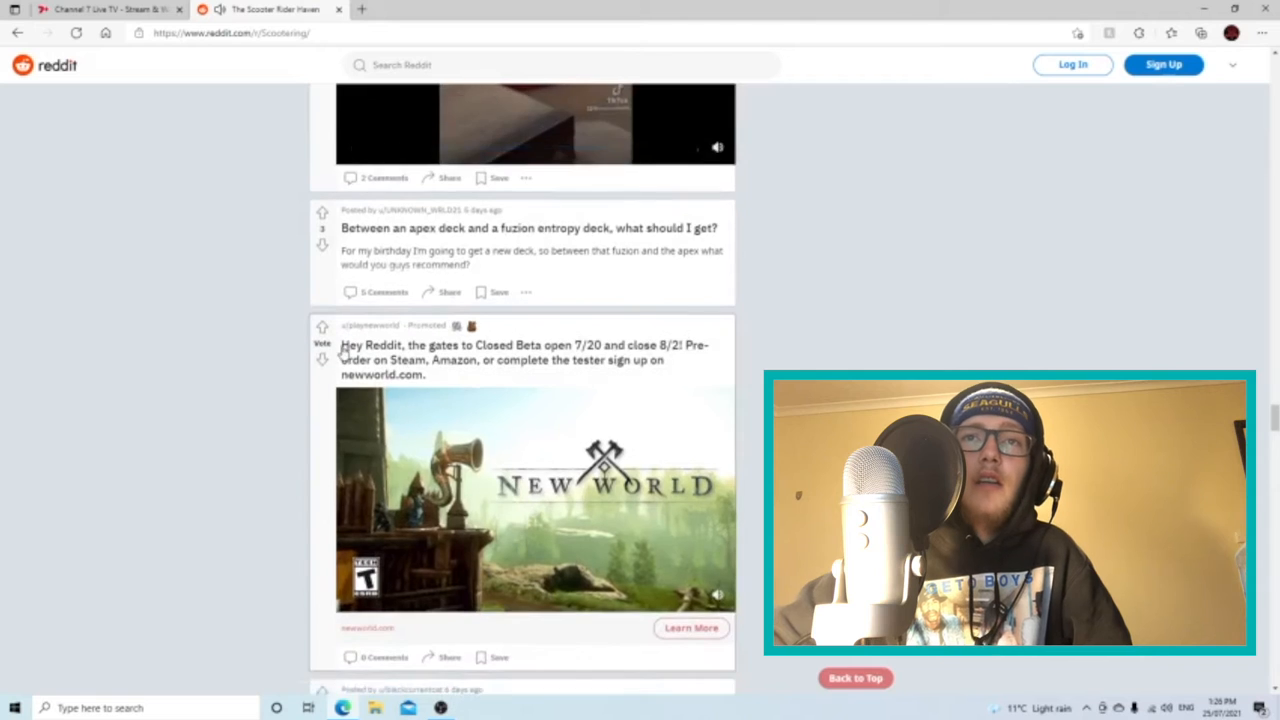
pyautogui.scroll(-3)
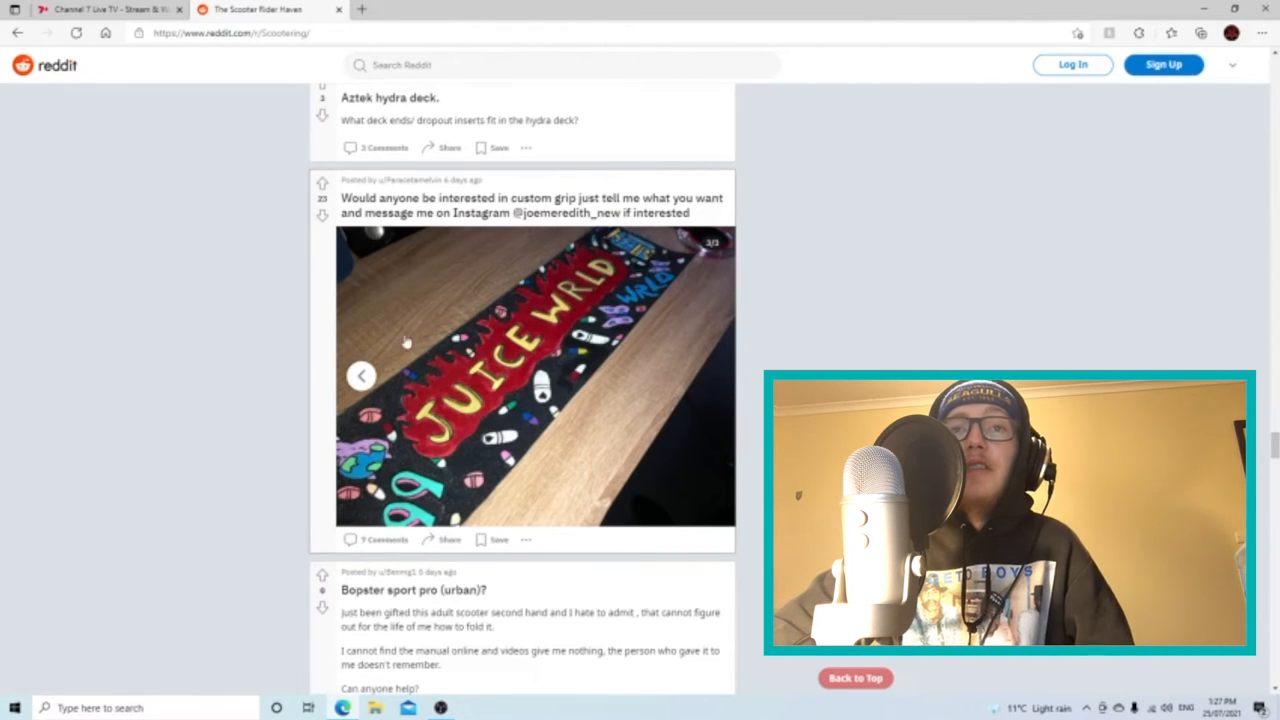
pyautogui.moveTo(322, 508)
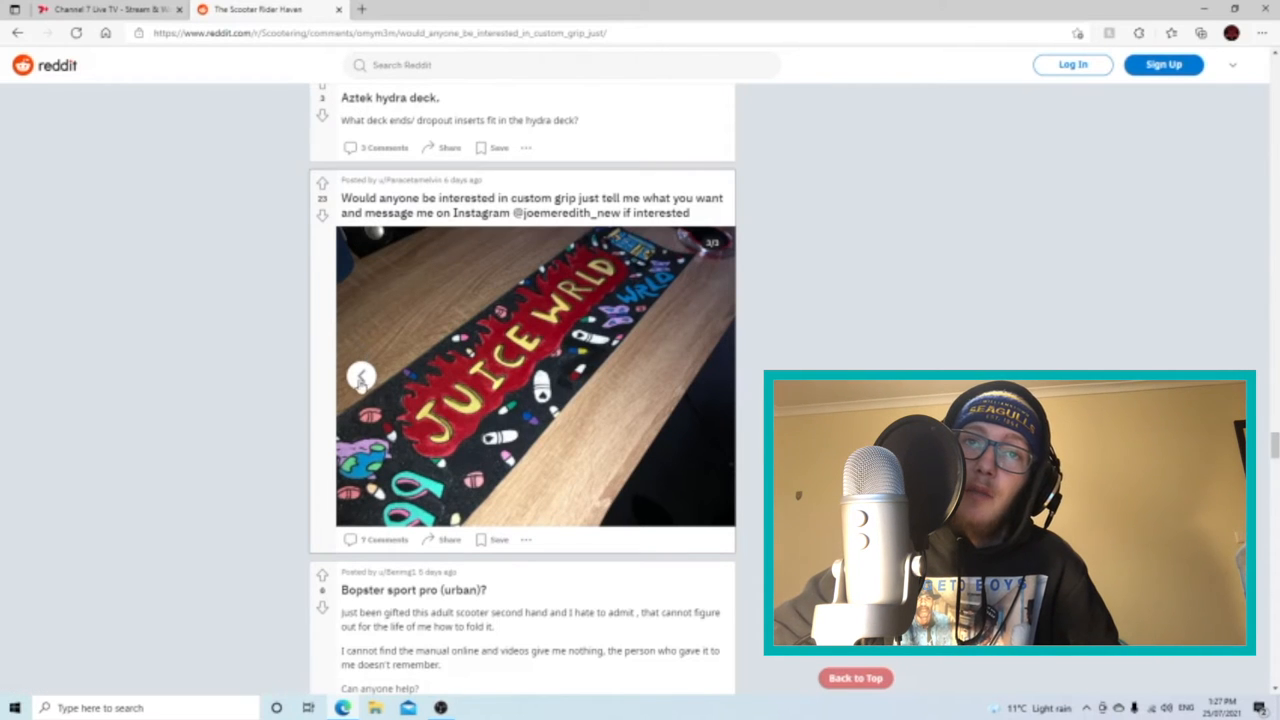
# View the custom grip post's next grip tape photo, then close it back to the feed
pyautogui.click(536, 376)
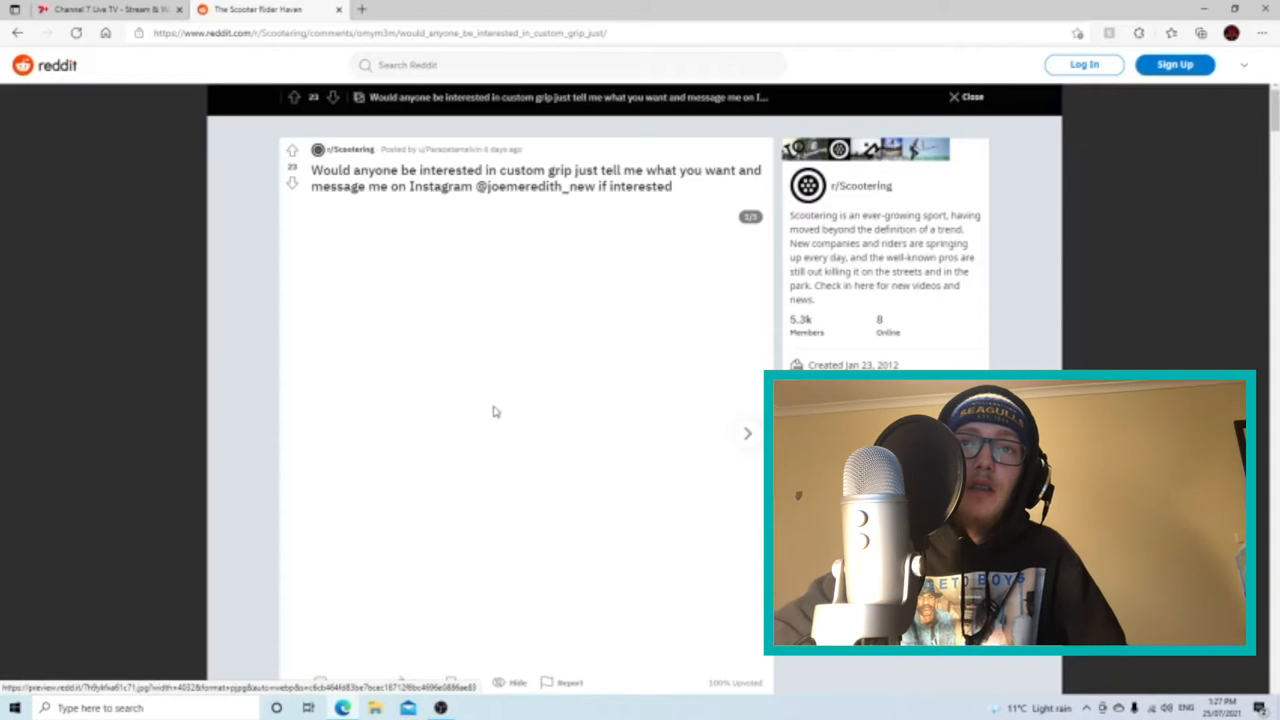
pyautogui.scroll(-3)
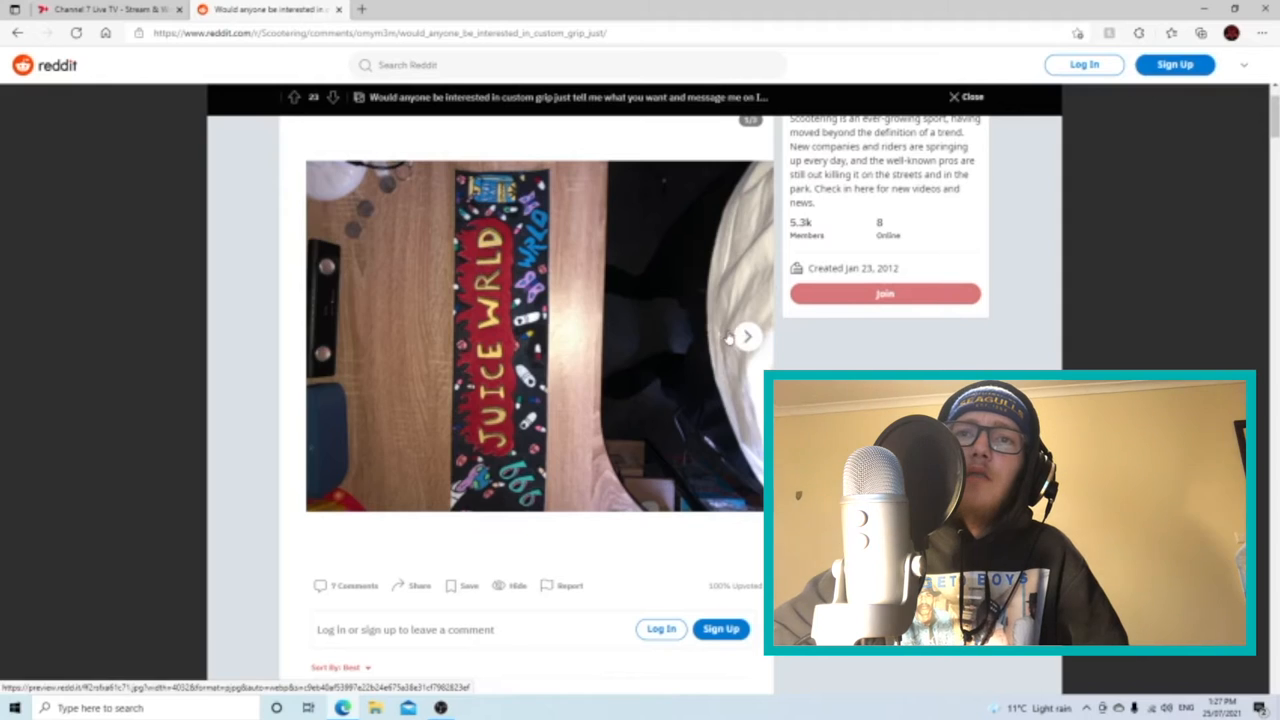
pyautogui.click(748, 336)
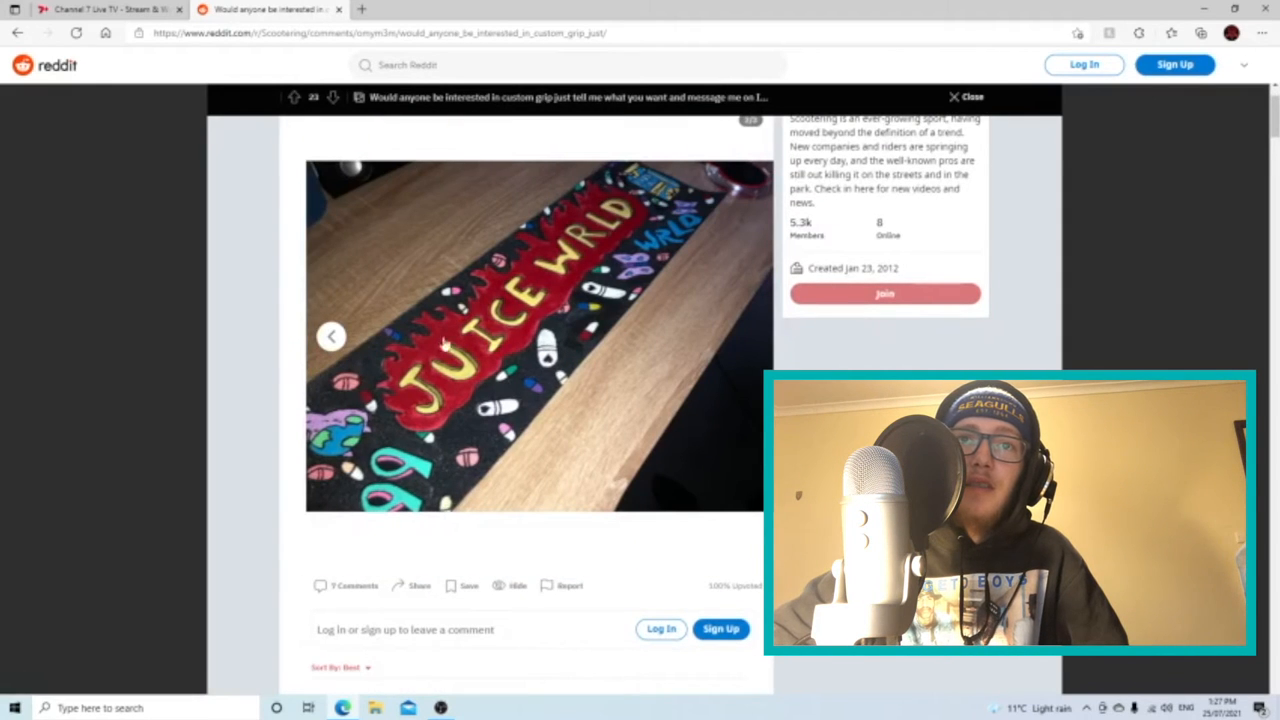
pyautogui.click(964, 96)
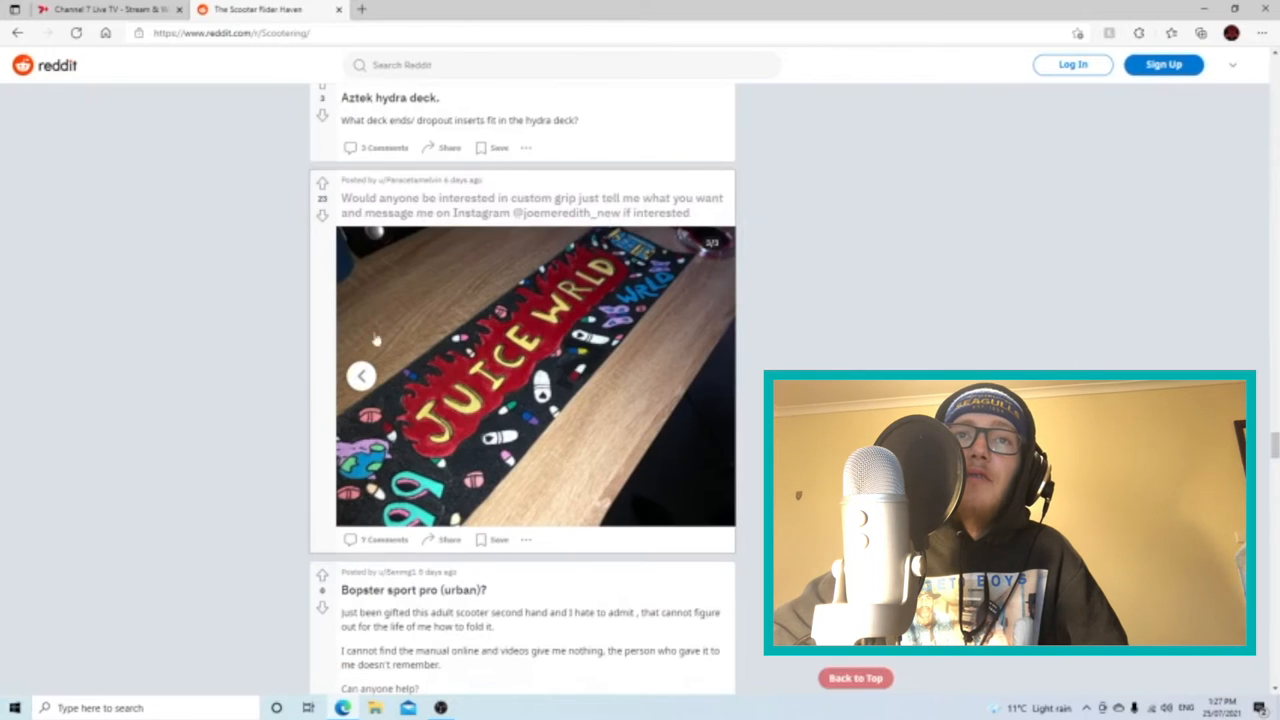
# Scroll on past the 'Almost got it stable' clip toward the Lizard Vision and 'Learned 5-0s today' posts
pyautogui.scroll(-3)
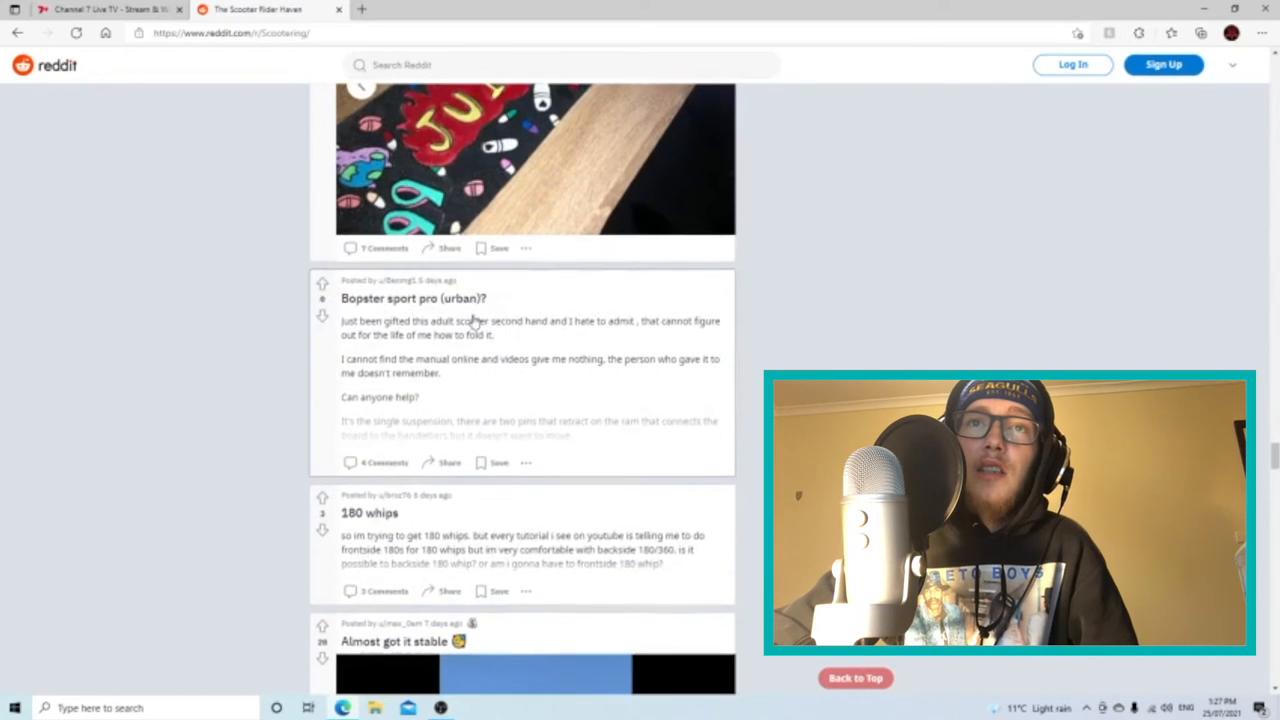
pyautogui.scroll(-3)
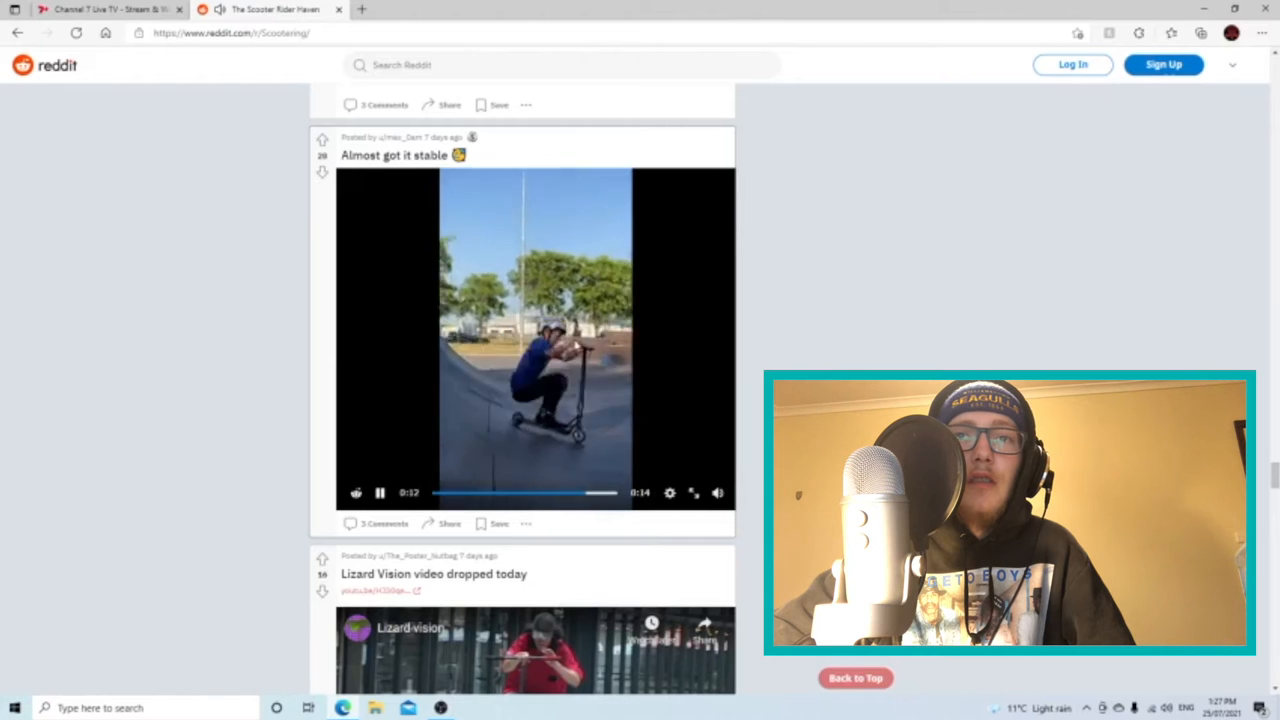
pyautogui.scroll(-3)
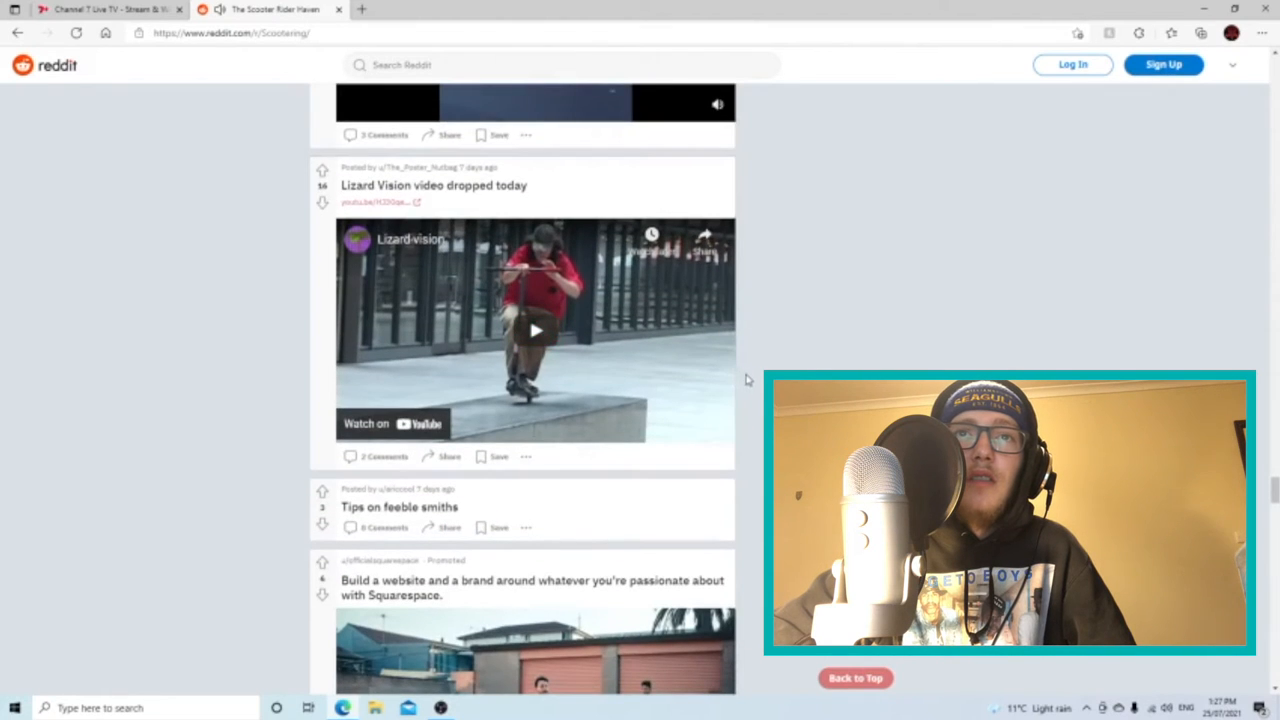
pyautogui.moveTo(500, 212)
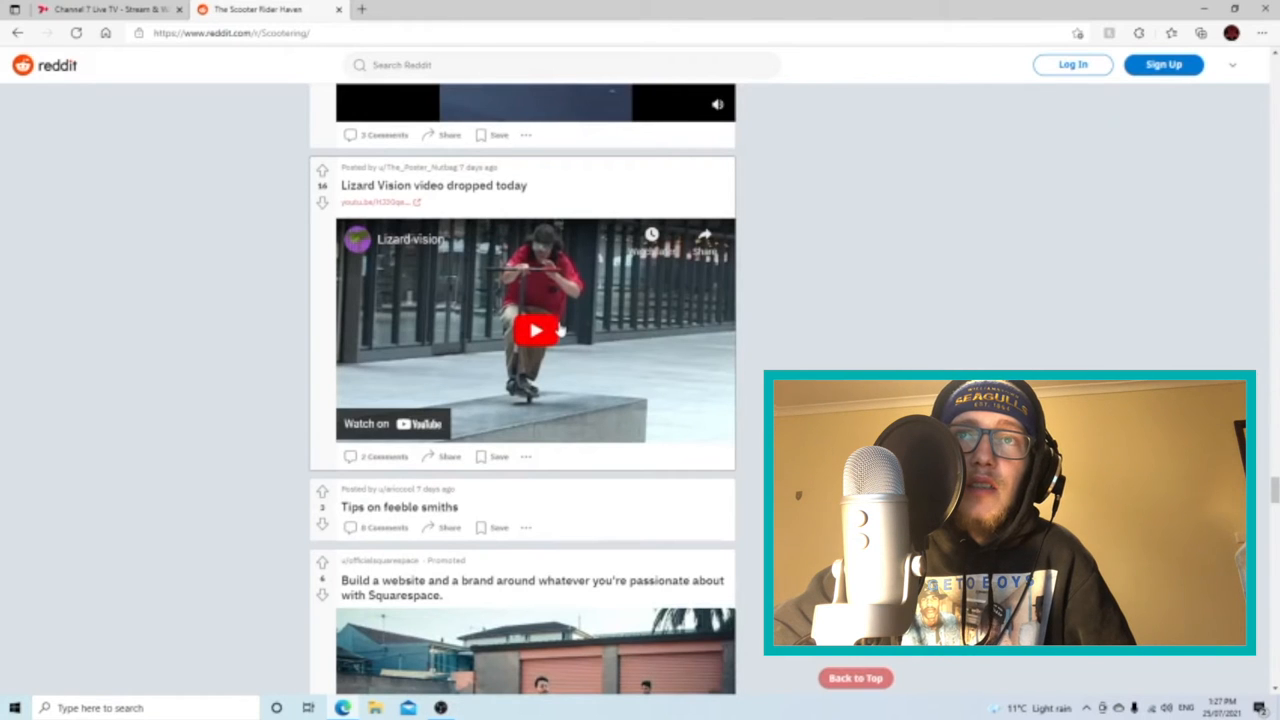
pyautogui.moveTo(724, 380)
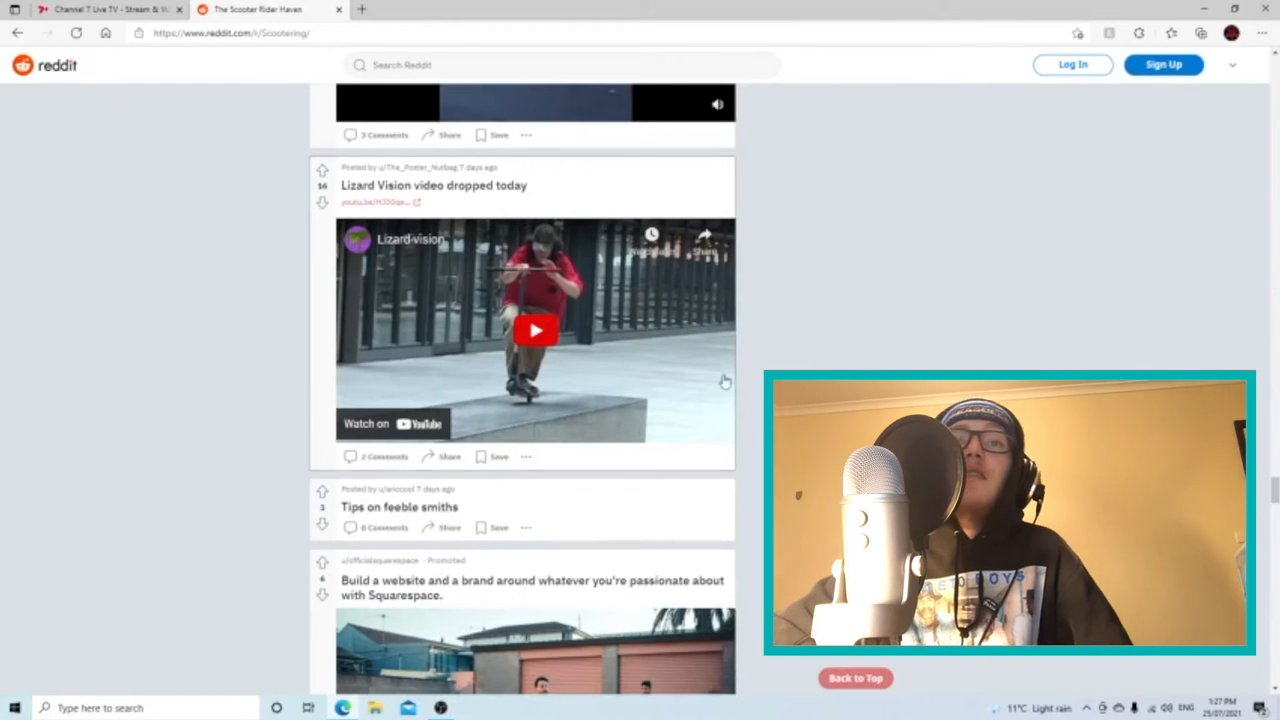
pyautogui.scroll(-3)
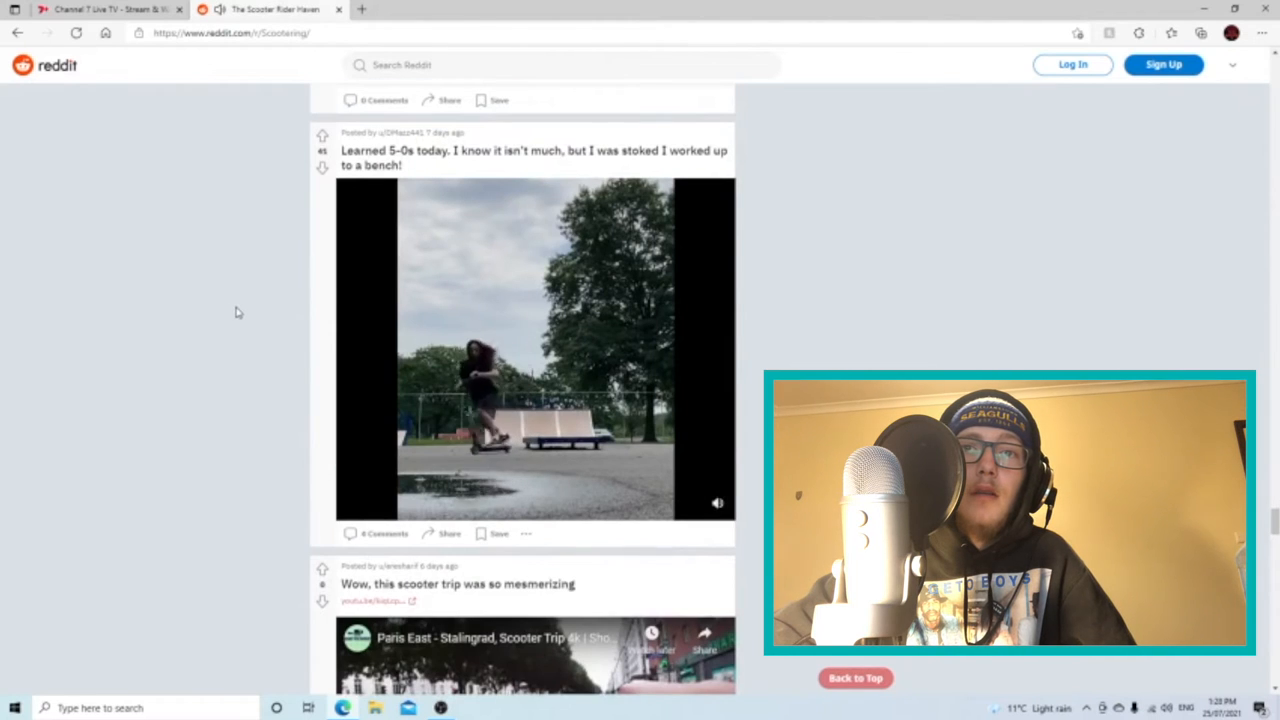
# Play the 'Learned 5-0s today' bench clip and seek ahead toward its end
pyautogui.click(536, 350)
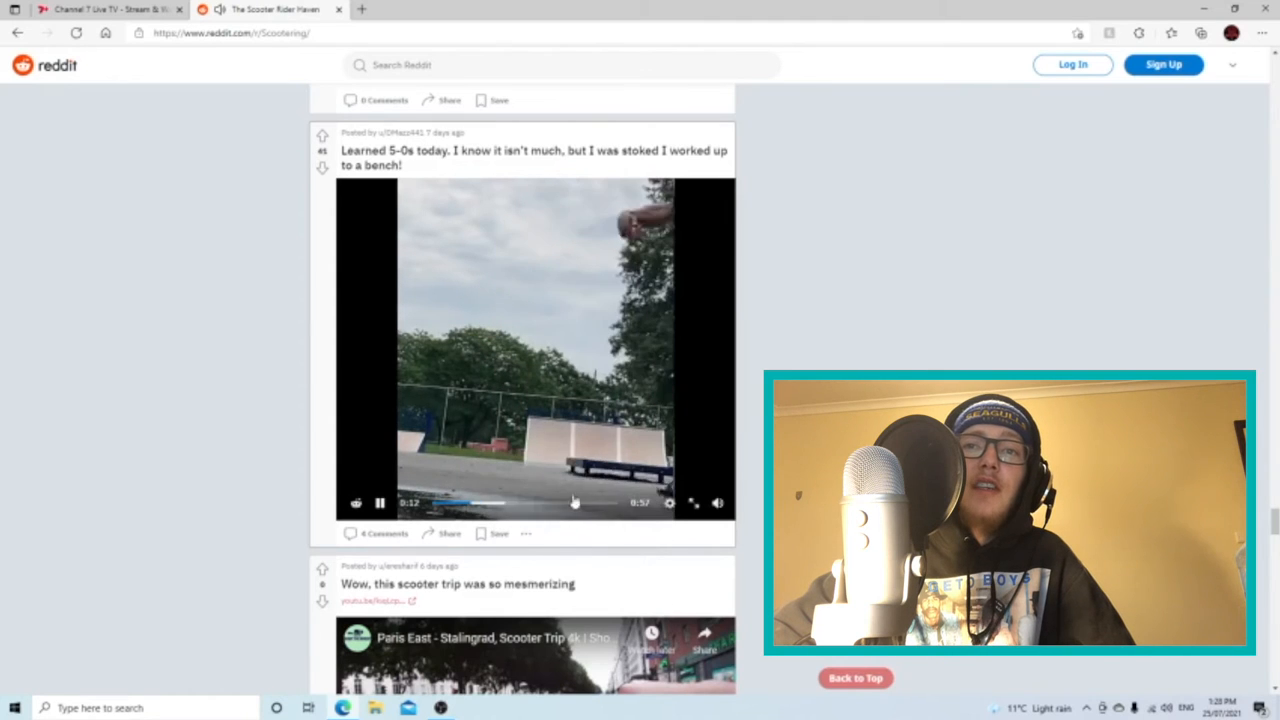
pyautogui.click(556, 512)
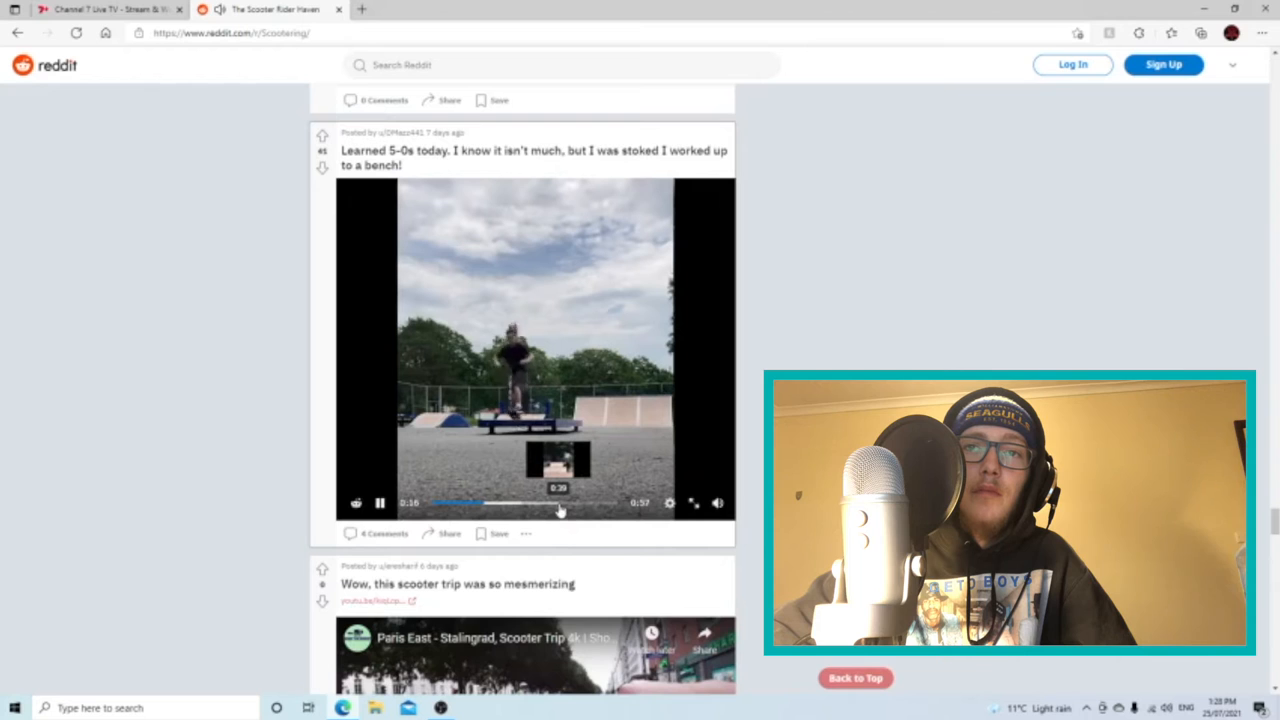
pyautogui.click(536, 504)
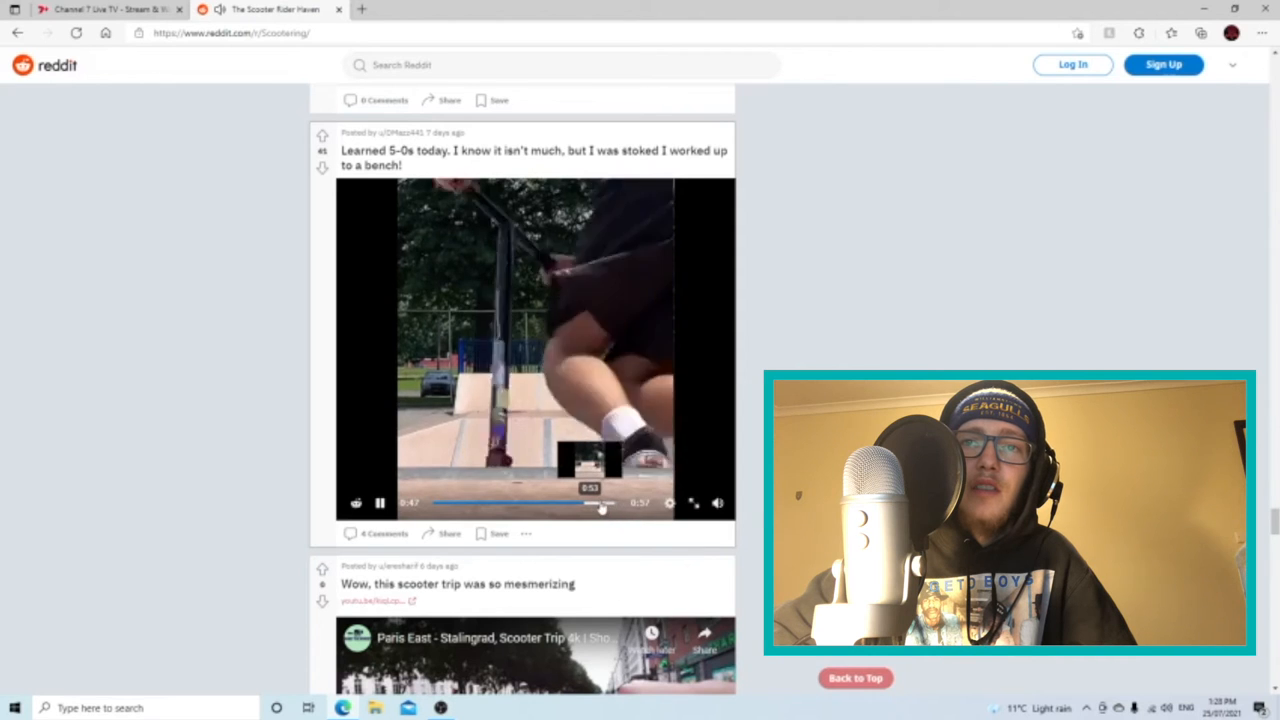
pyautogui.click(590, 504)
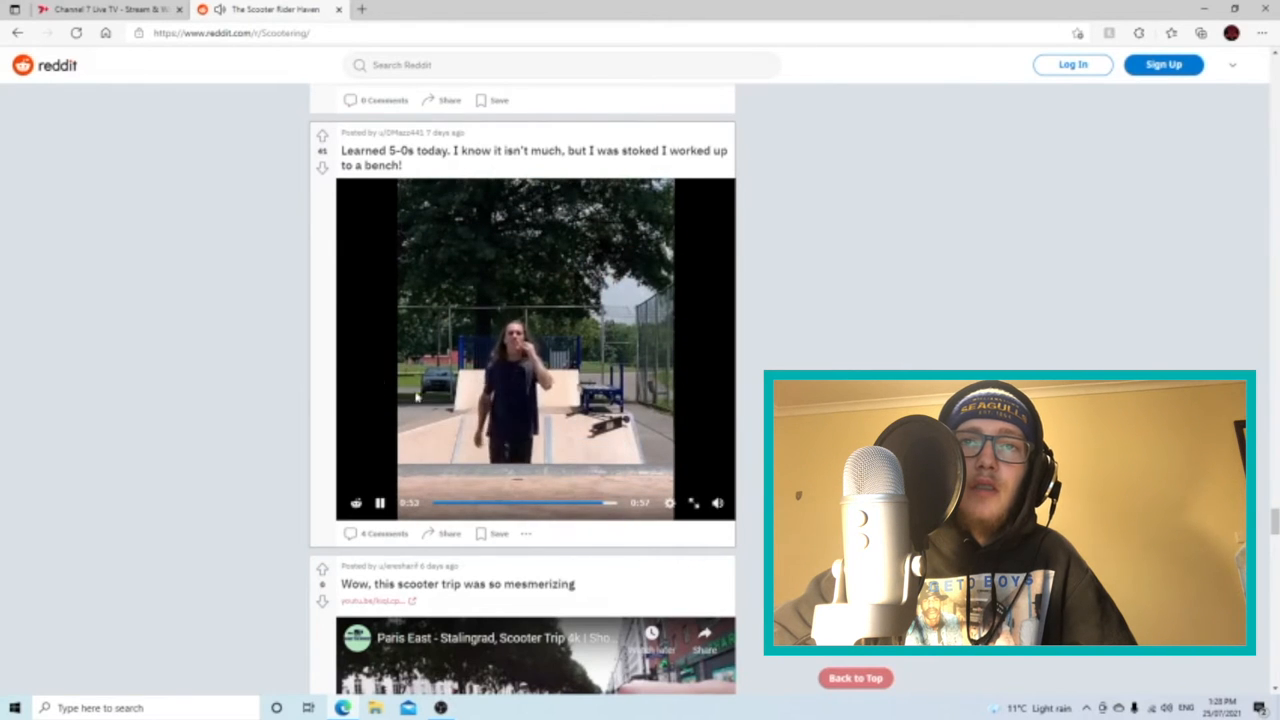
# Scroll down to the 'Whip buttercup' post, start its video, and continue down the feed
pyautogui.scroll(-3)
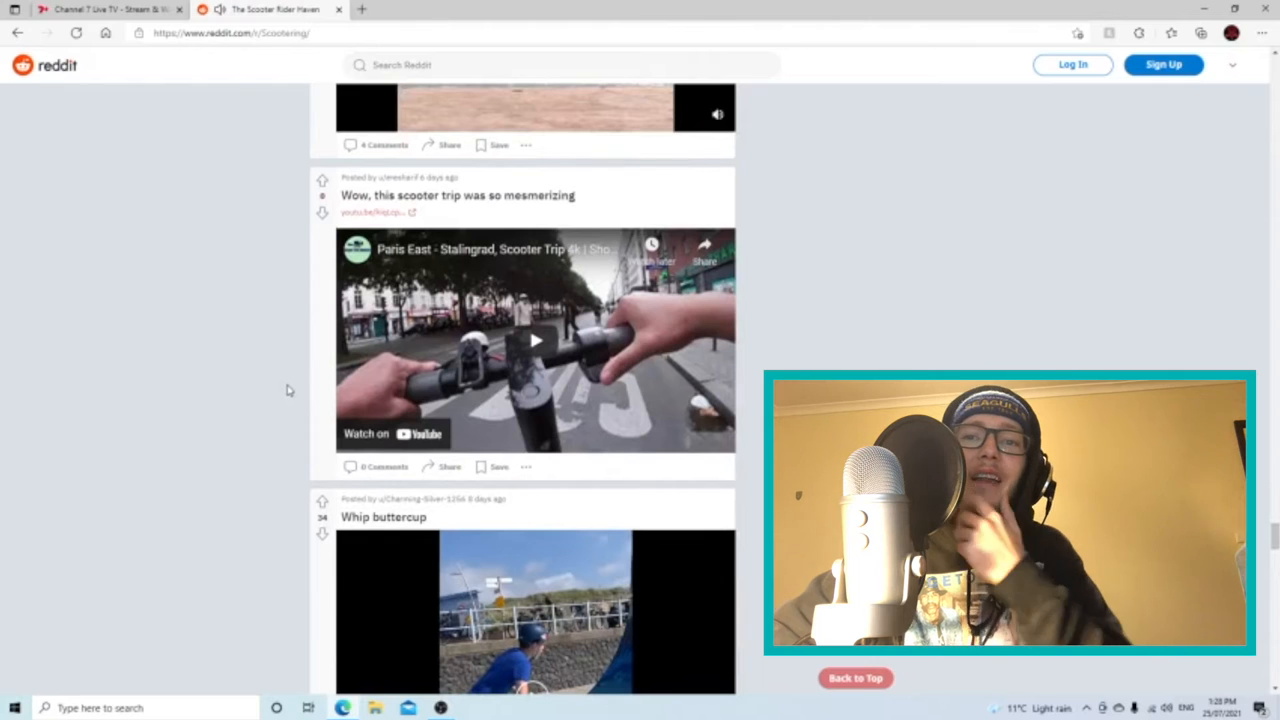
pyautogui.scroll(-3)
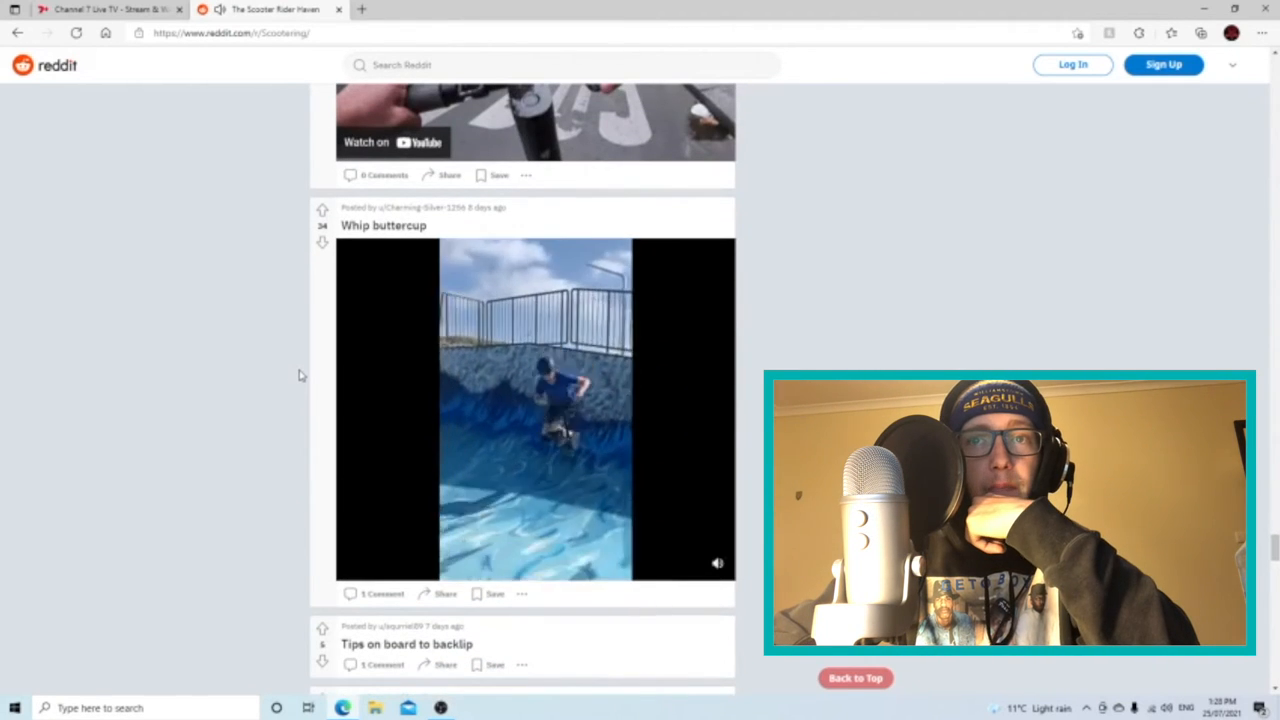
pyautogui.click(536, 404)
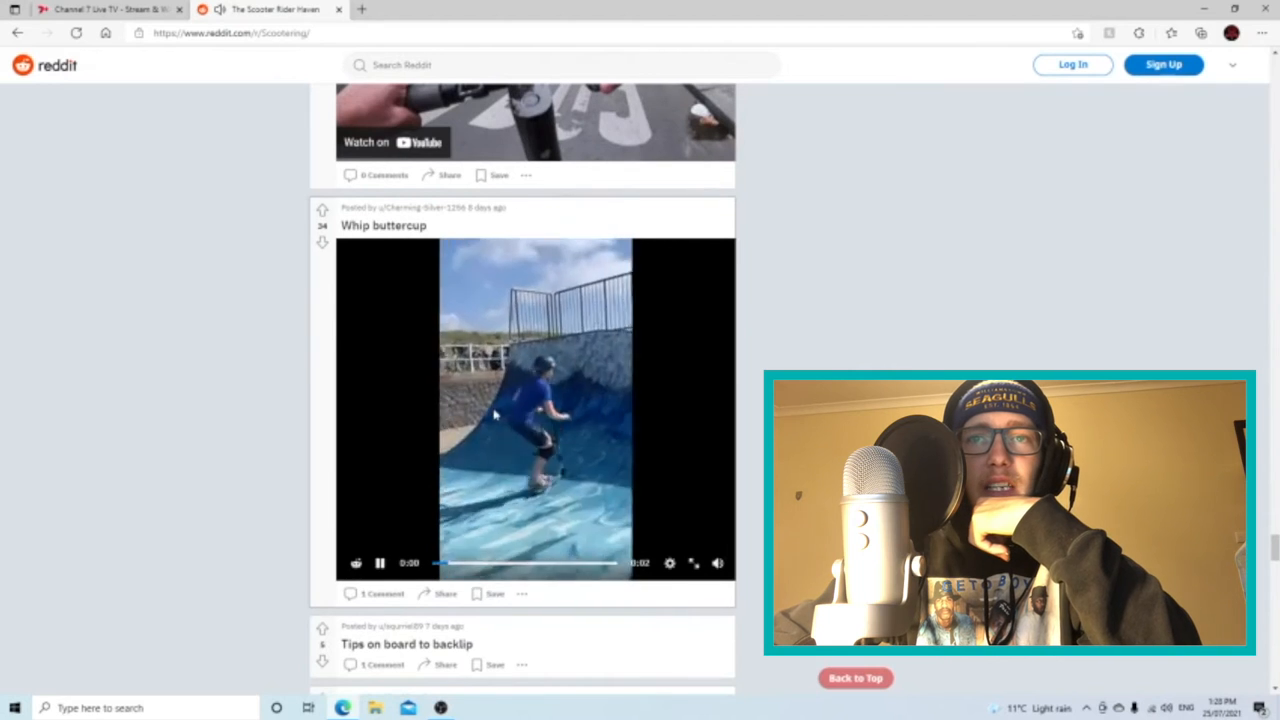
pyautogui.scroll(-3)
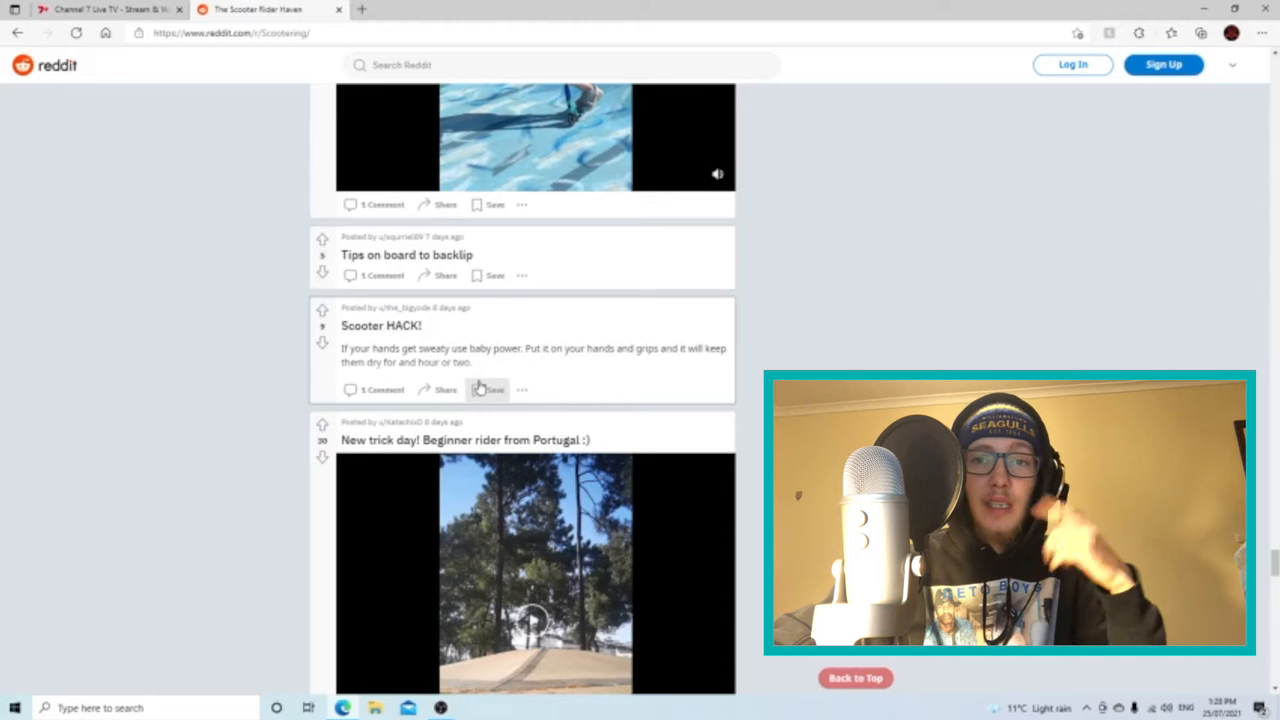
pyautogui.moveTo(424, 324)
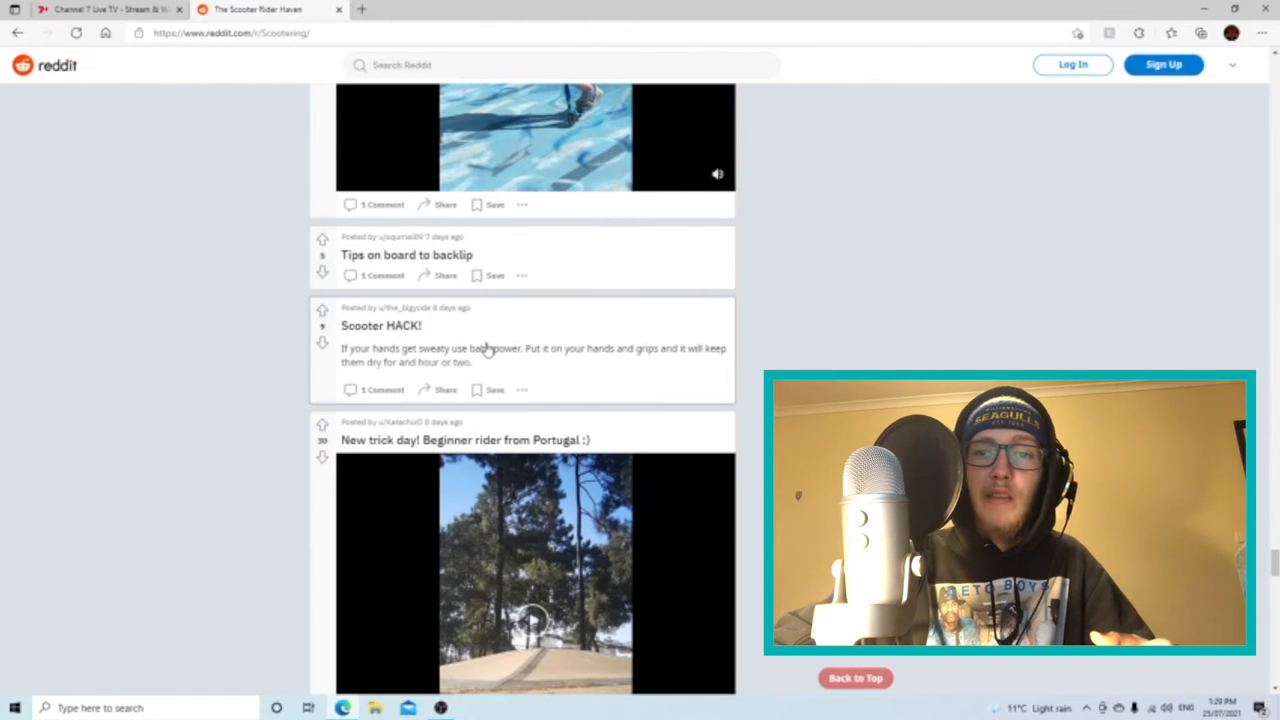
pyautogui.moveTo(488, 348)
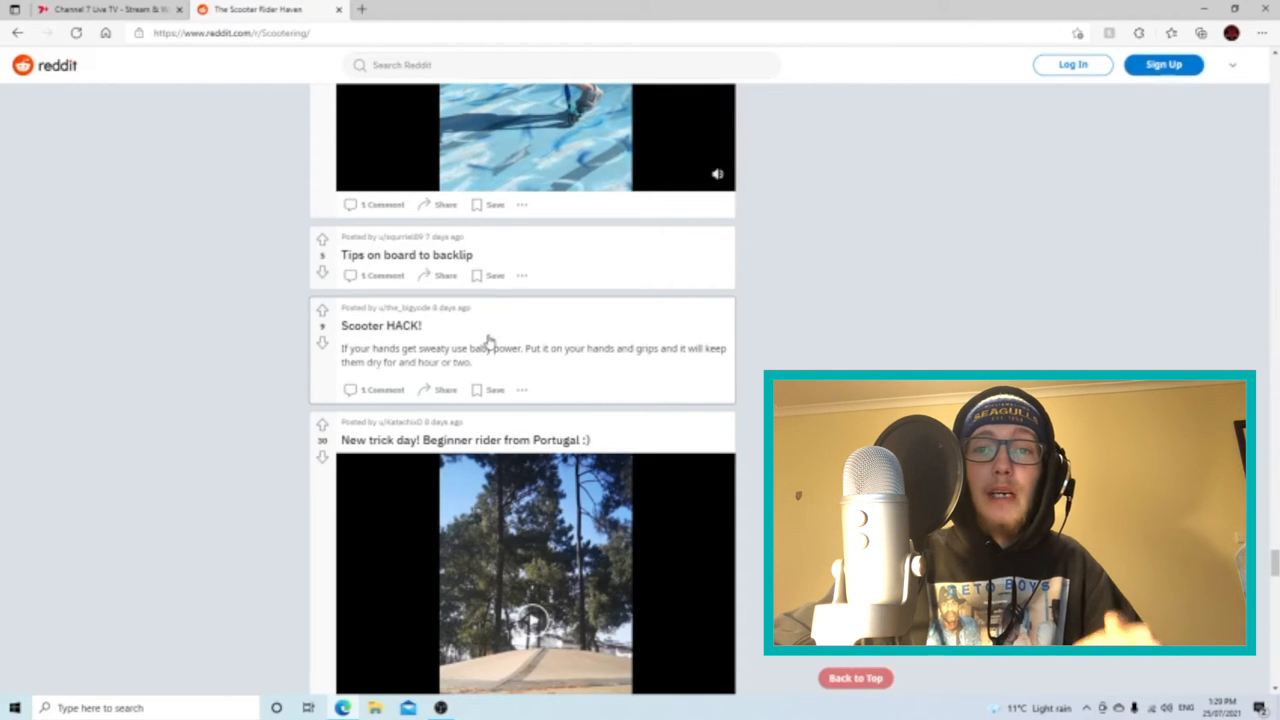
pyautogui.moveTo(548, 378)
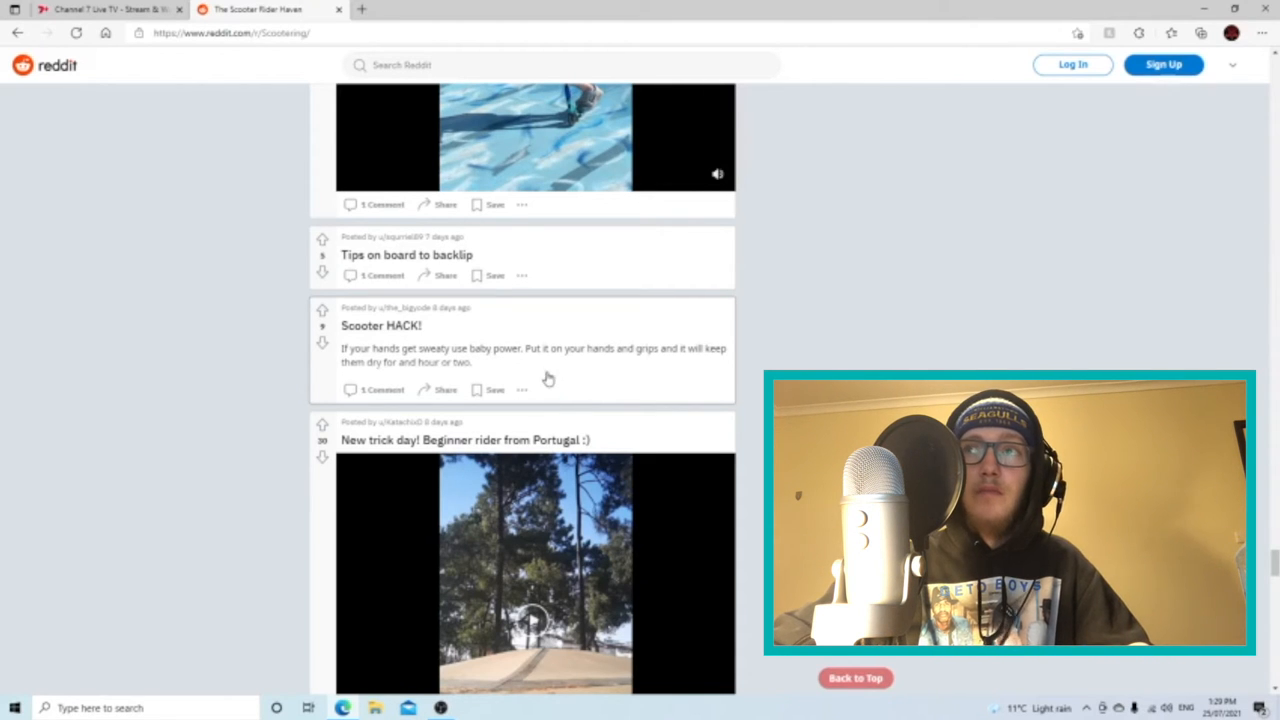
# Scroll on past the 'Scooter HACK!' baby-powder tip to the Portugal beginner clip
pyautogui.scroll(-3)
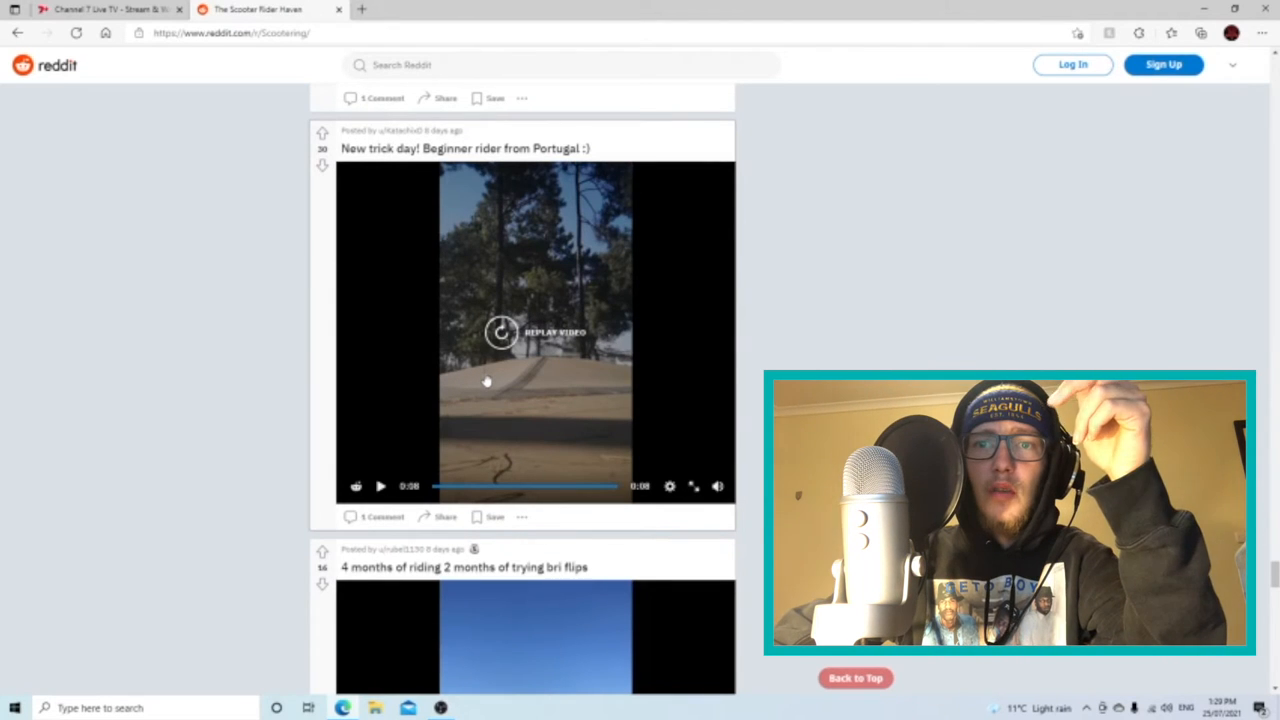
pyautogui.moveTo(492, 378)
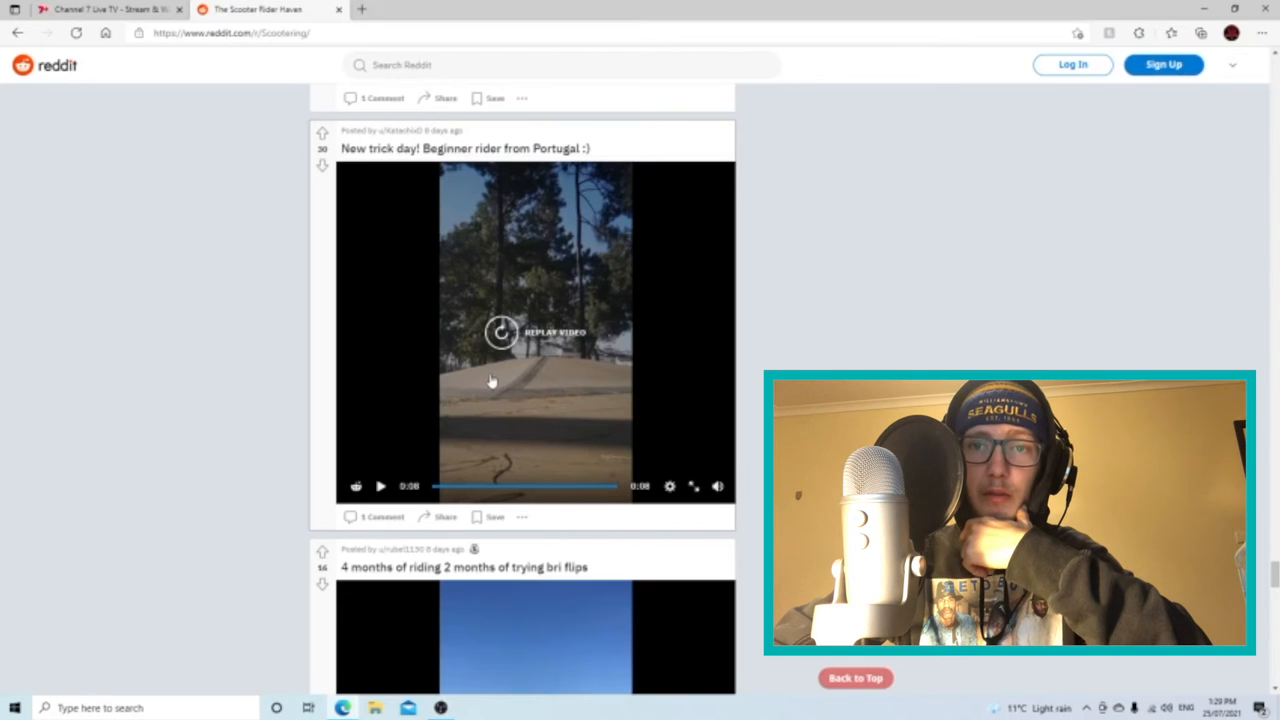
pyautogui.moveTo(484, 384)
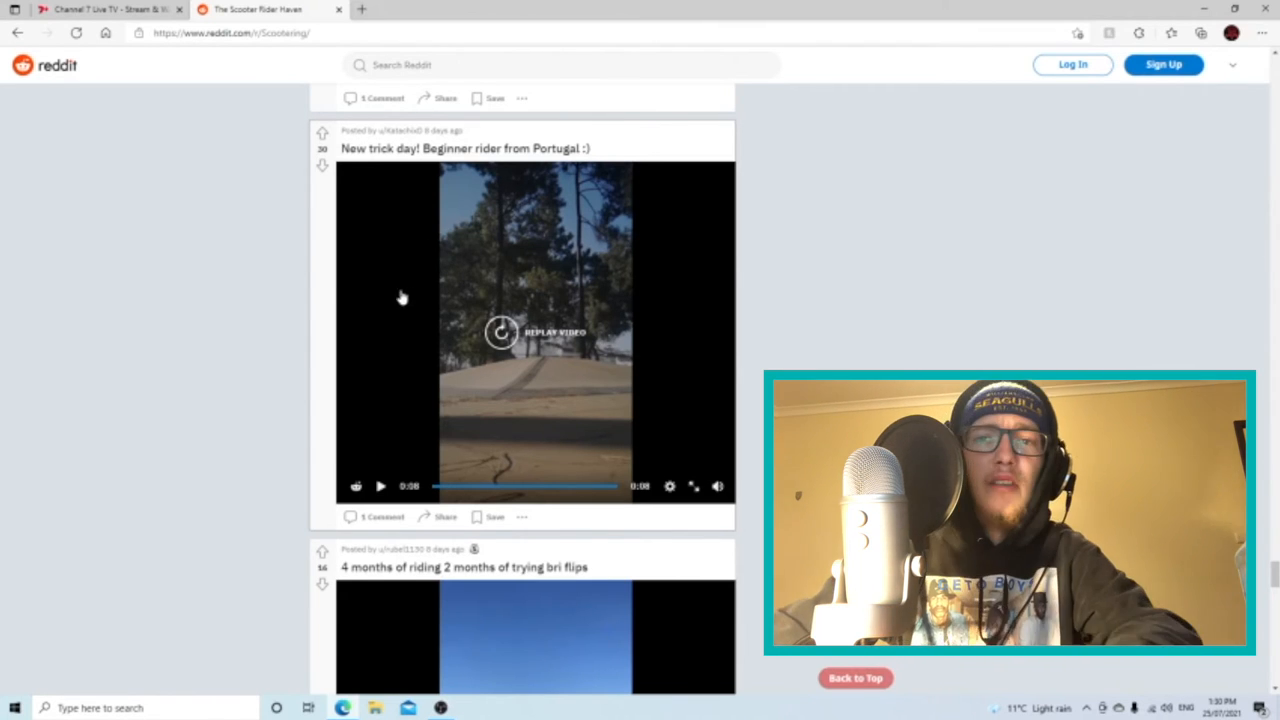
# Scroll down after the Portugal beginner clip ends to the next skatepark rider clip
pyautogui.scroll(-3)
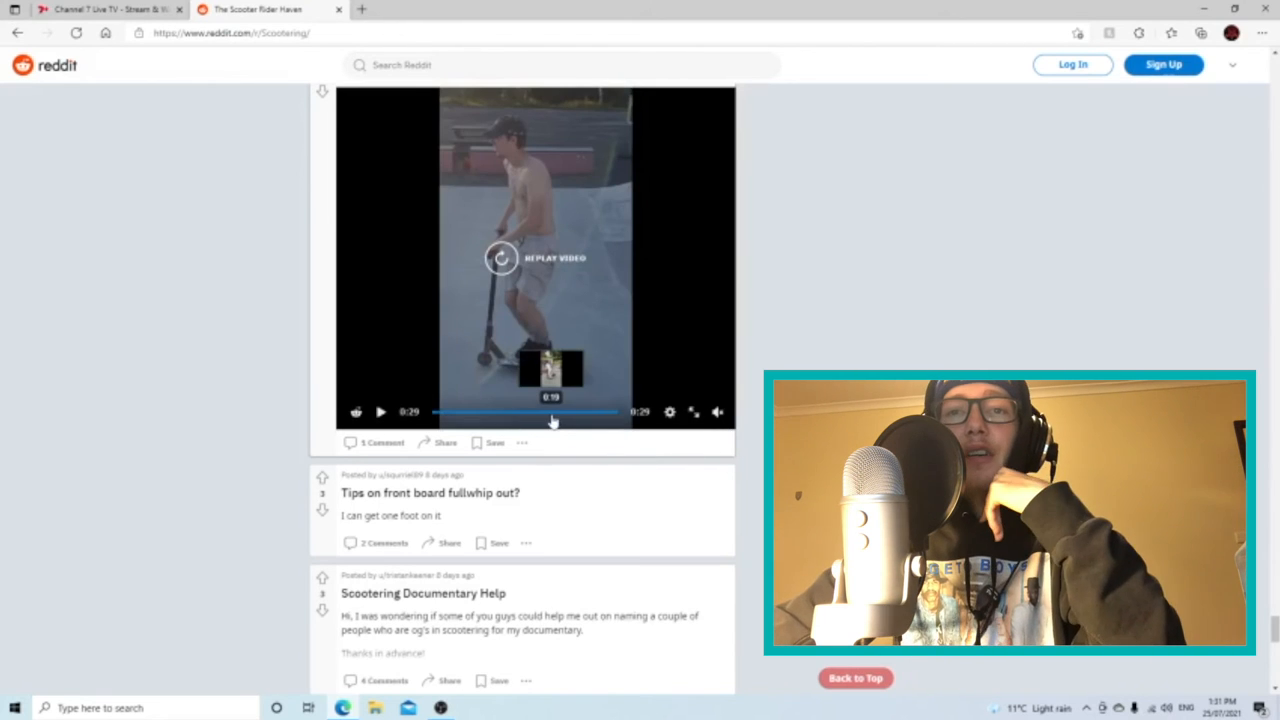
# Scroll past the documentary and off-road questions to the 'Teaser' clip, watch it, then move on
pyautogui.scroll(-3)
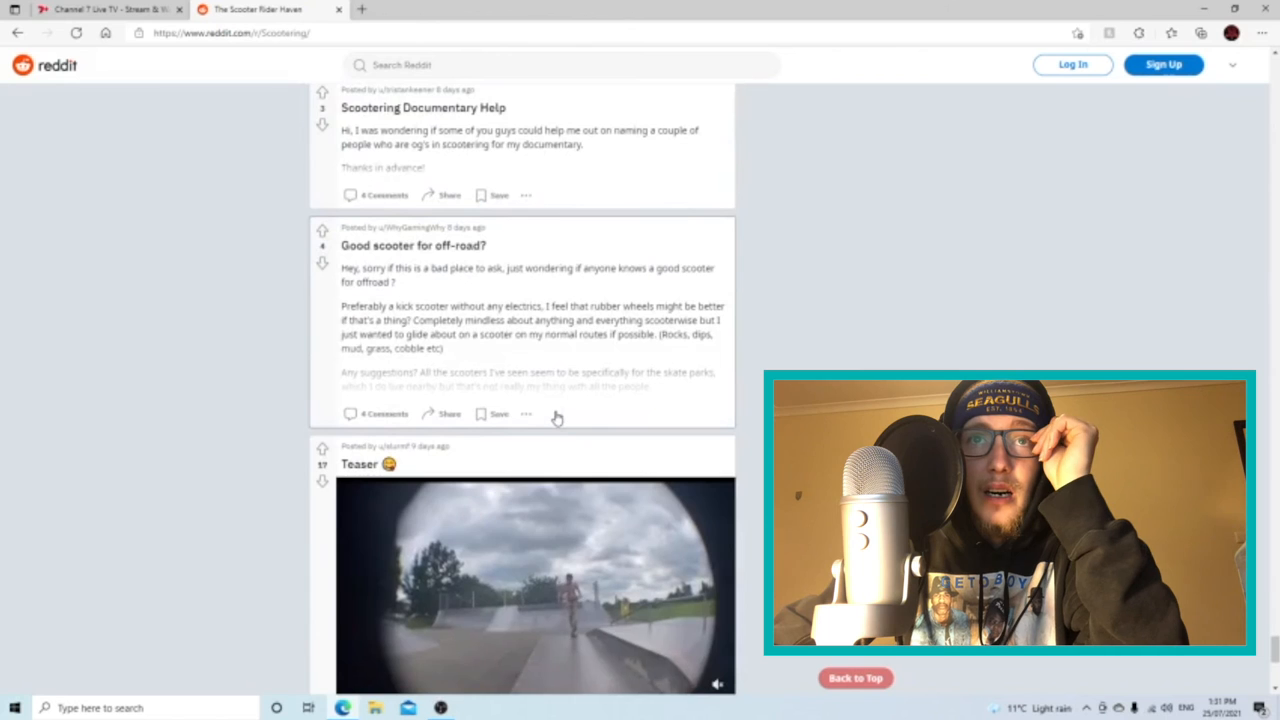
pyautogui.scroll(-3)
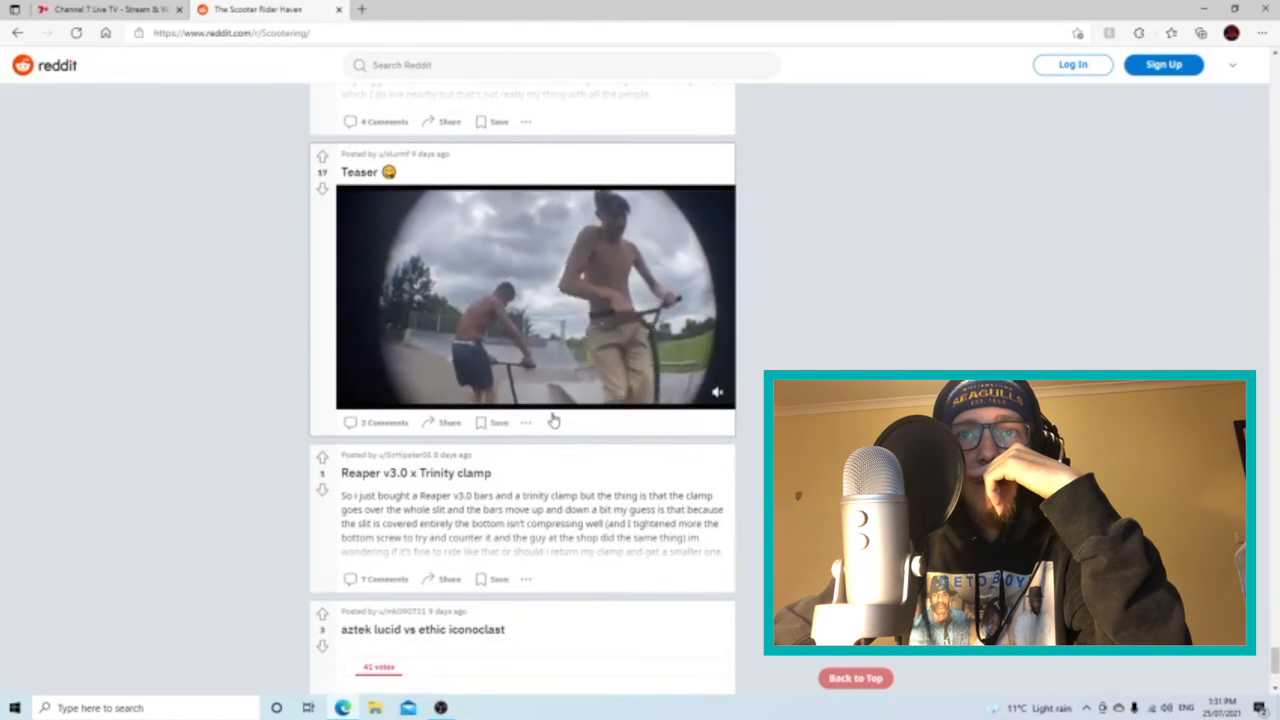
pyautogui.click(536, 296)
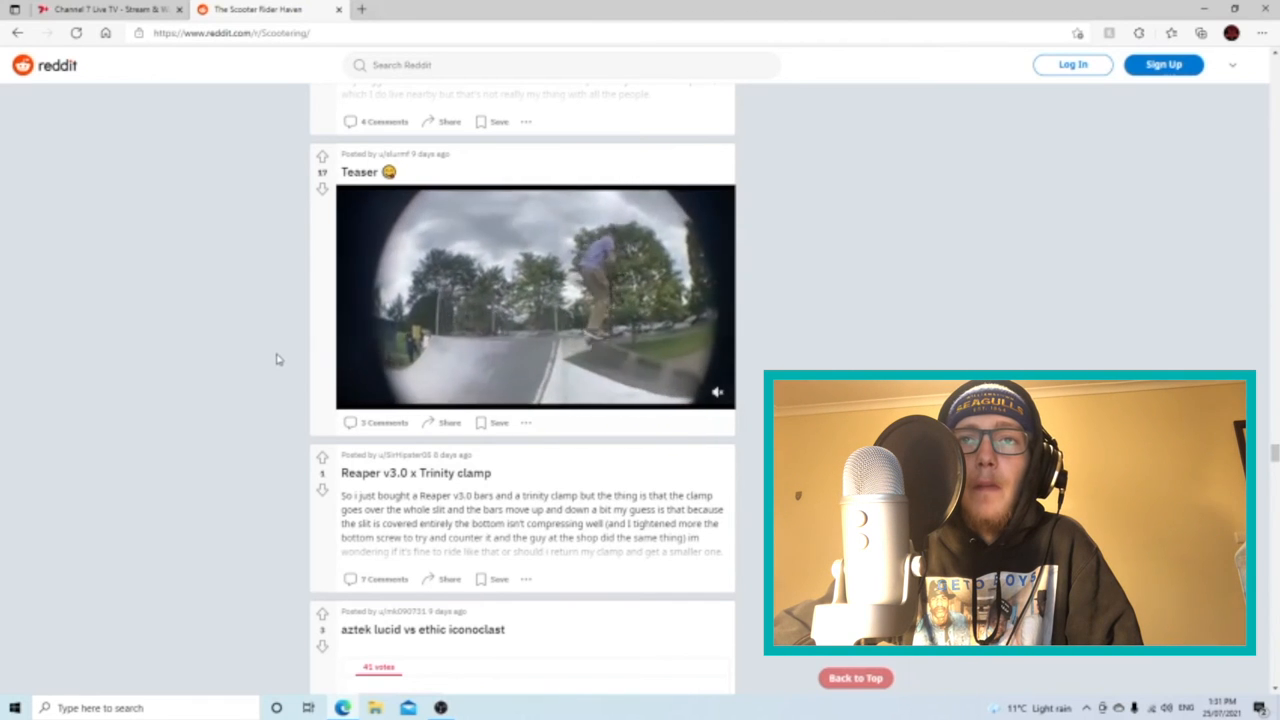
pyautogui.click(536, 296)
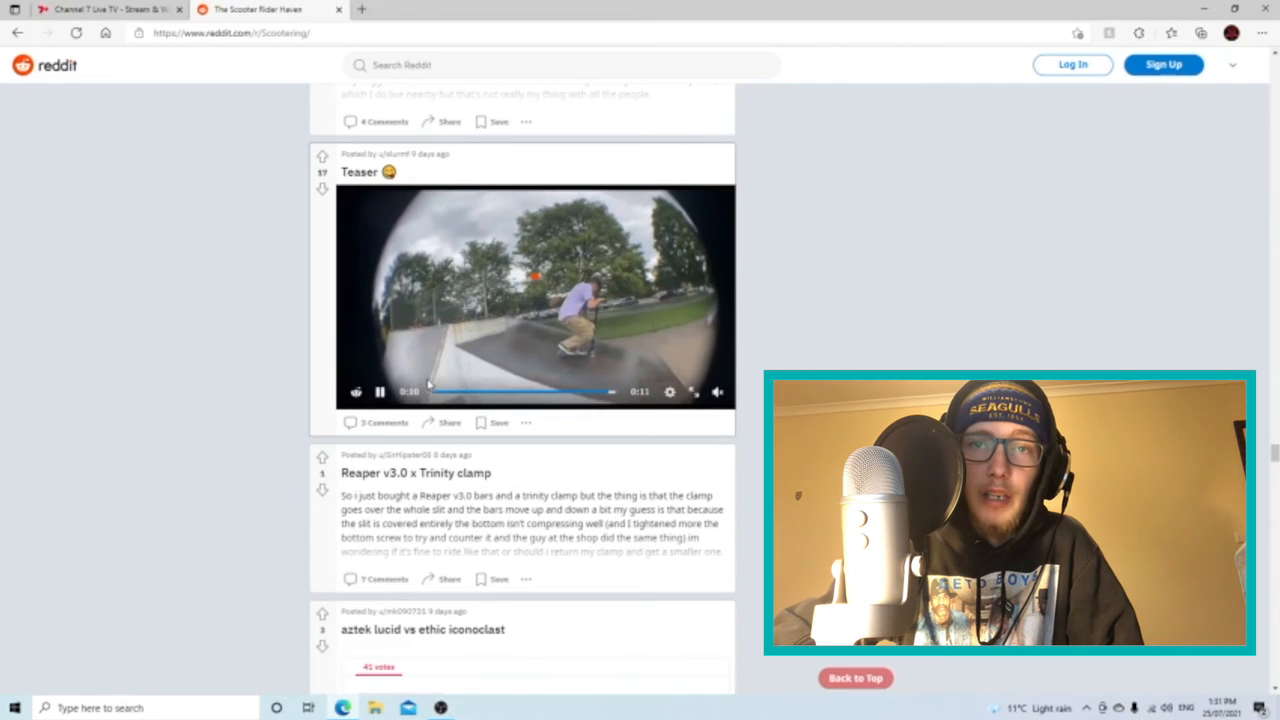
pyautogui.moveTo(384, 256)
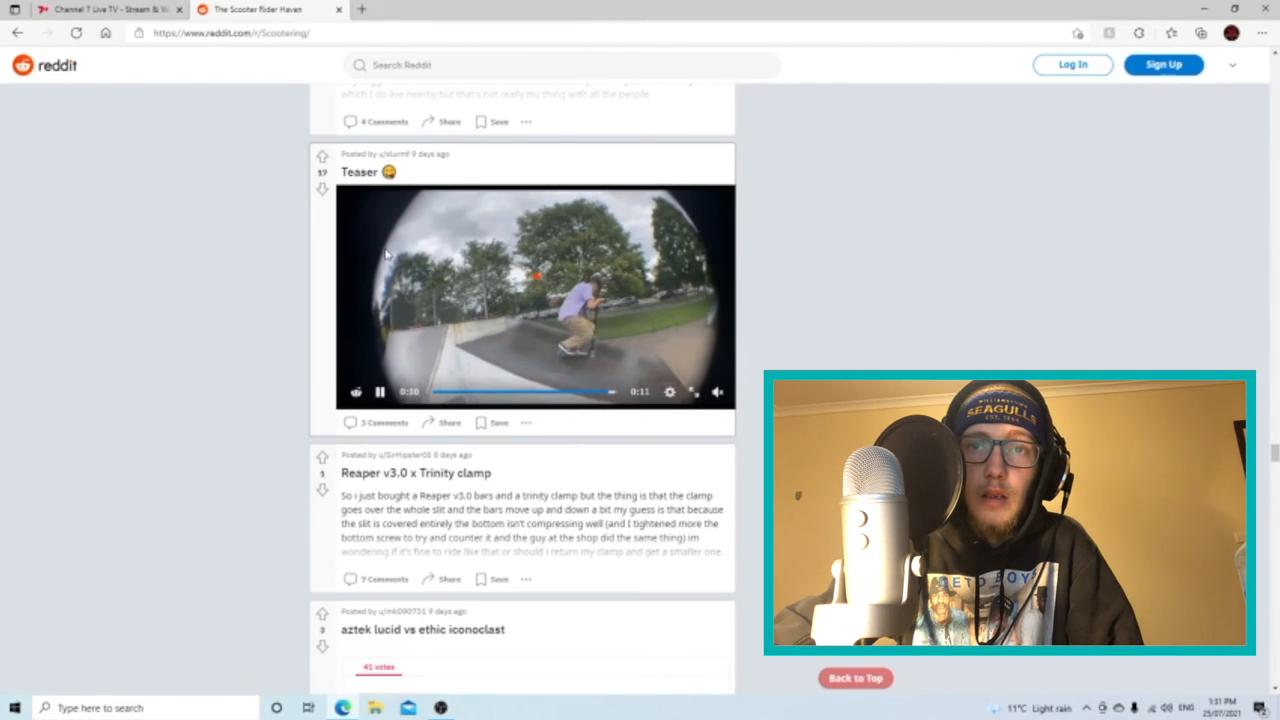
pyautogui.moveTo(584, 390)
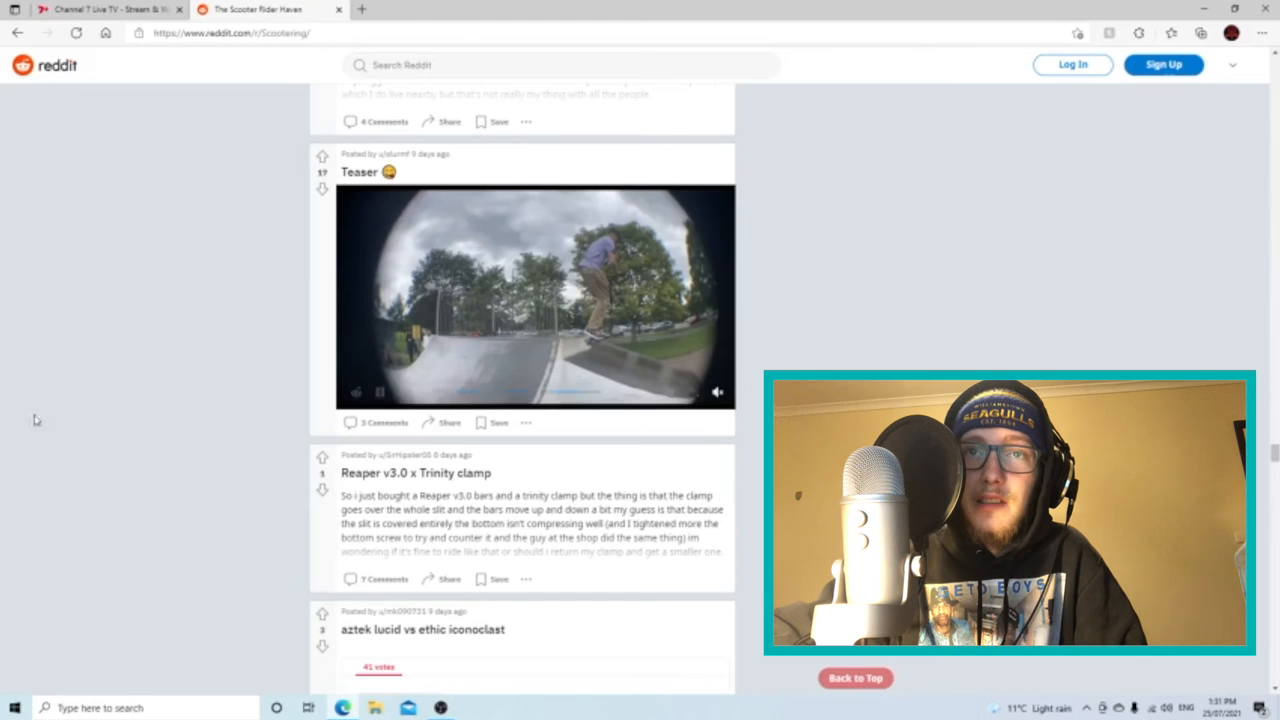
pyautogui.scroll(-3)
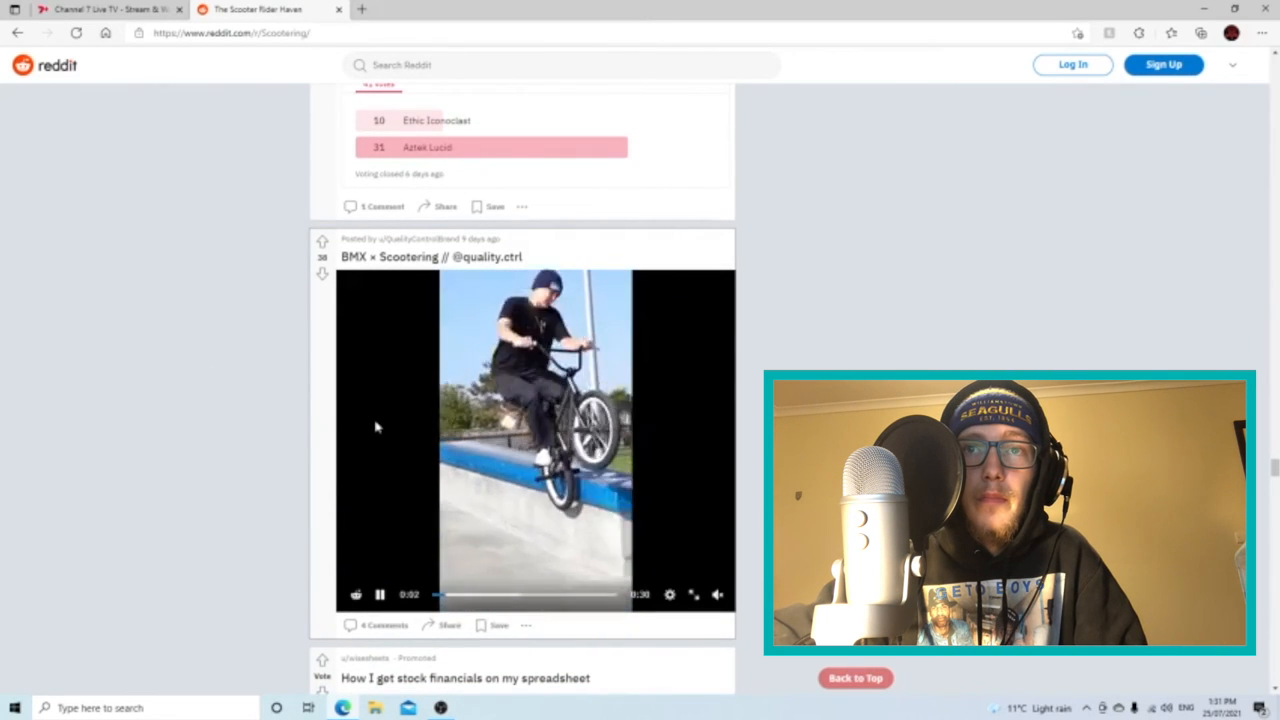
# Scroll past the Aztek Lucid vs Ethic Iconoclast poll through 'BMX x Scootering' to the '"easy" one' clip
pyautogui.scroll(-3)
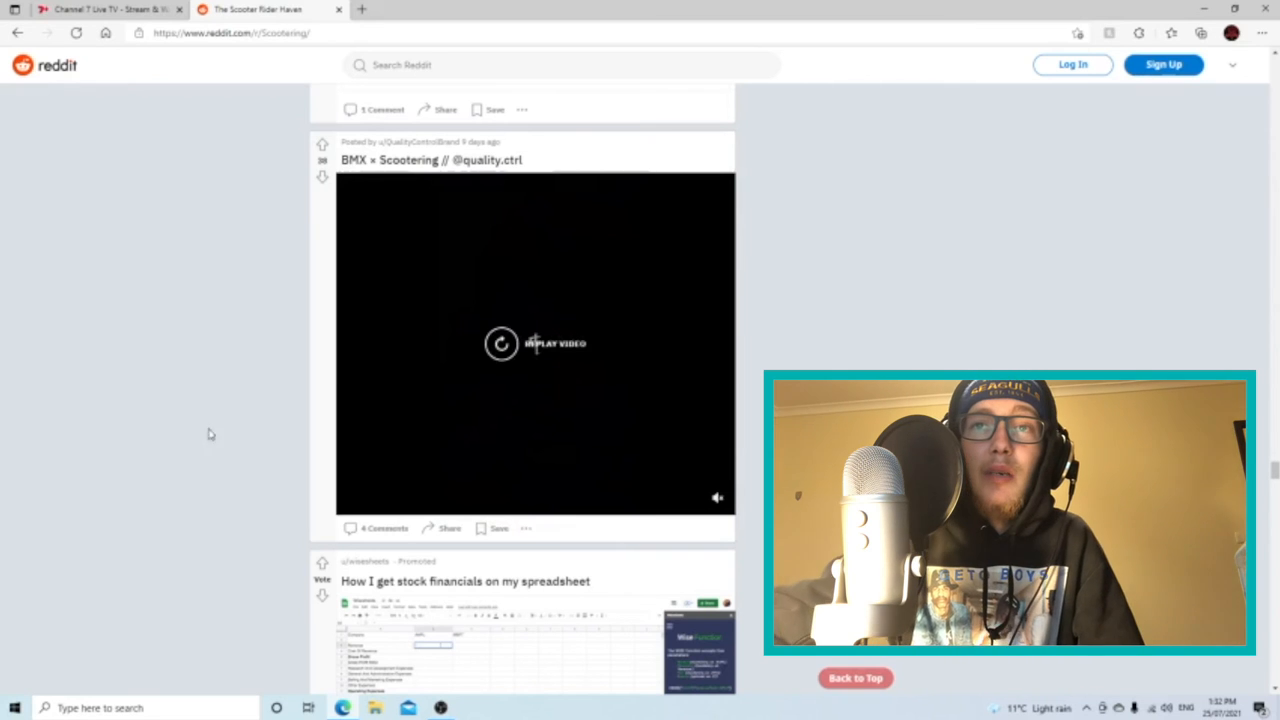
pyautogui.scroll(-3)
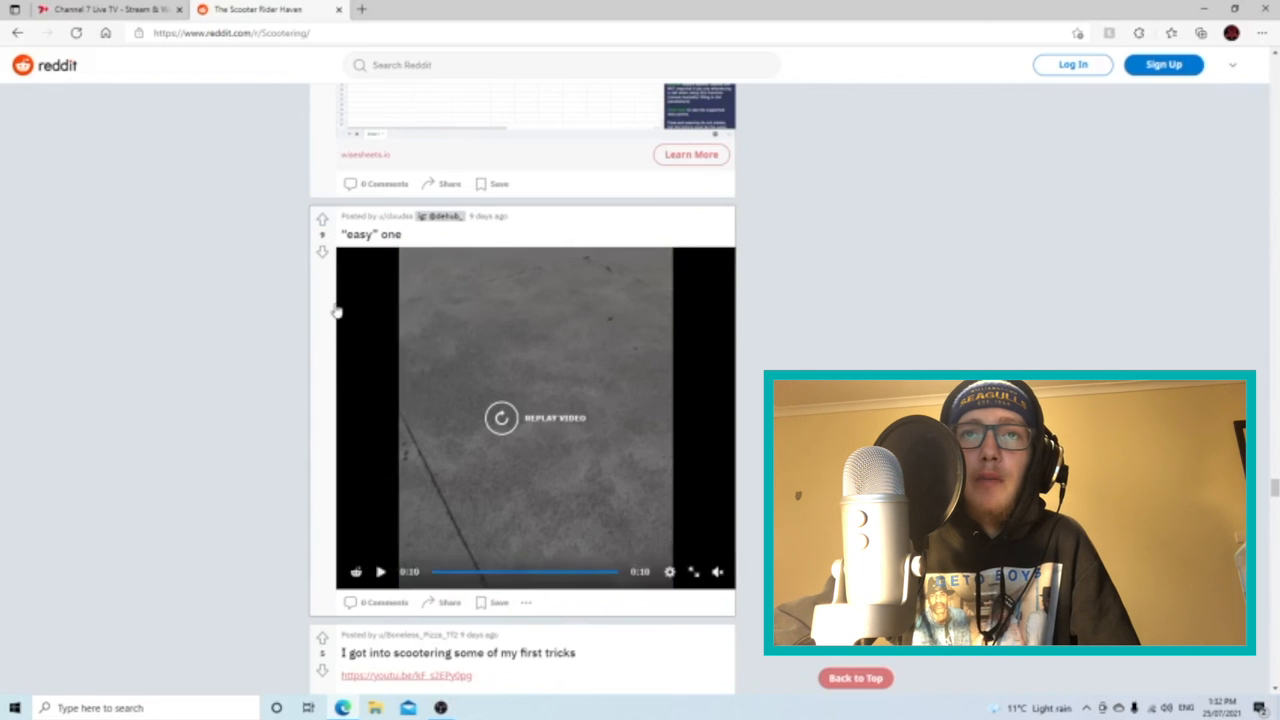
pyautogui.moveTo(258, 266)
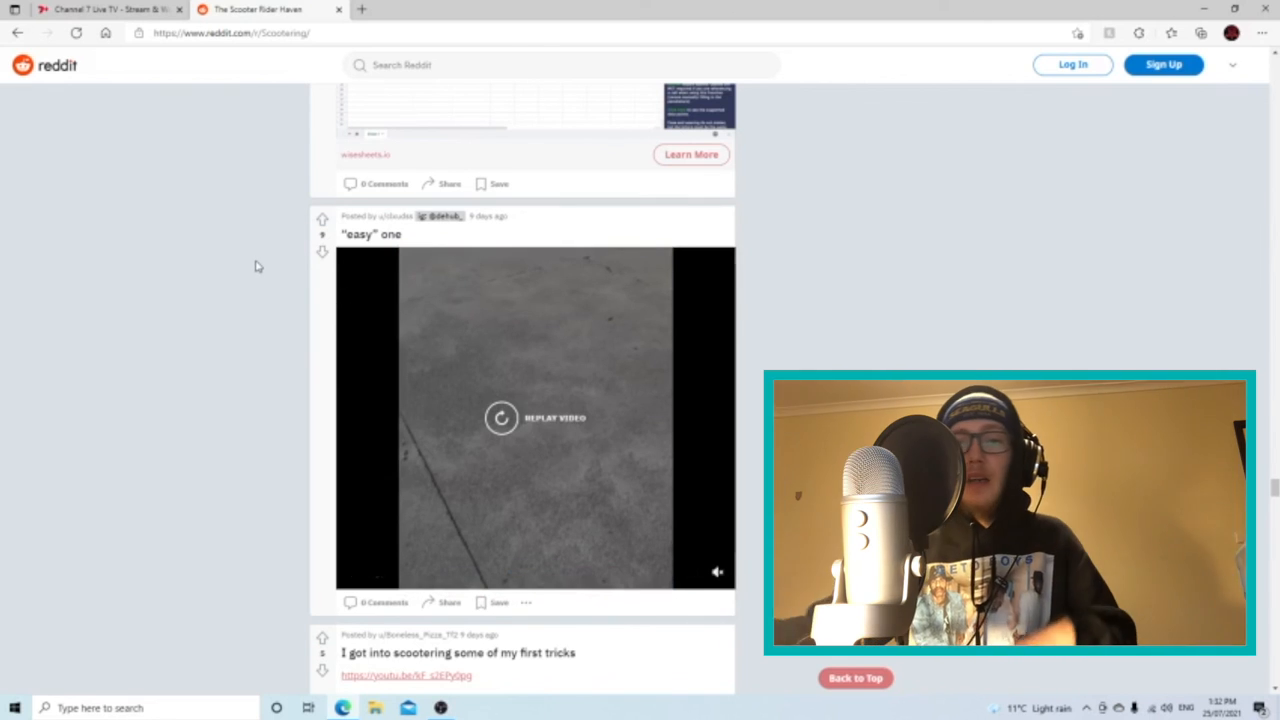